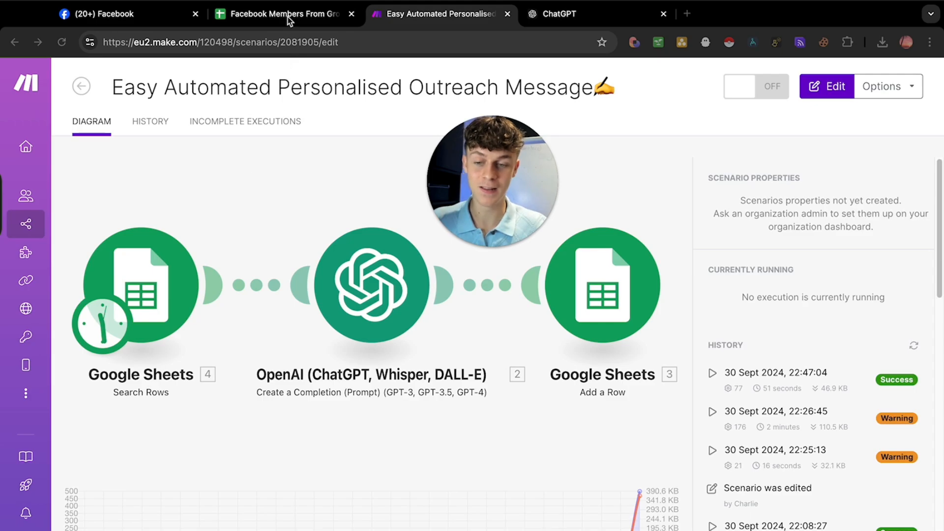
Step: Bring up the Facebook Members From Group sheet and scroll through the personalised DM openers
{"action": "left_click", "coordinate": [284, 13]}
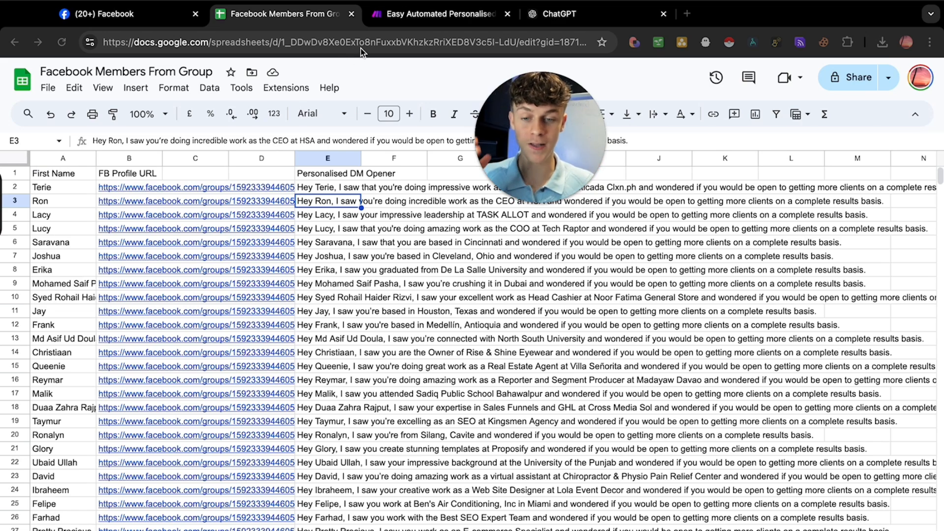
{"action": "left_click", "coordinate": [440, 13]}
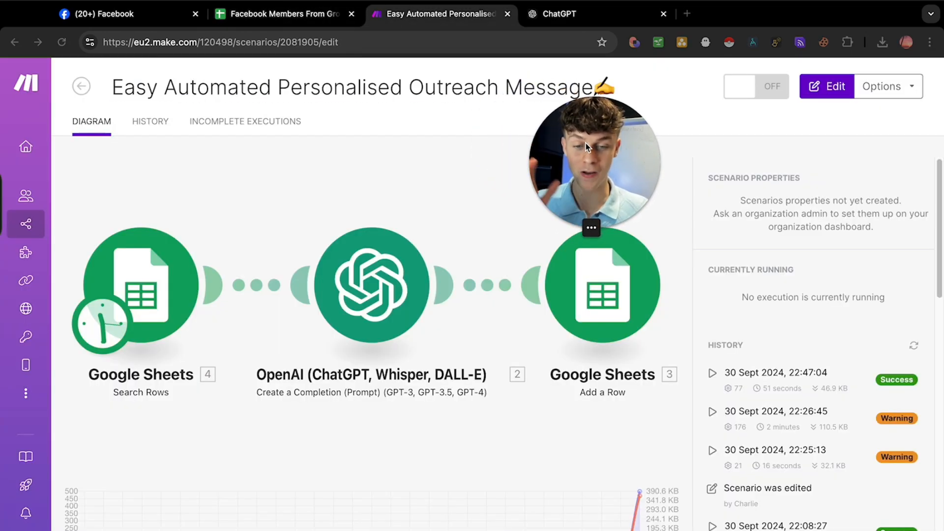
{"action": "left_click", "coordinate": [281, 14]}
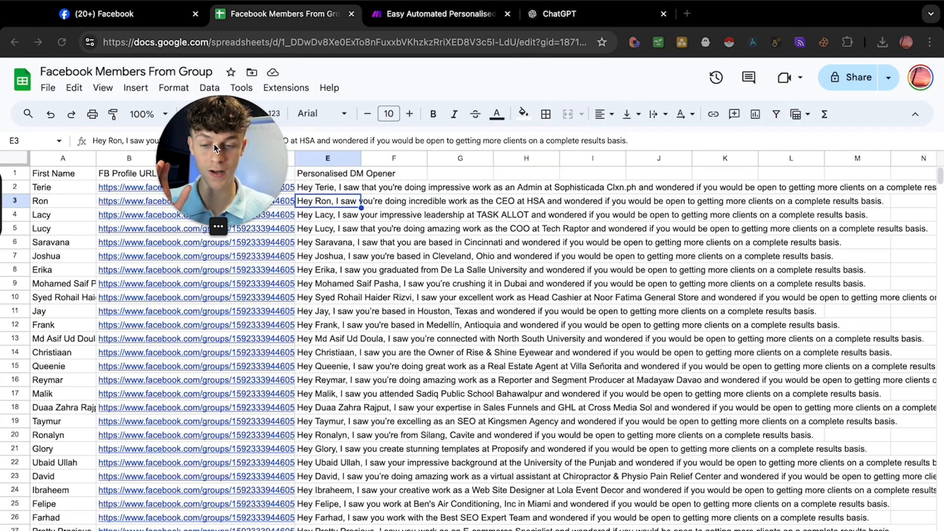
{"action": "scroll", "scroll_direction": "down", "scroll_amount": 3}
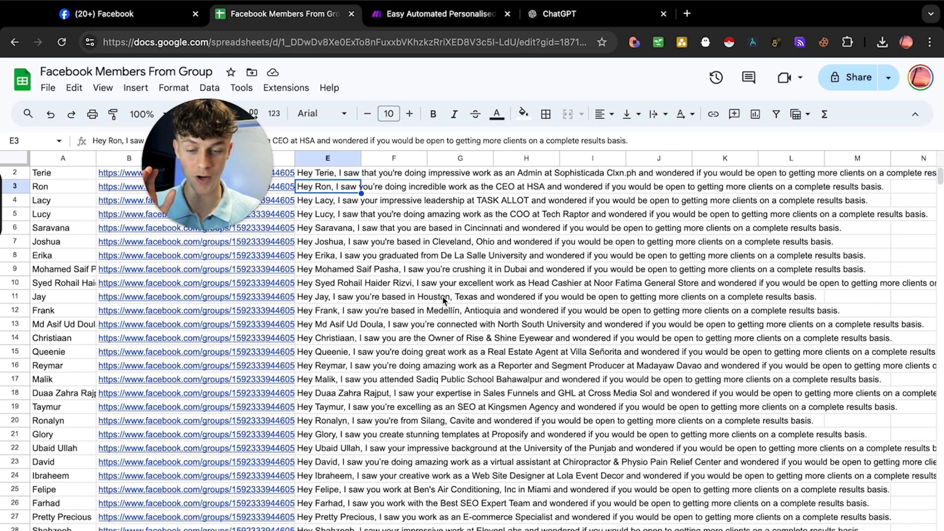
{"action": "scroll", "scroll_direction": "down", "scroll_amount": 3}
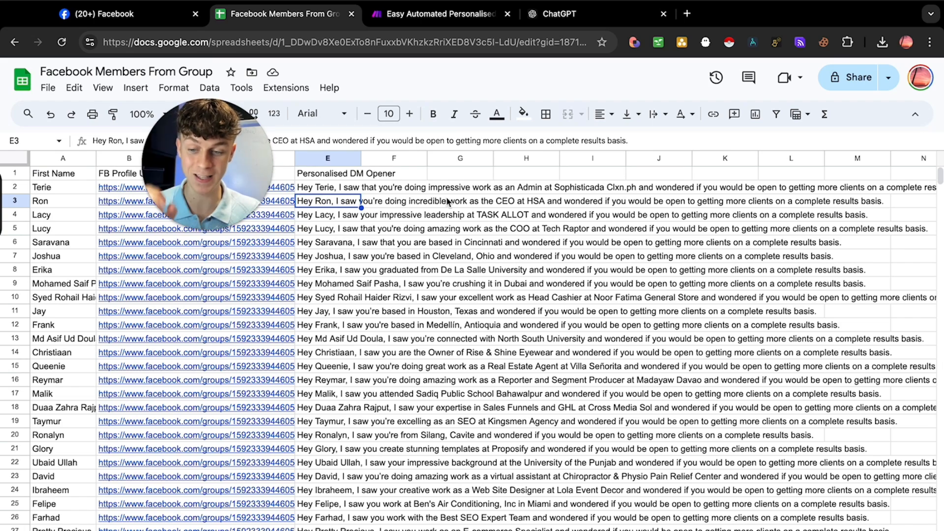
Step: Point out Ron's generated opener, then switch to the Facebook group page
{"action": "left_click", "coordinate": [593, 201]}
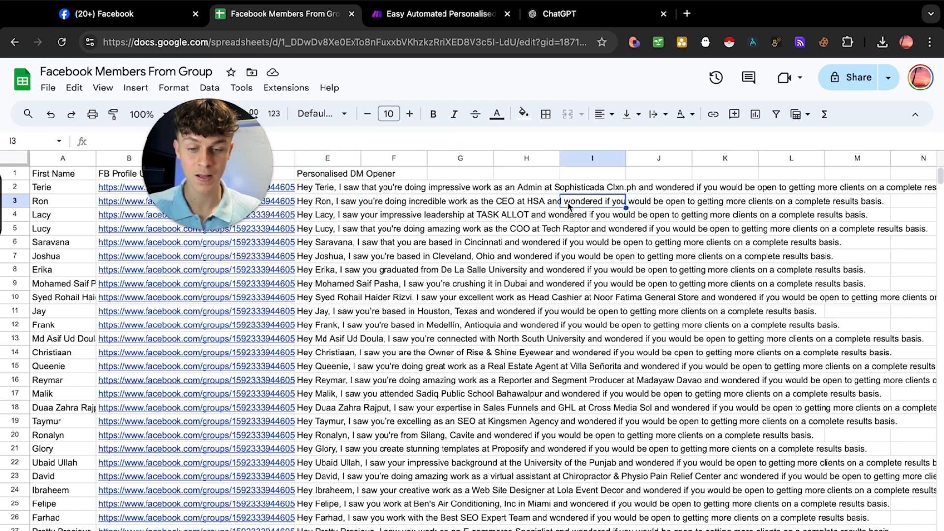
{"action": "mouse_move", "coordinate": [741, 204]}
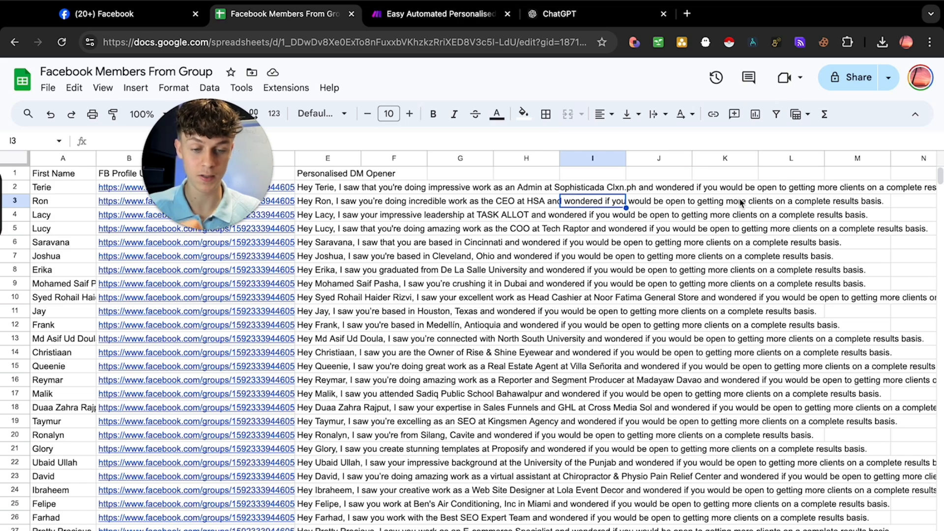
{"action": "left_click", "coordinate": [725, 201]}
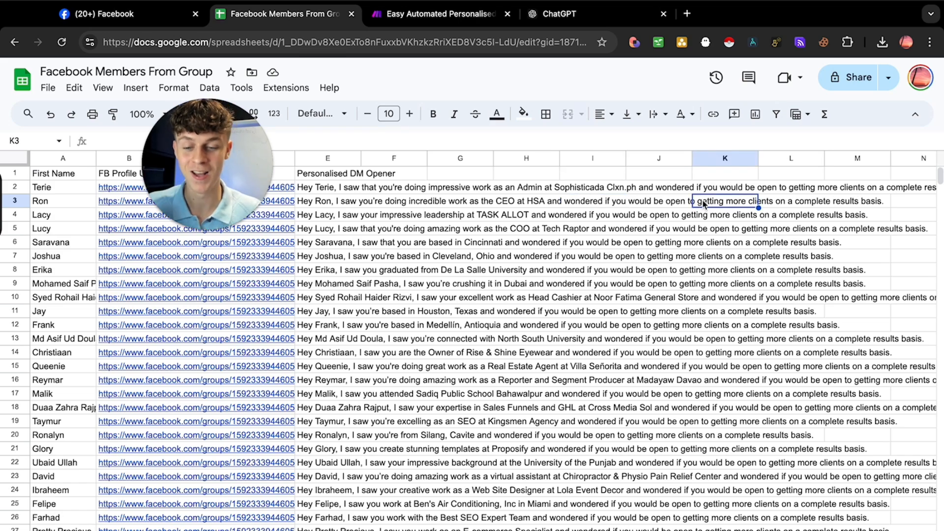
{"action": "left_click", "coordinate": [461, 200]}
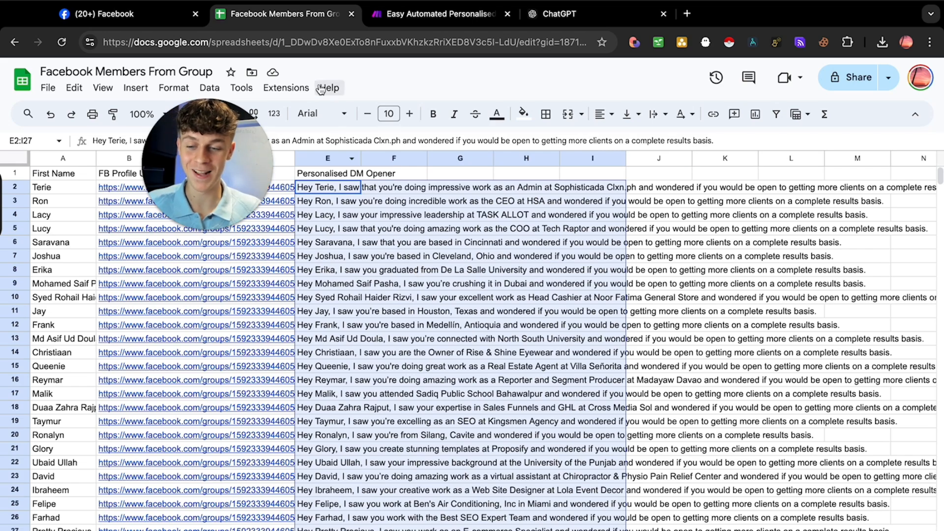
{"action": "left_click", "coordinate": [118, 14]}
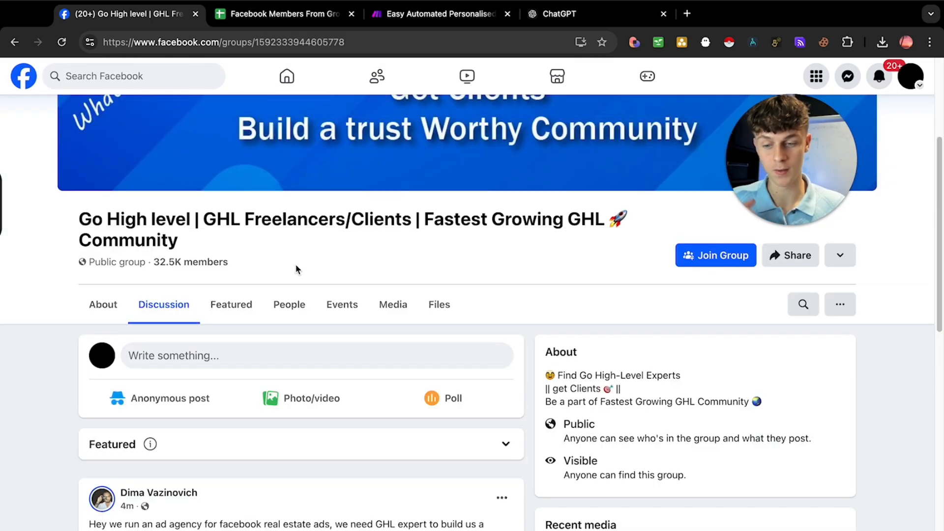
Step: Open the group's member list and run Instant Data Scraper to detect 190 member rows
{"action": "left_click", "coordinate": [289, 304]}
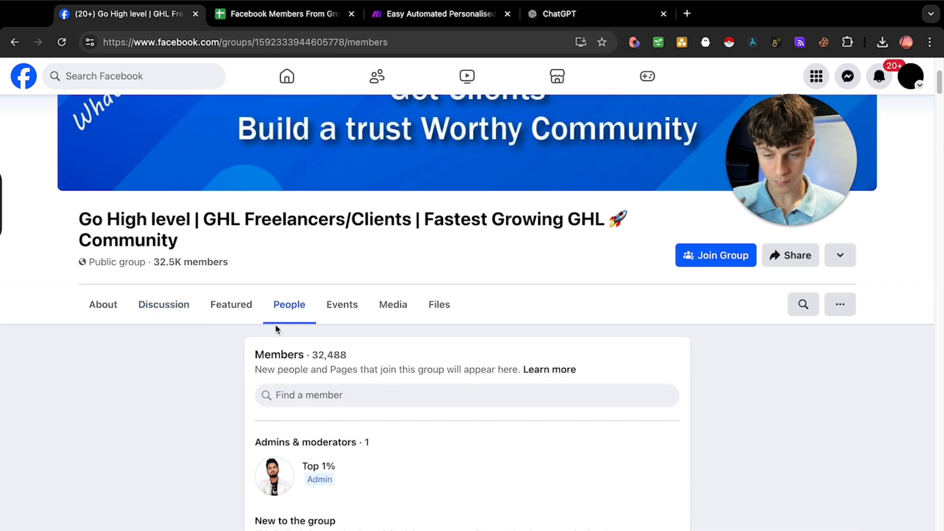
{"action": "scroll", "scroll_direction": "down", "scroll_amount": 3}
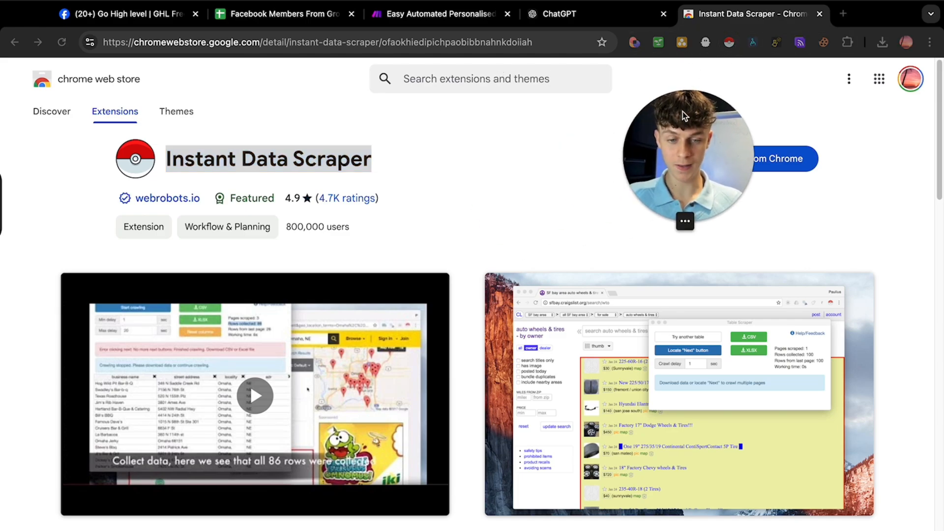
{"action": "left_click", "coordinate": [120, 14]}
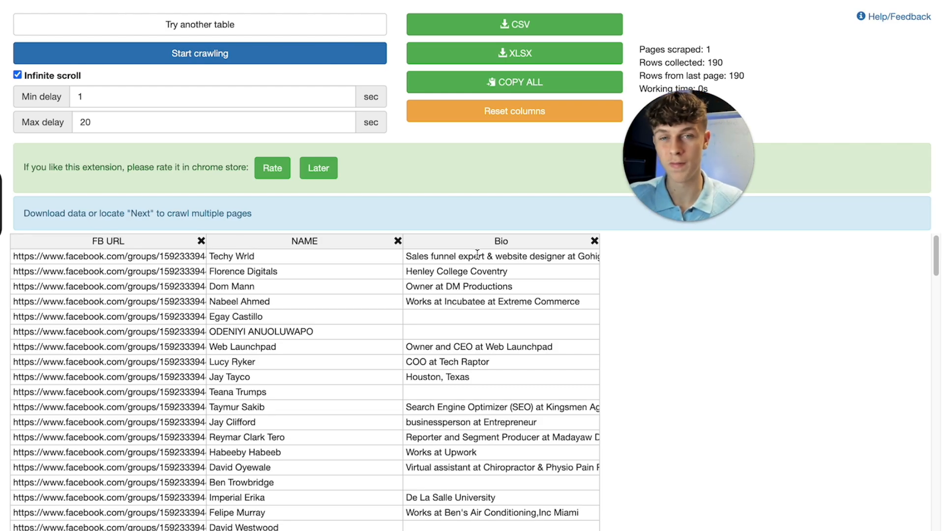
Step: Return to the group's members page and scroll down to load more members
{"action": "left_click", "coordinate": [200, 53]}
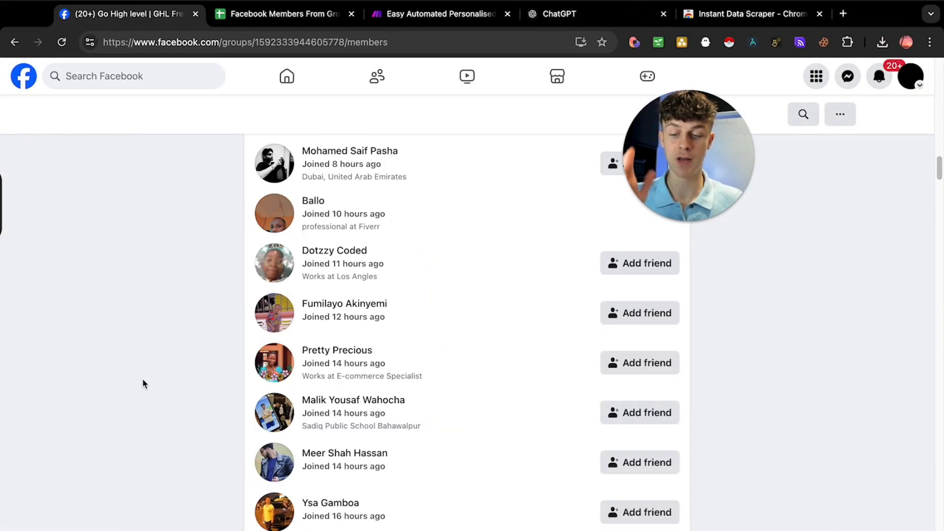
{"action": "scroll", "scroll_direction": "down", "scroll_amount": 3}
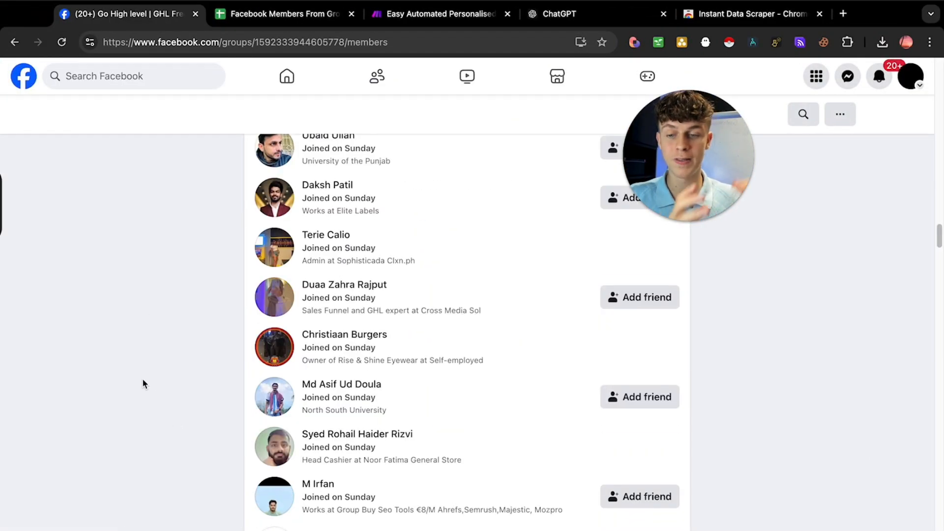
{"action": "scroll", "scroll_direction": "down", "scroll_amount": 3}
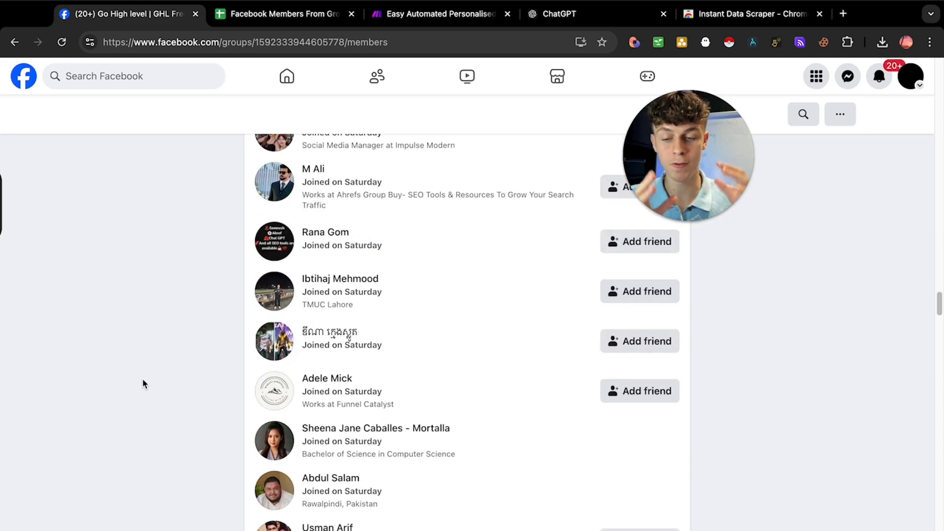
{"action": "scroll", "scroll_direction": "down", "scroll_amount": 3}
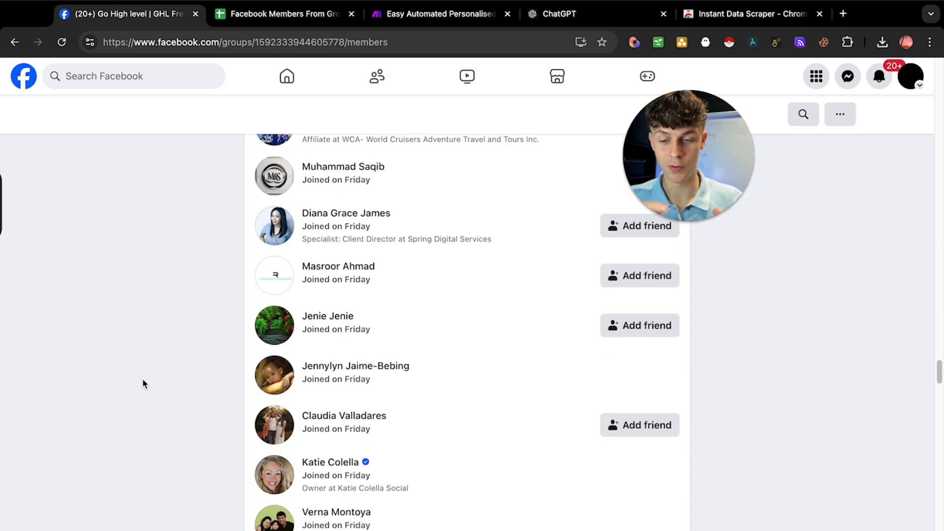
{"action": "scroll", "scroll_direction": "down", "scroll_amount": 3}
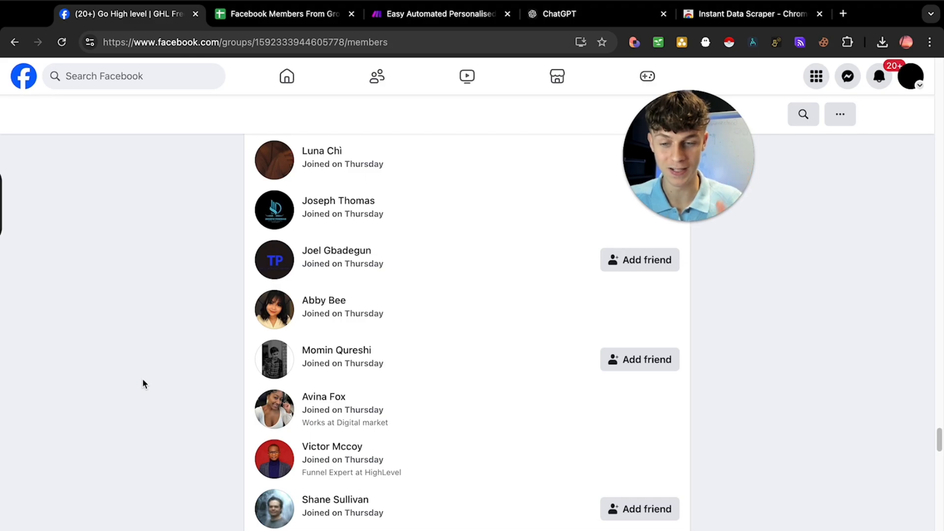
{"action": "scroll", "scroll_direction": "down", "scroll_amount": 3}
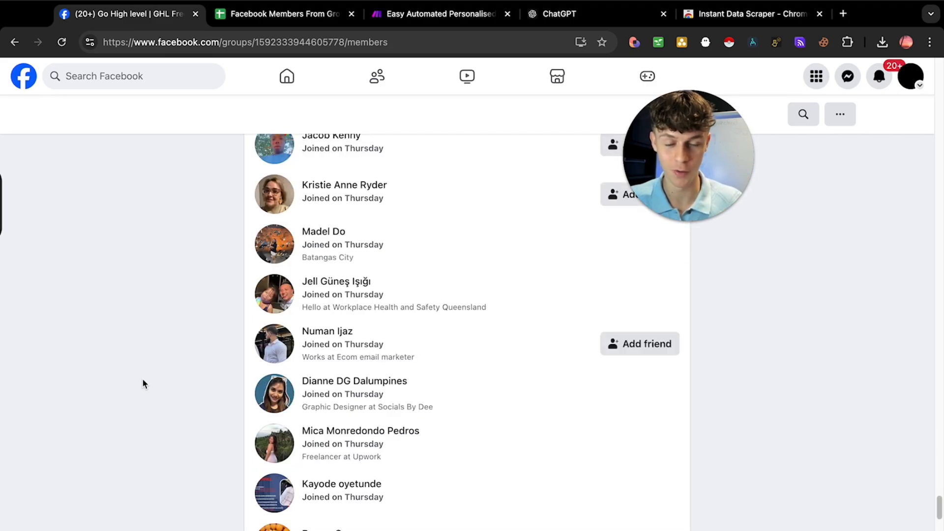
{"action": "scroll", "scroll_direction": "down", "scroll_amount": 3}
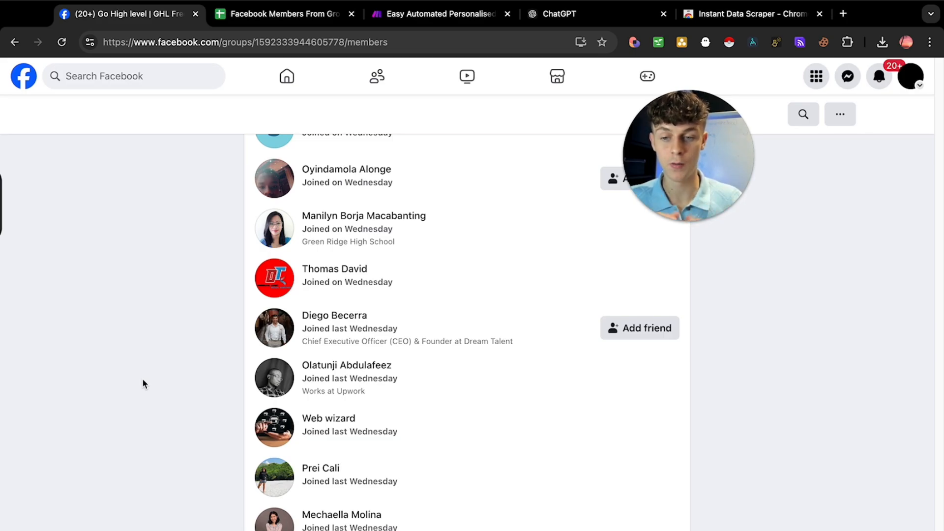
{"action": "scroll", "scroll_direction": "down", "scroll_amount": 3}
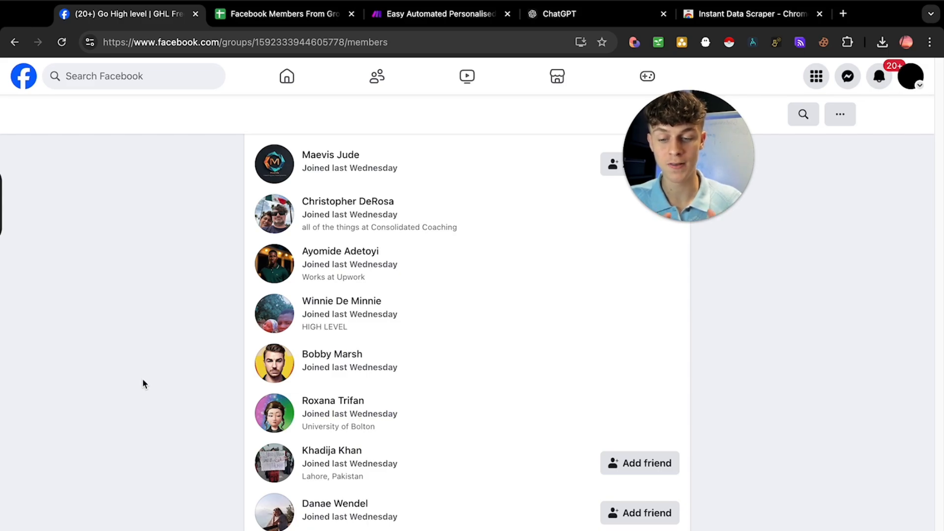
{"action": "scroll", "scroll_direction": "down", "scroll_amount": 3}
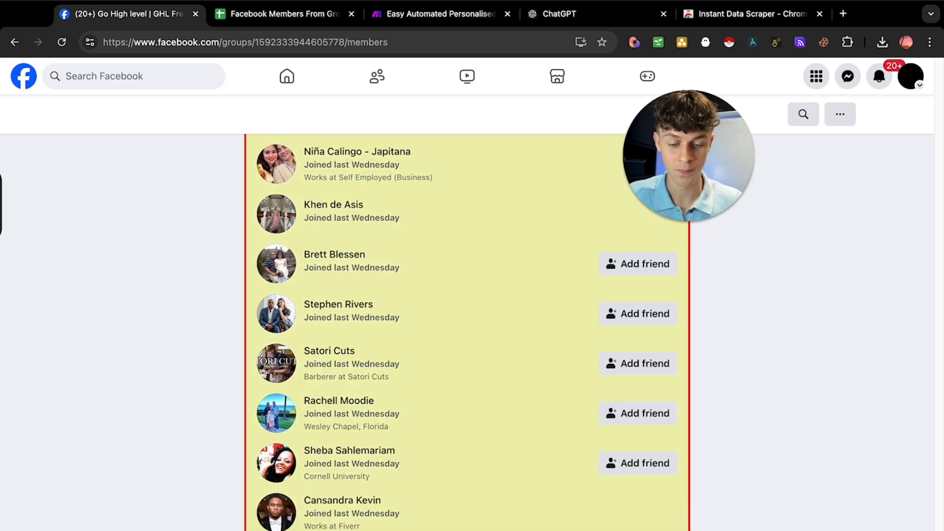
Step: Crawl additional pages, stopping at 231 collected member rows, and return to the members list
{"action": "left_click", "coordinate": [749, 13]}
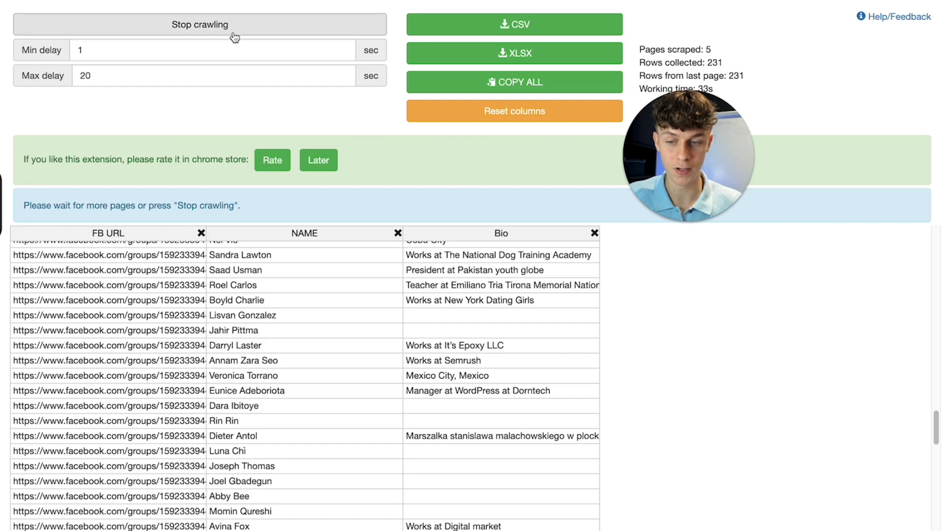
{"action": "left_click", "coordinate": [199, 24]}
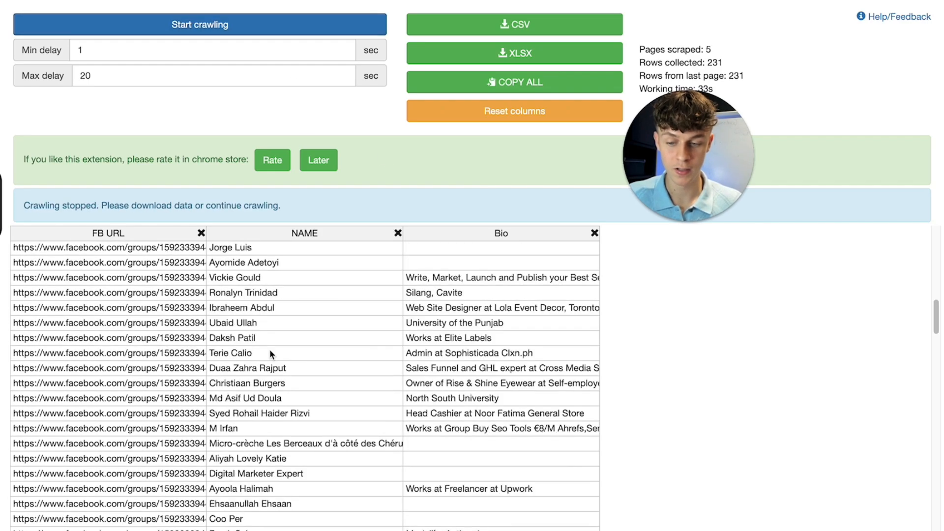
{"action": "left_click", "coordinate": [513, 25]}
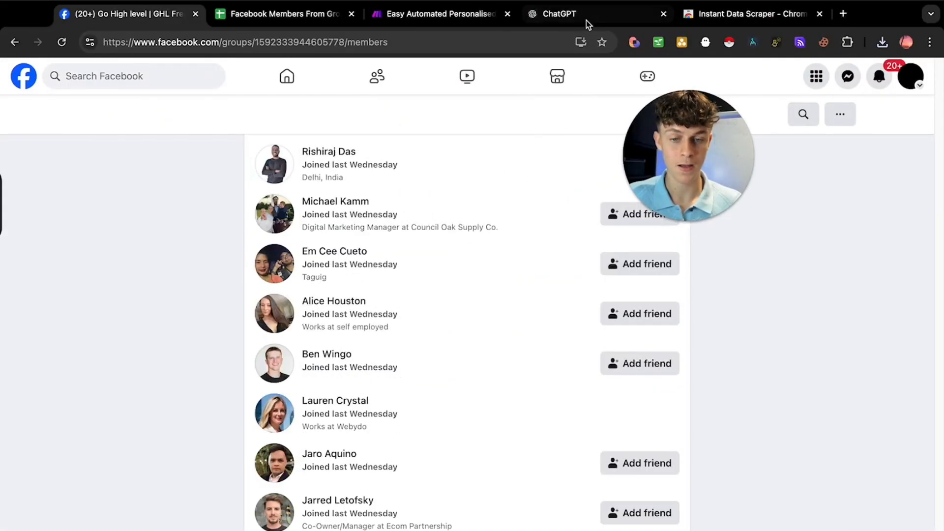
Step: Upload facebook (10).csv to ChatGPT and ask it to remove leads without a bio
{"action": "left_click", "coordinate": [554, 13]}
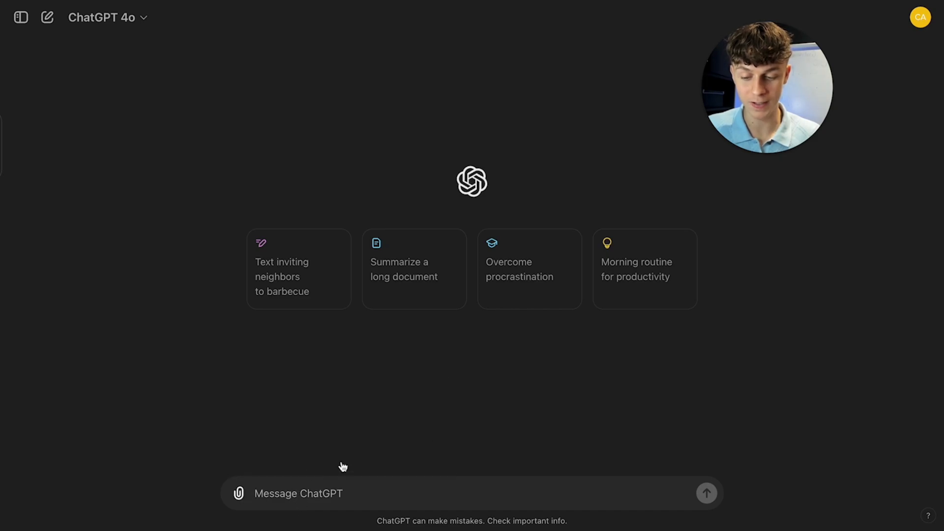
{"action": "left_click", "coordinate": [238, 493]}
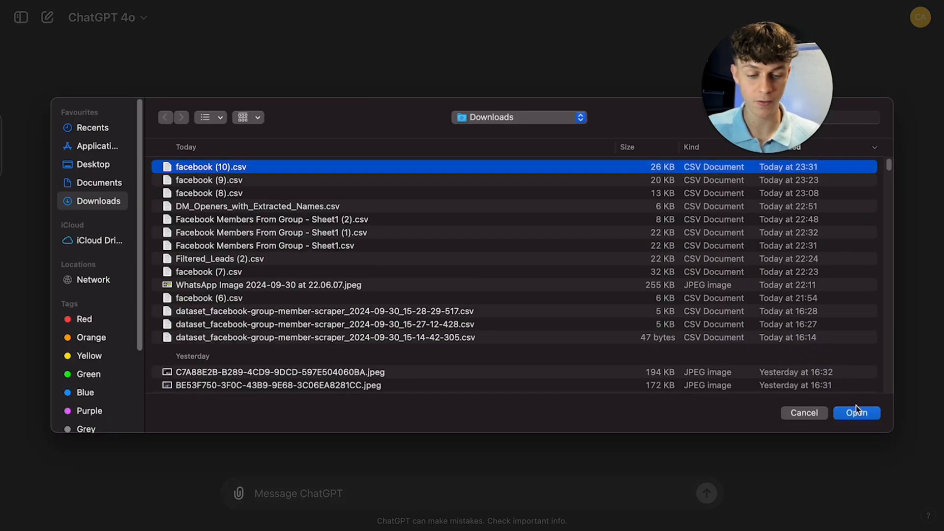
{"action": "left_click", "coordinate": [855, 413]}
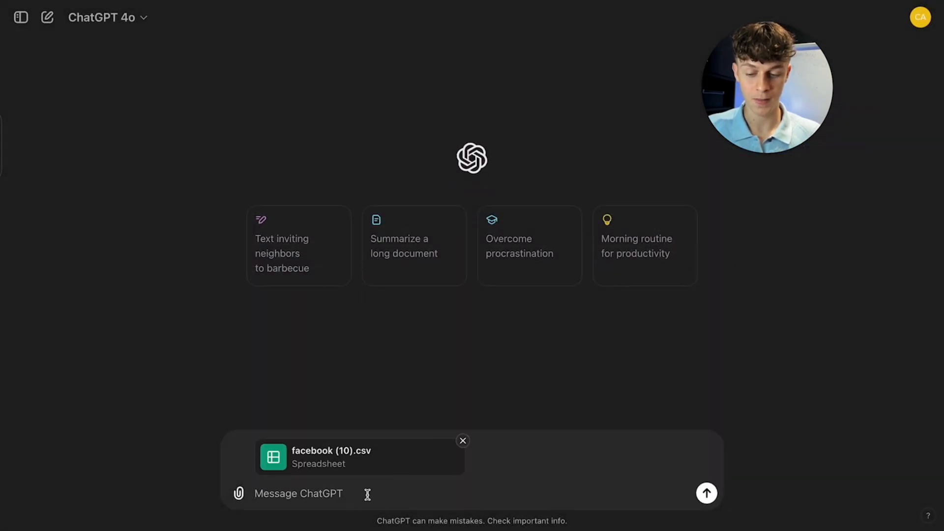
{"action": "type", "text": "Filter this list and remove"}
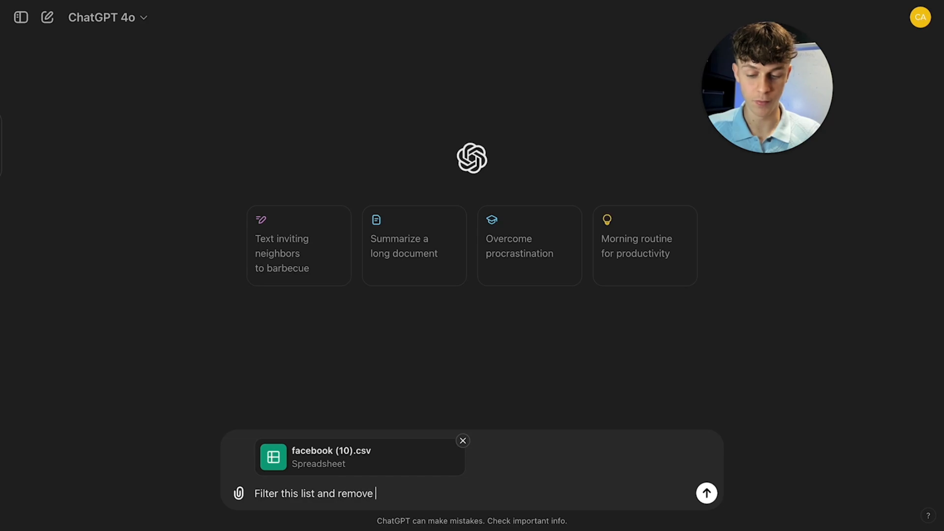
{"action": "type", "text": "the leads that don't have a b"}
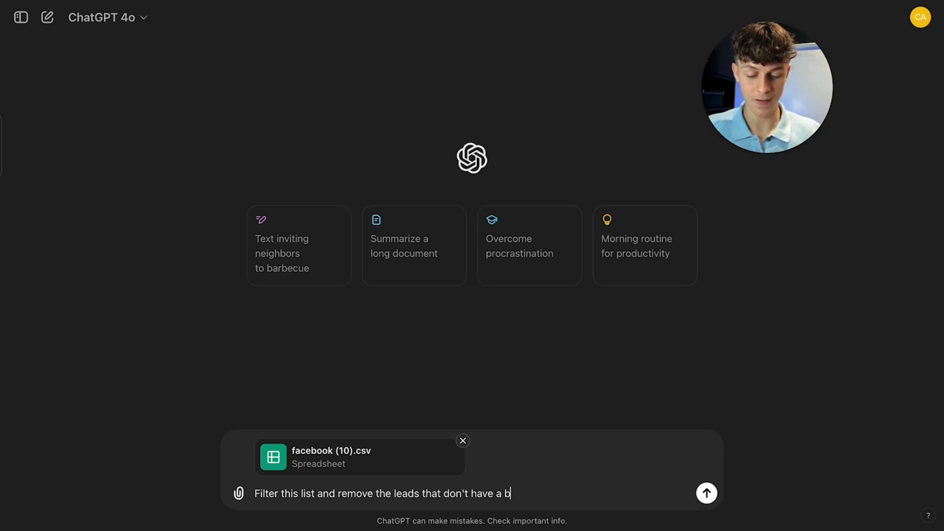
{"action": "type", "text": "io:"}
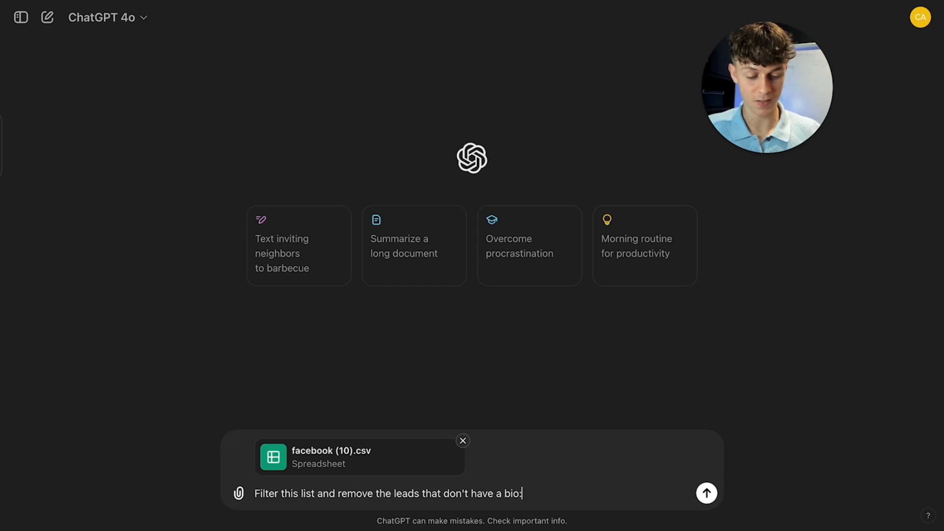
{"action": "left_click", "coordinate": [707, 493]}
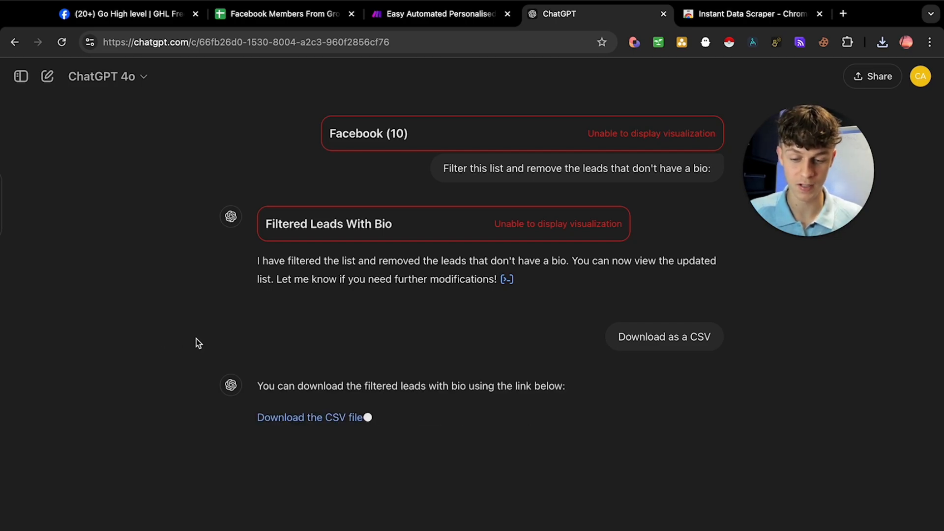
Step: Download and check the filtered leads CSV, then return to the members sheet
{"action": "left_click", "coordinate": [883, 42]}
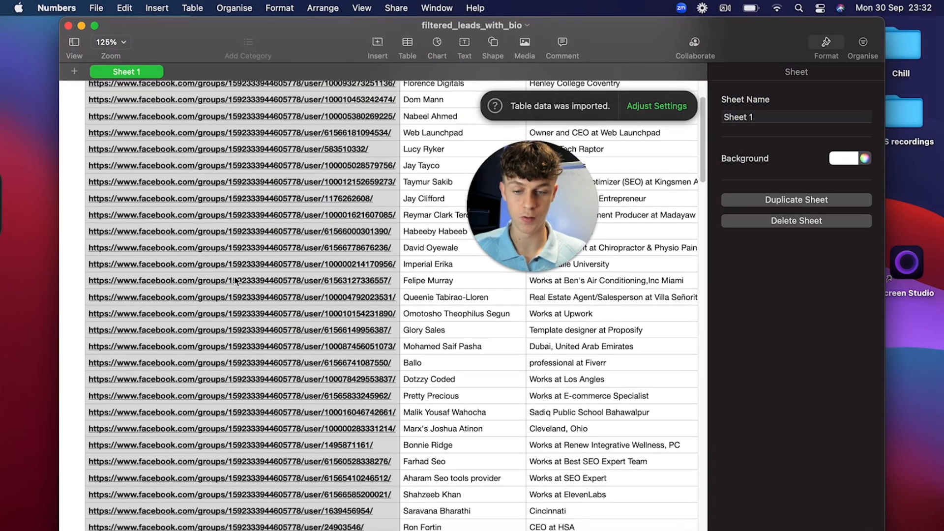
{"action": "scroll", "scroll_direction": "down", "scroll_amount": 3}
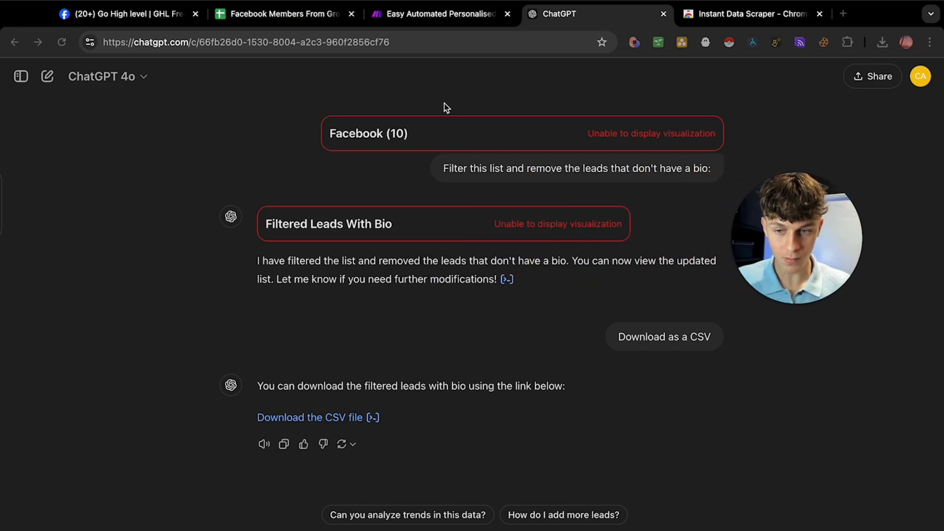
{"action": "left_click", "coordinate": [284, 14]}
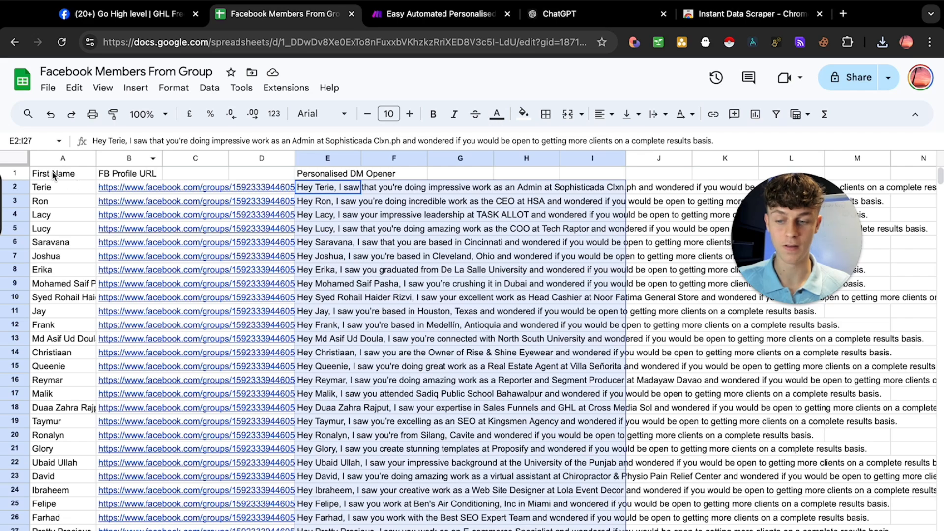
Step: Select the FB Profile URL entries, then switch to the Make dashboard tab
{"action": "left_click", "coordinate": [129, 173]}
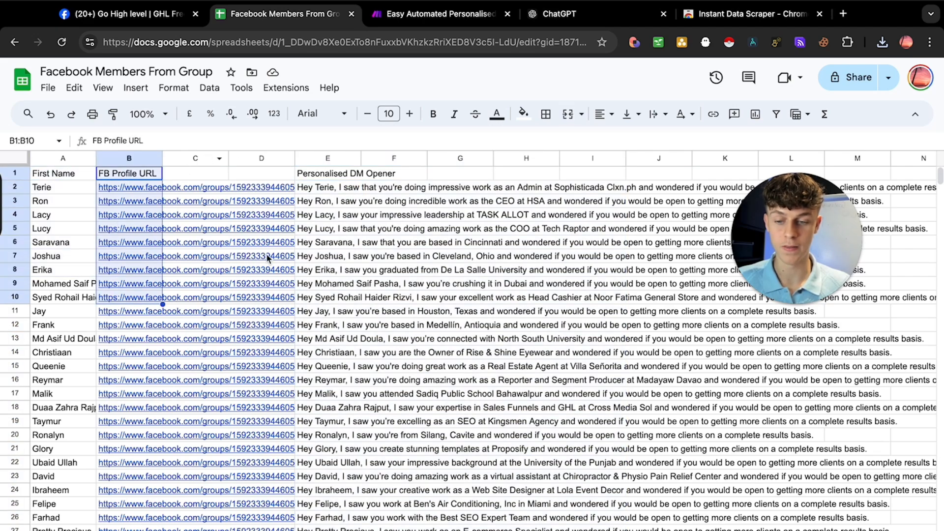
{"action": "left_click", "coordinate": [437, 14]}
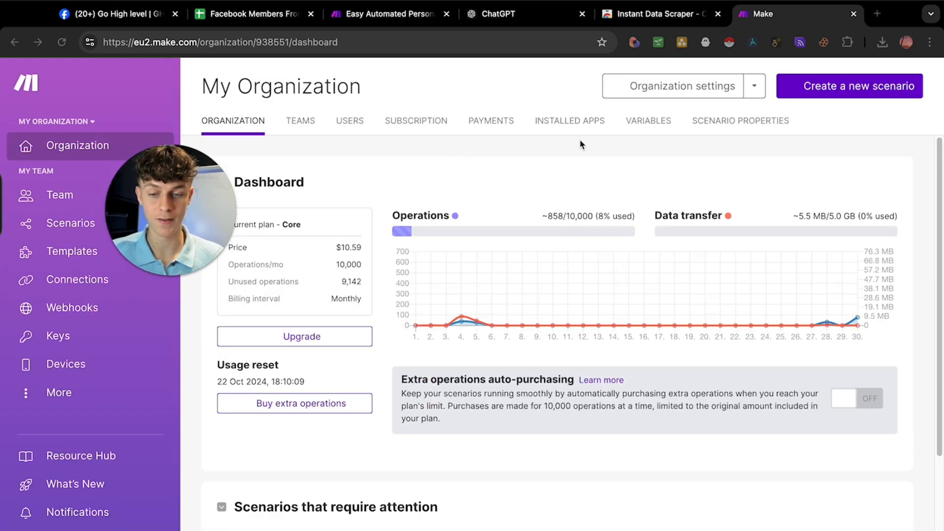
Step: Create a new scenario starting with a Google Sheets Search Rows module
{"action": "left_click", "coordinate": [849, 86]}
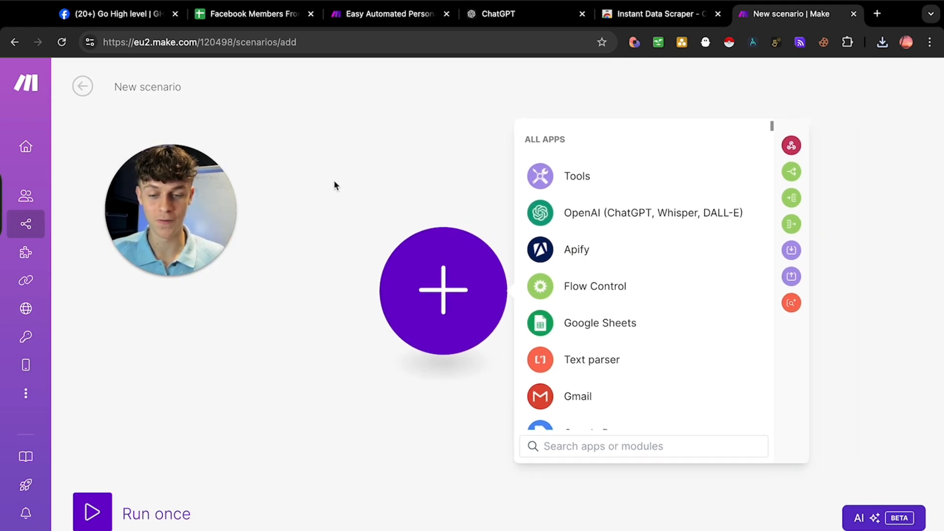
{"action": "left_click", "coordinate": [599, 322]}
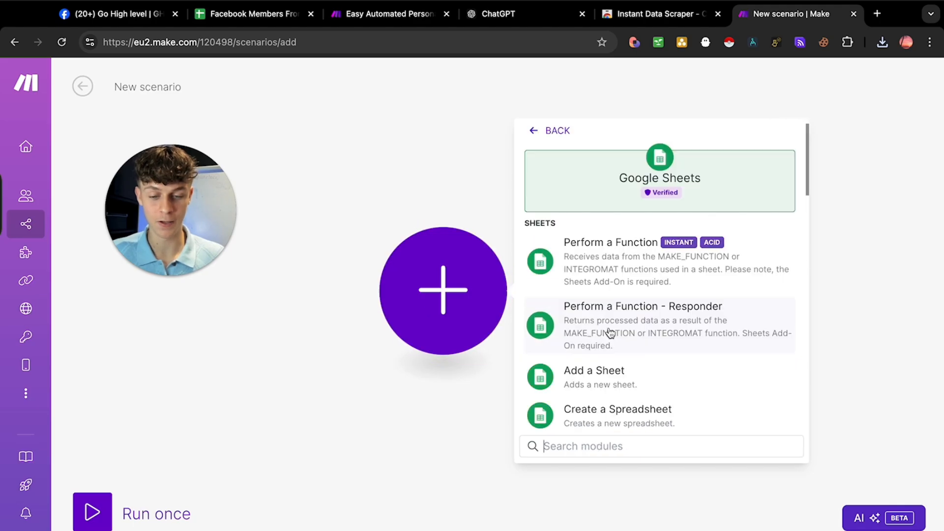
{"action": "scroll", "scroll_direction": "down", "scroll_amount": 3}
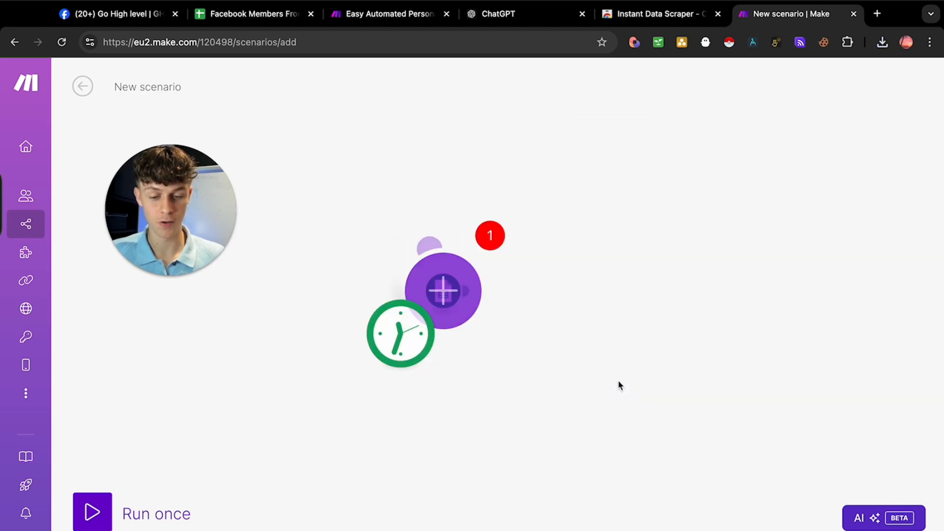
{"action": "left_click", "coordinate": [443, 291]}
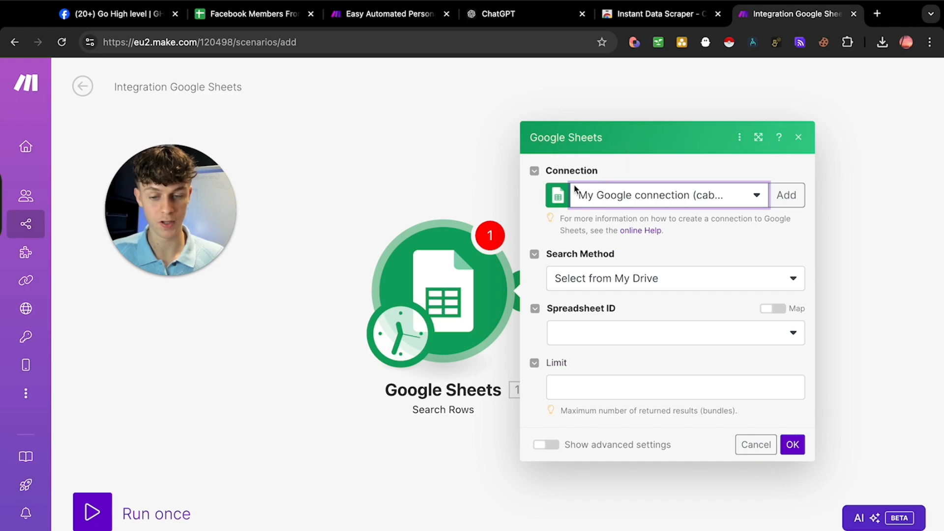
Step: Point Search Rows at the DM_Openers_with_Extracted_Names sheet, remove the empty filter, and confirm
{"action": "left_click", "coordinate": [675, 333]}
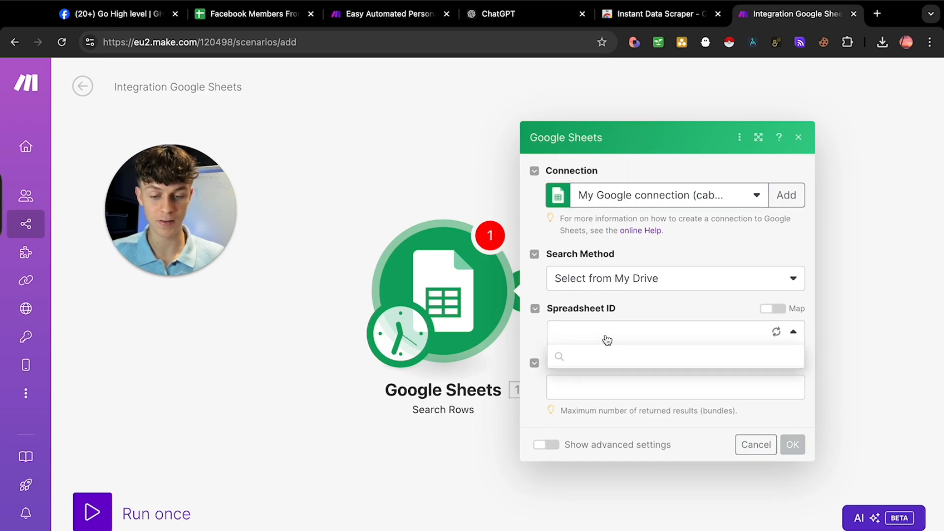
{"action": "left_click", "coordinate": [669, 332]}
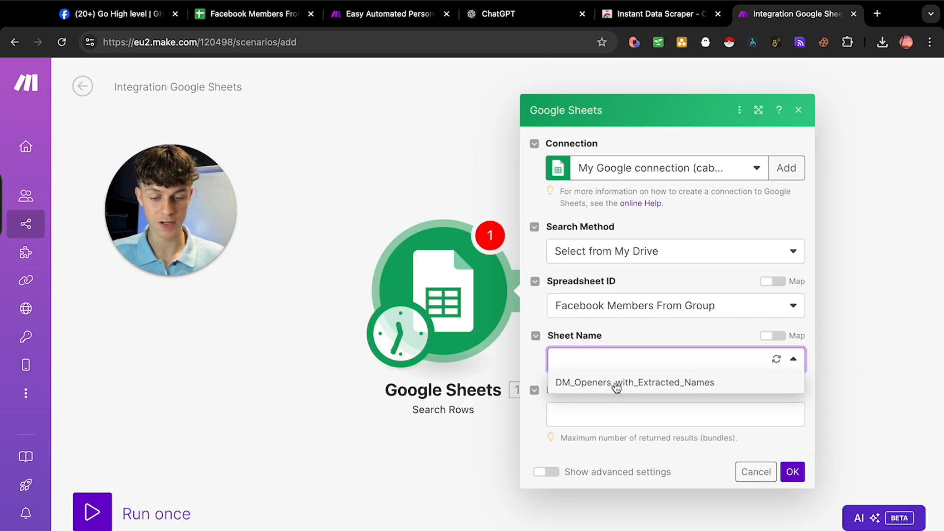
{"action": "left_click", "coordinate": [253, 14]}
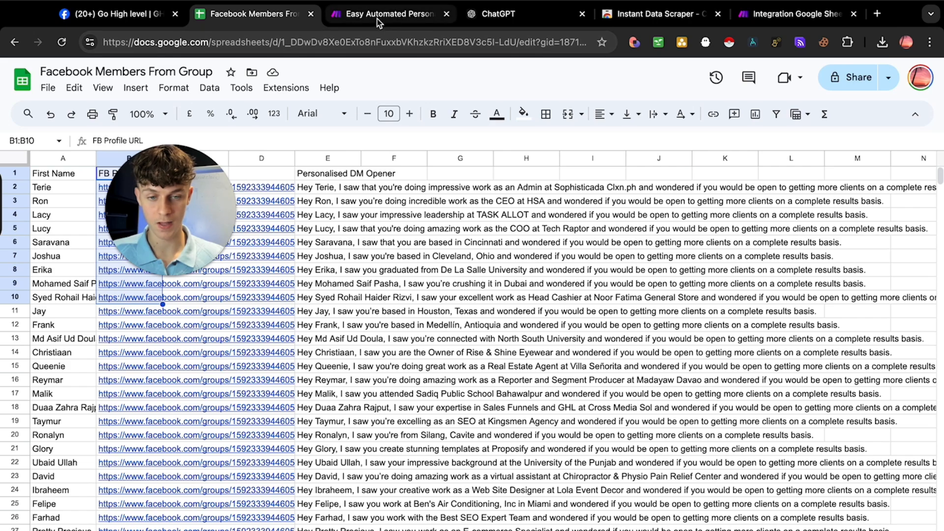
{"action": "left_click", "coordinate": [389, 14]}
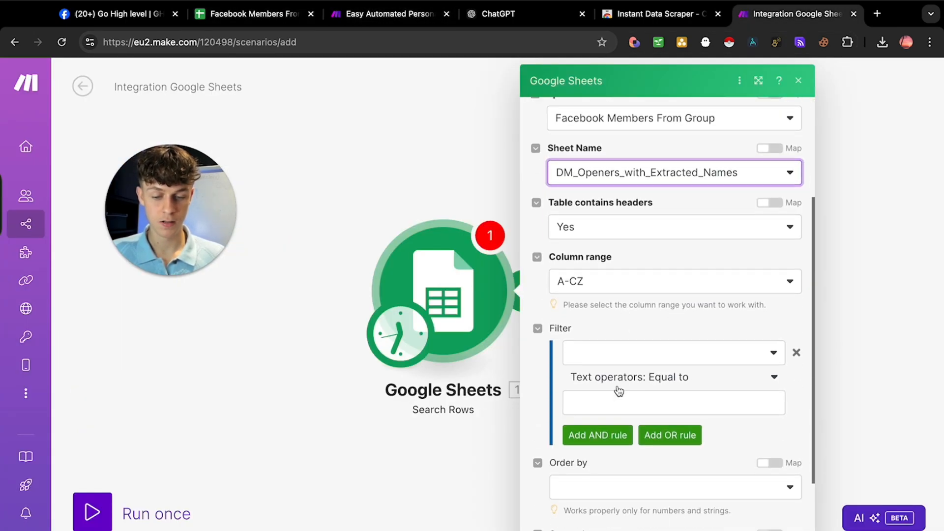
{"action": "left_click", "coordinate": [796, 353]}
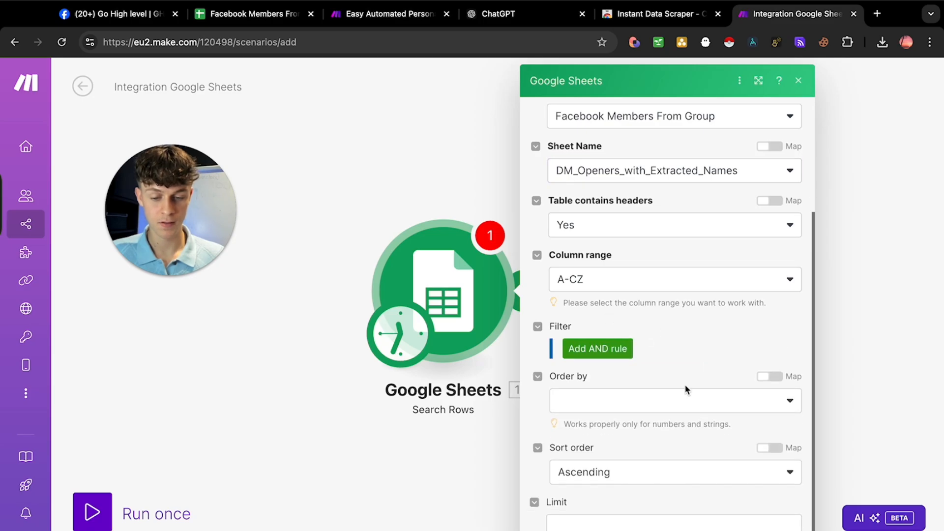
{"action": "left_click", "coordinate": [798, 80]}
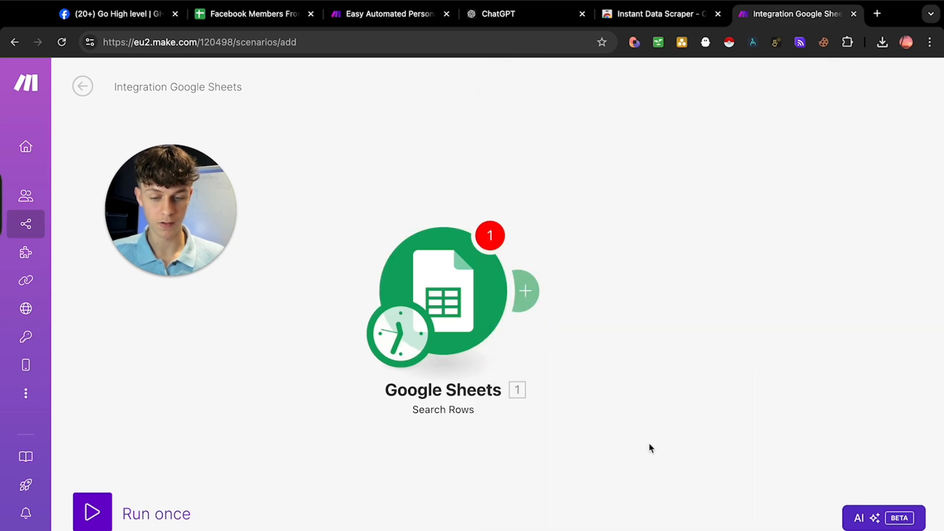
{"action": "left_click", "coordinate": [525, 291]}
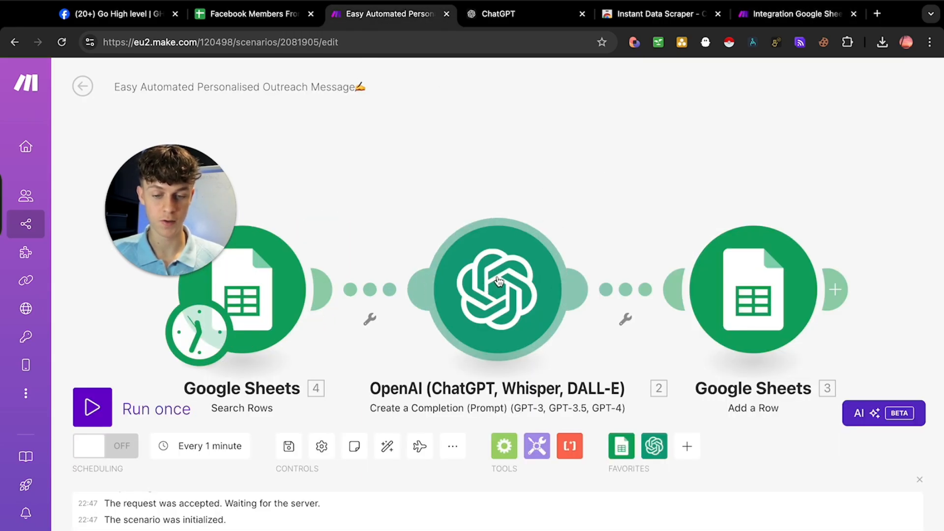
Step: Inspect the existing AI step's prompt and add an OpenAI chat completion after Search Rows
{"action": "left_click", "coordinate": [496, 288]}
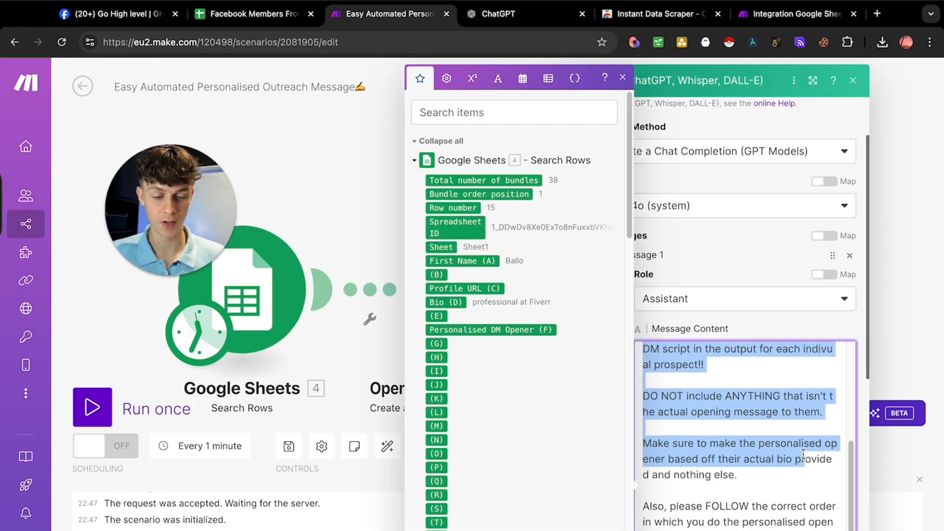
{"action": "scroll", "scroll_direction": "down", "scroll_amount": 3}
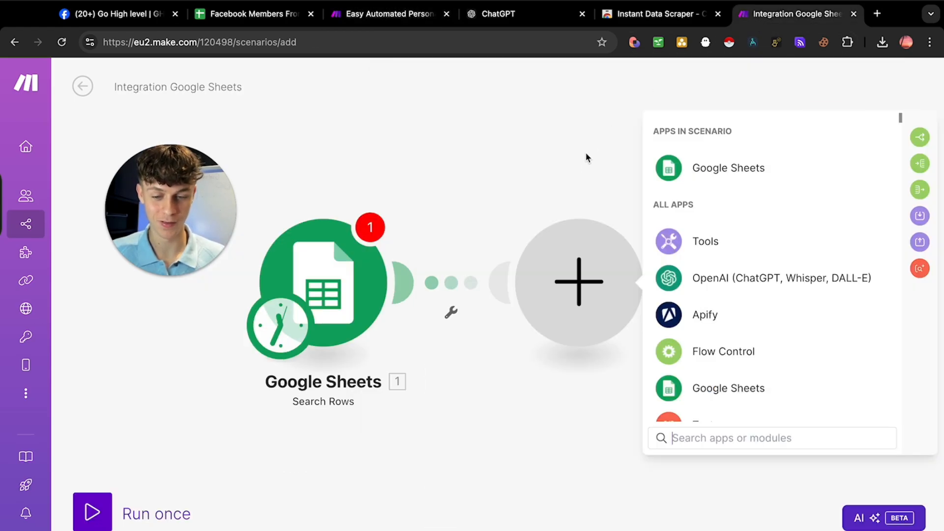
{"action": "mouse_move", "coordinate": [735, 277]}
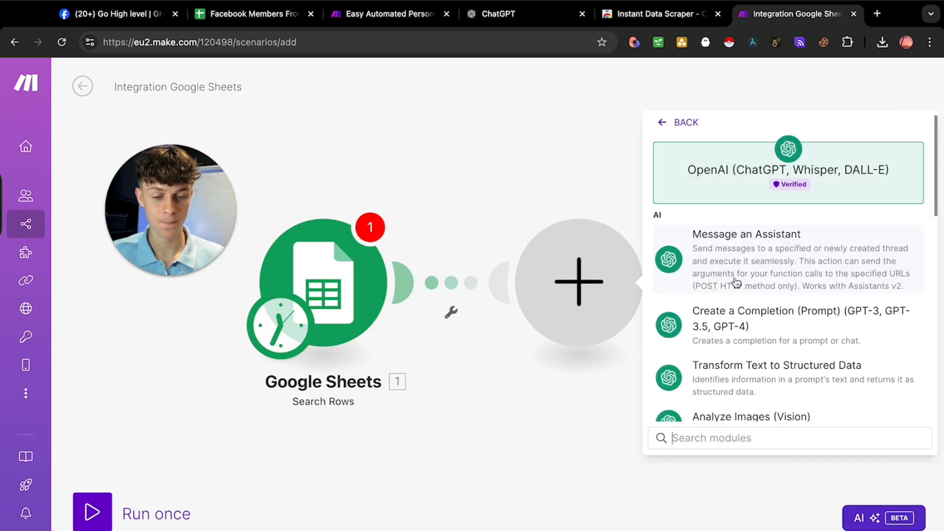
{"action": "left_click", "coordinate": [777, 319]}
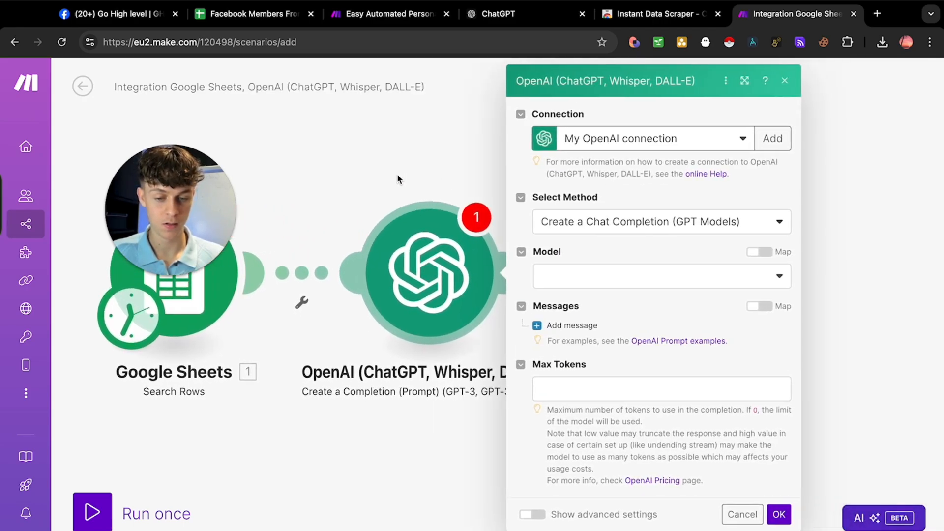
Step: Set the completion model to gpt-4o and add a first message with its role
{"action": "left_click", "coordinate": [661, 276]}
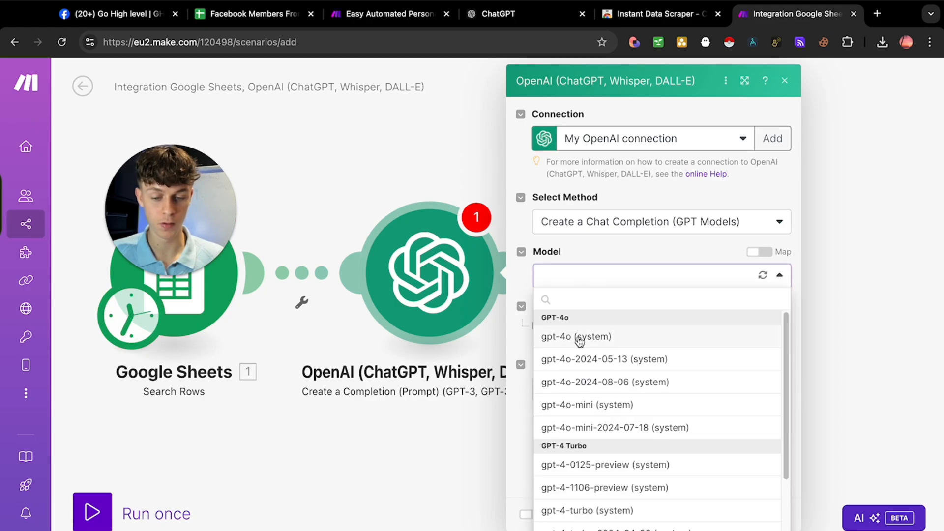
{"action": "left_click", "coordinate": [576, 336]}
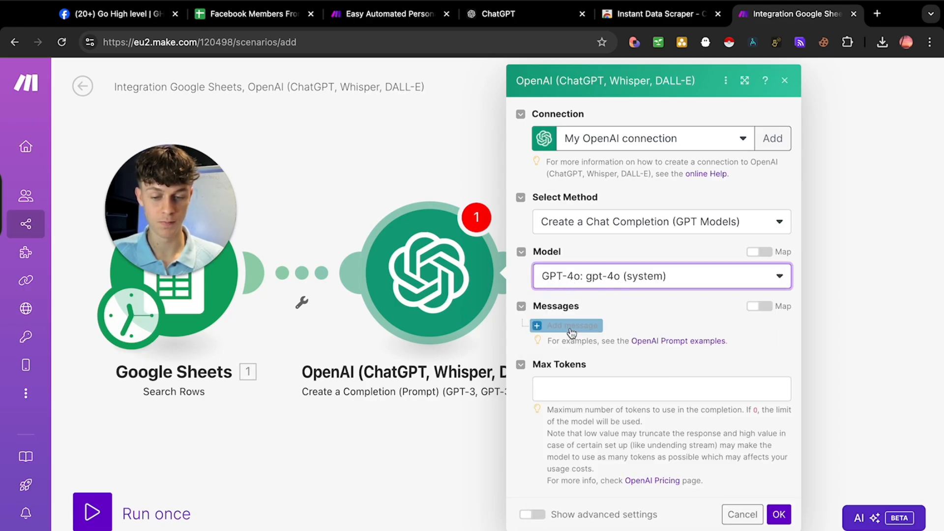
{"action": "left_click", "coordinate": [660, 276]}
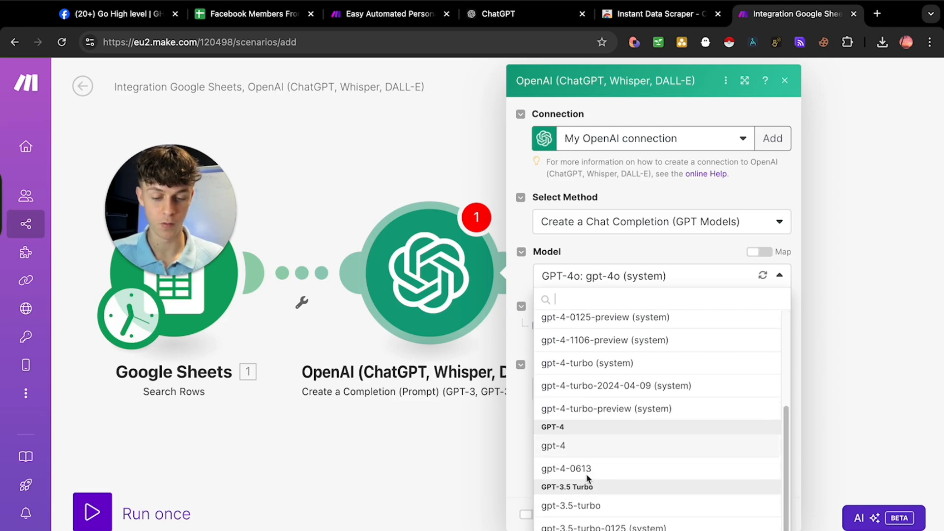
{"action": "left_click", "coordinate": [602, 276]}
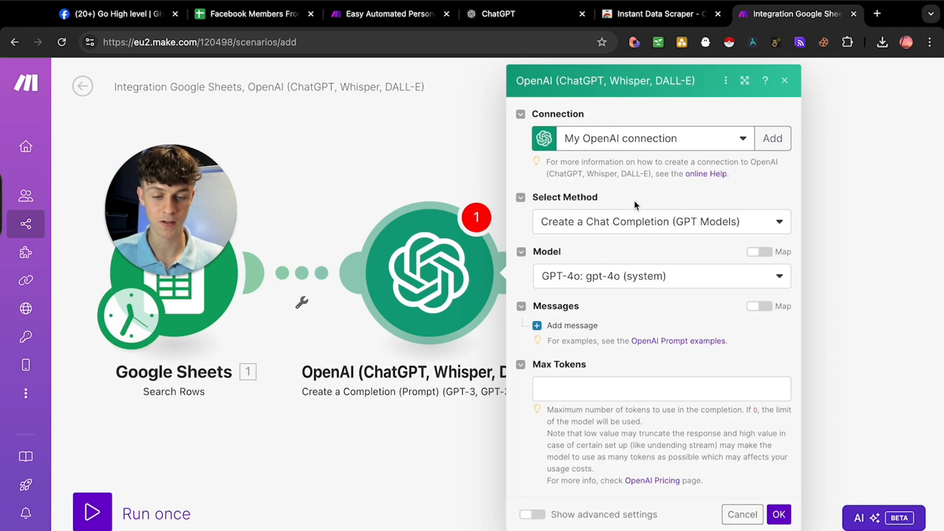
{"action": "left_click", "coordinate": [556, 325]}
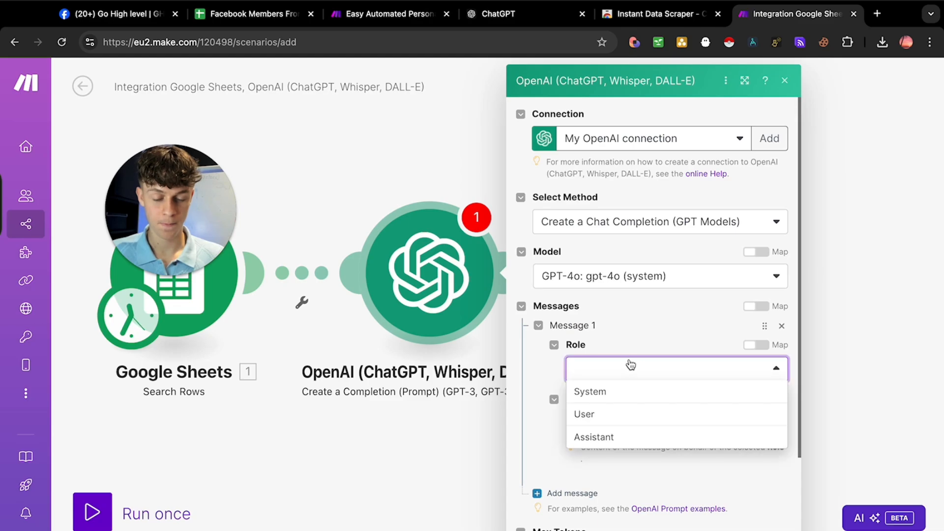
{"action": "left_click", "coordinate": [593, 437]}
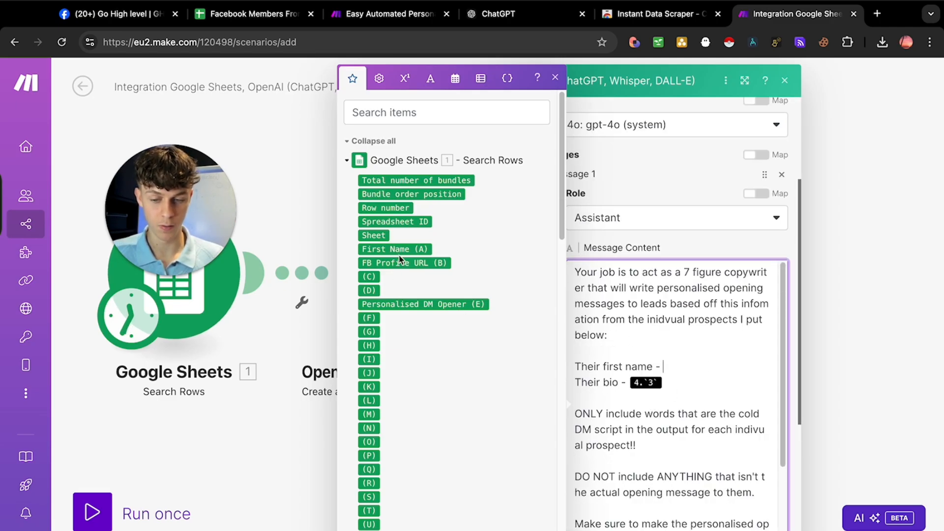
Step: Map First Name (A) into the prompt and add the line 'Their bio -'
{"action": "left_click", "coordinate": [395, 249]}
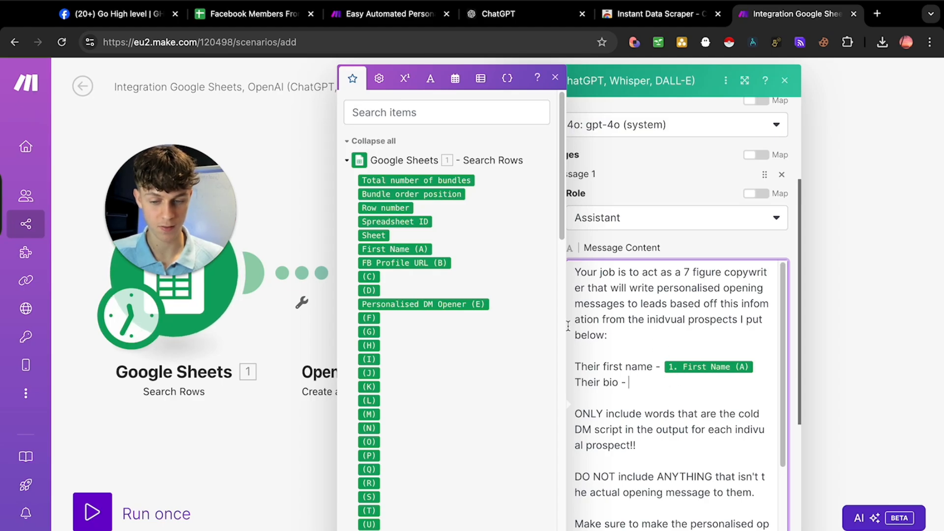
{"action": "mouse_move", "coordinate": [403, 288]}
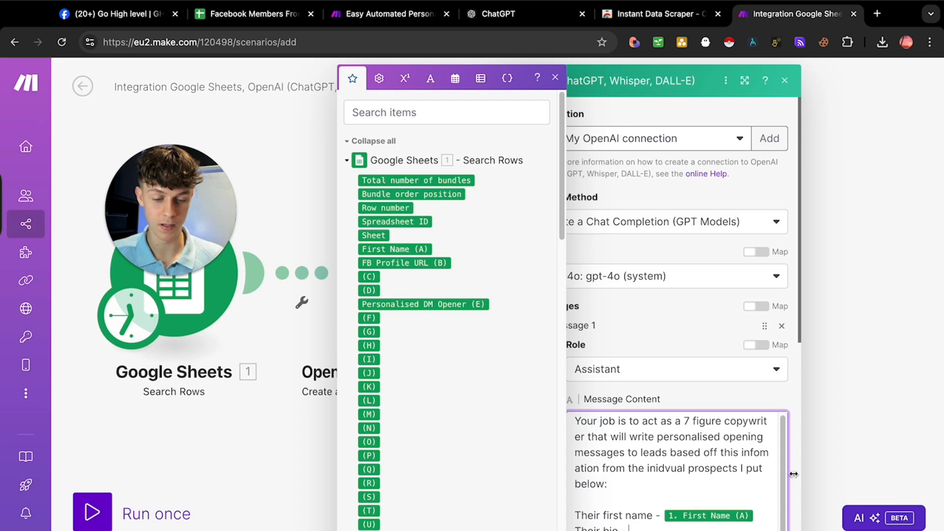
{"action": "type", "text": "Their bio -"}
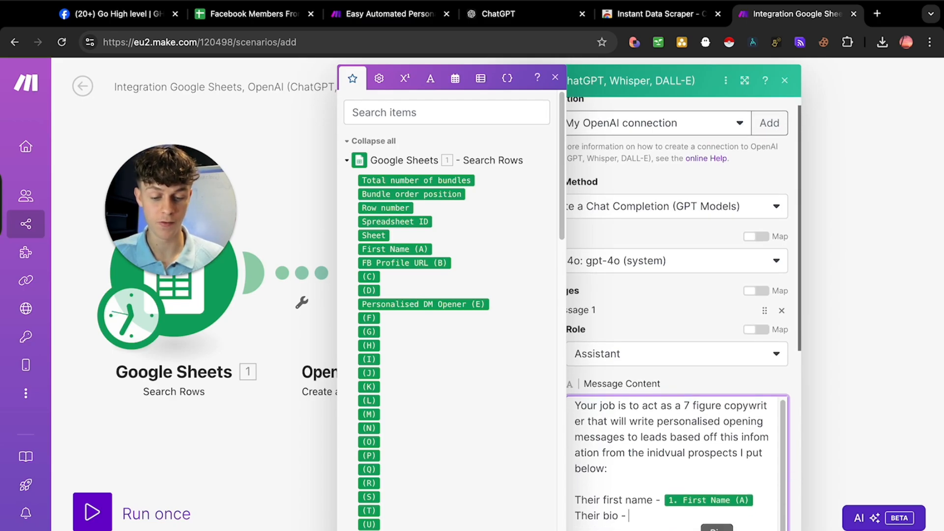
{"action": "left_click", "coordinate": [654, 14]}
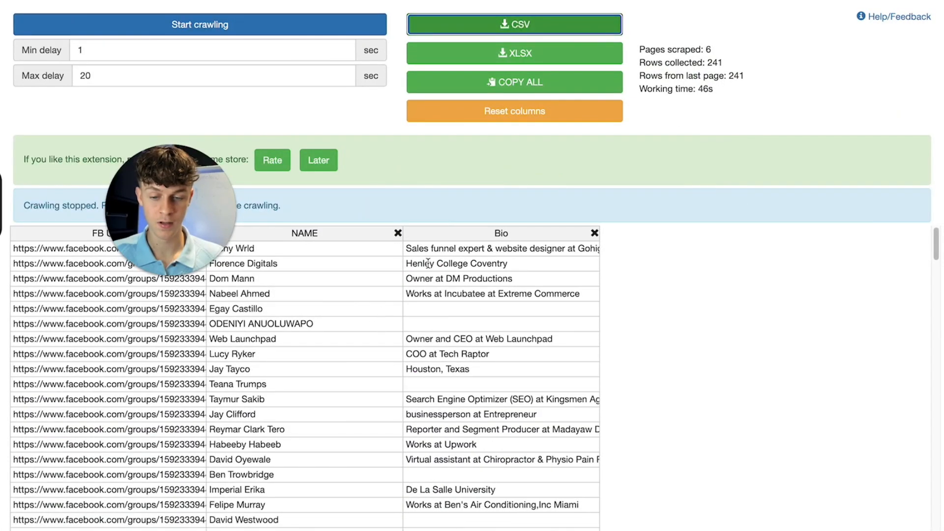
Step: Scroll through the Bio column of the 241 scraped members in Instant Data Scraper
{"action": "left_click", "coordinate": [502, 248]}
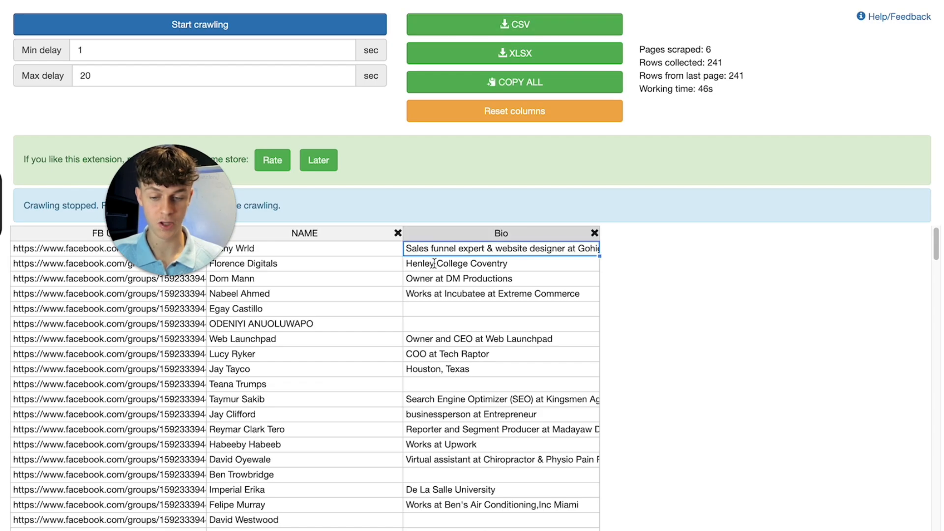
{"action": "scroll", "scroll_direction": "down", "scroll_amount": 3}
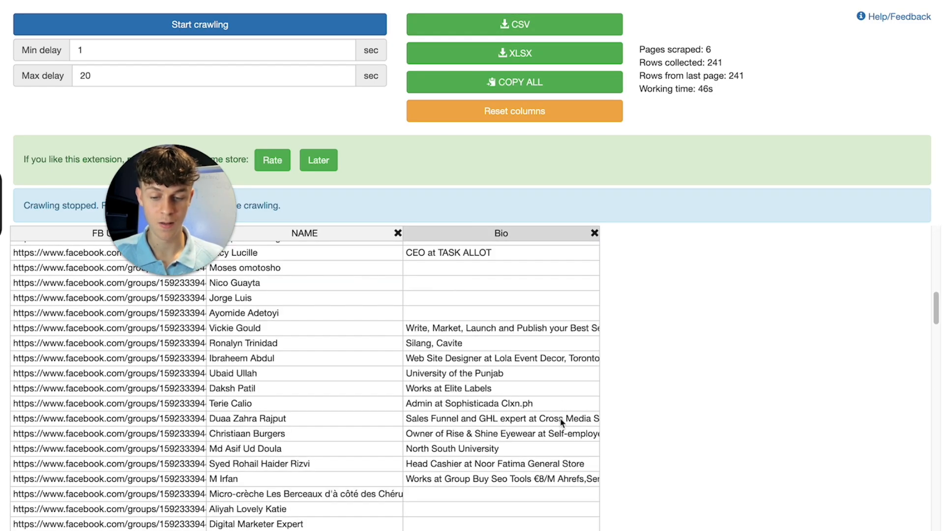
{"action": "scroll", "scroll_direction": "down", "scroll_amount": 3}
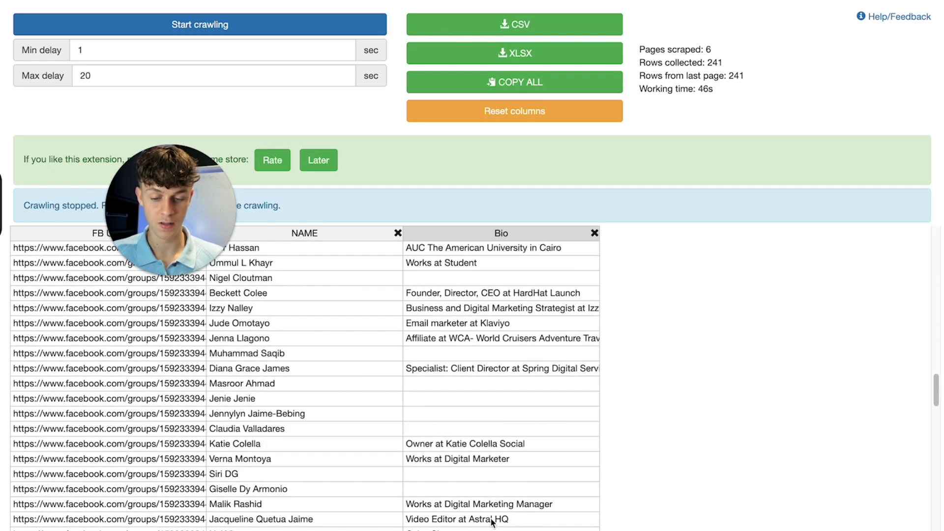
{"action": "scroll", "scroll_direction": "down", "scroll_amount": 3}
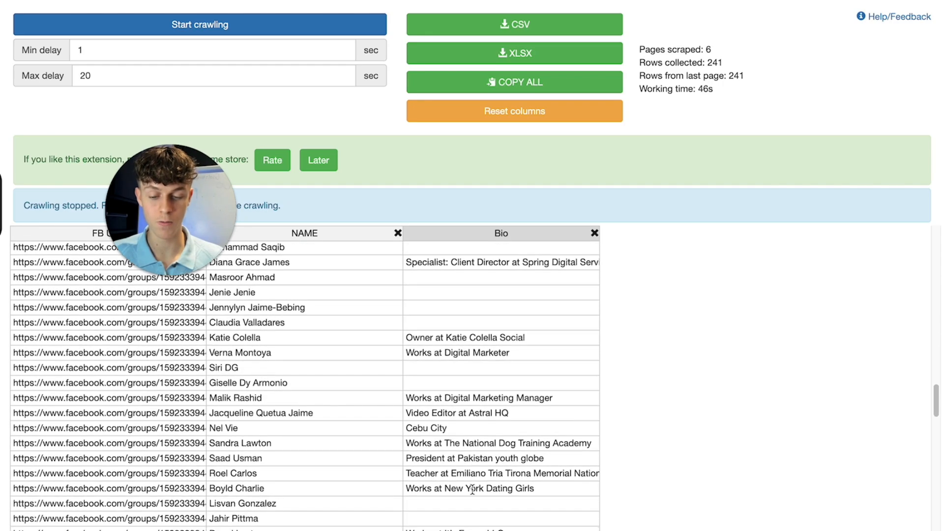
{"action": "scroll", "scroll_direction": "down", "scroll_amount": 3}
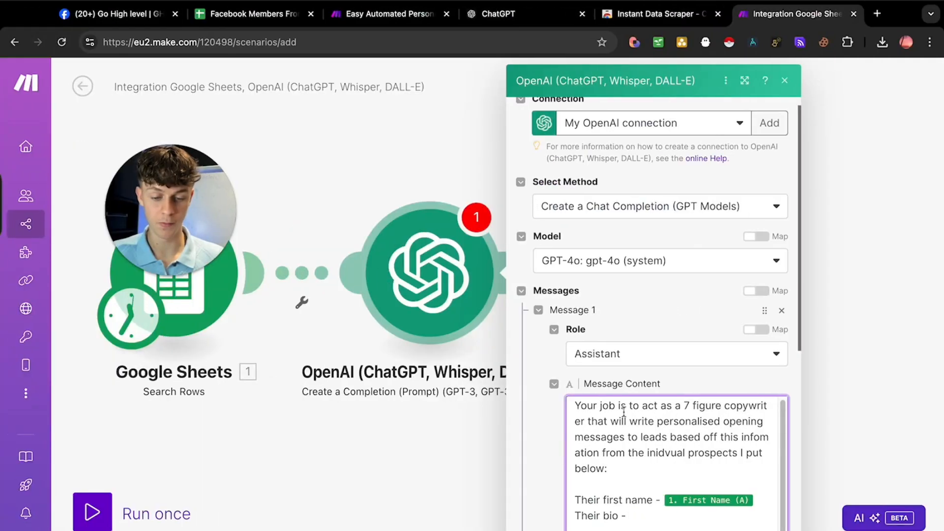
Step: Review the rest of the copywriting prompt, highlighting the personalised-opener and DM-only instructions
{"action": "scroll", "scroll_direction": "down", "scroll_amount": 3}
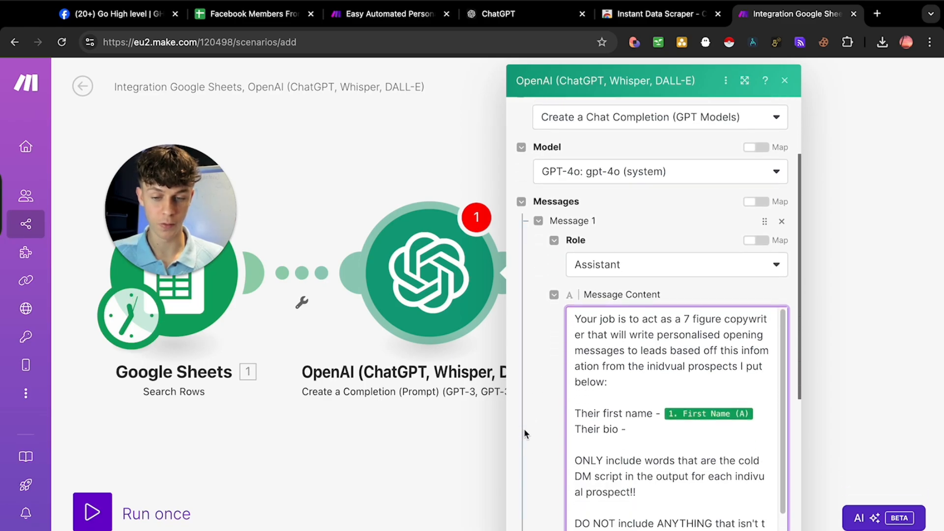
{"action": "scroll", "scroll_direction": "down", "scroll_amount": 3}
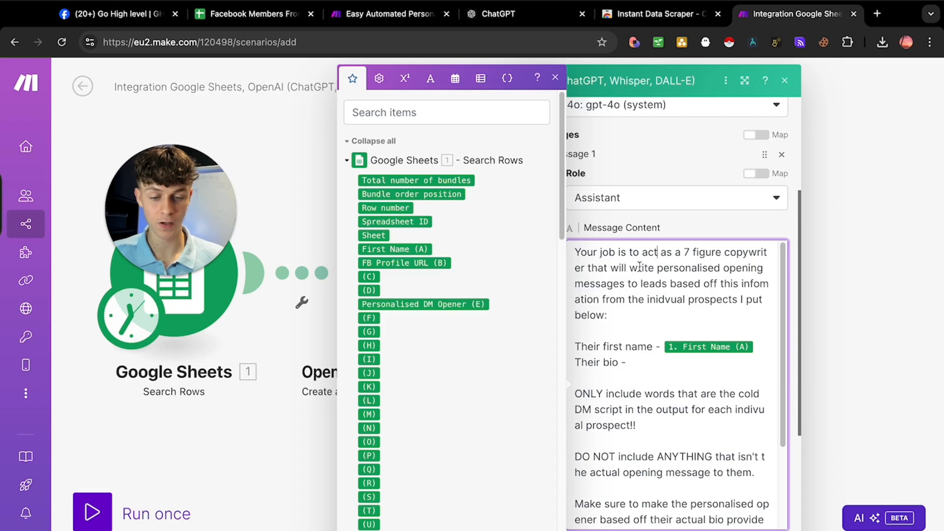
{"action": "left_click_drag", "start_coordinate": [604, 268], "coordinate": [729, 268]}
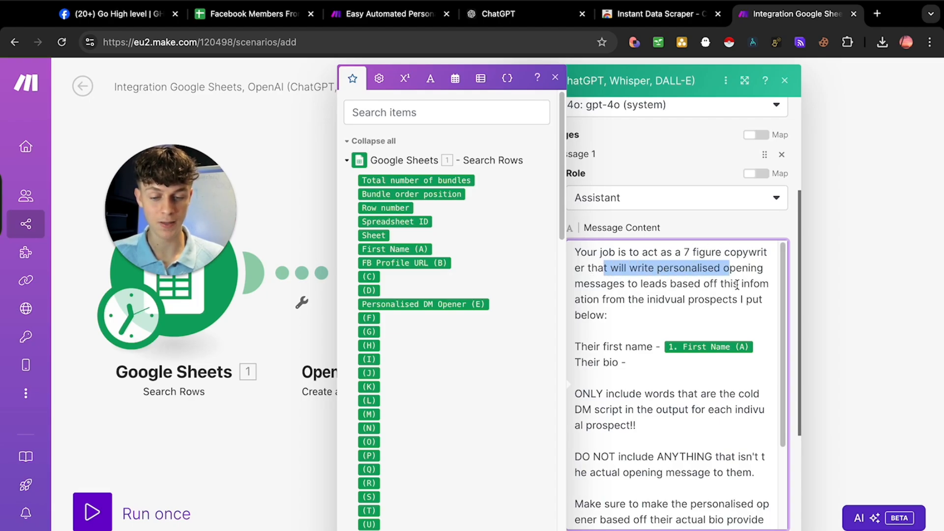
{"action": "left_click", "coordinate": [663, 299]}
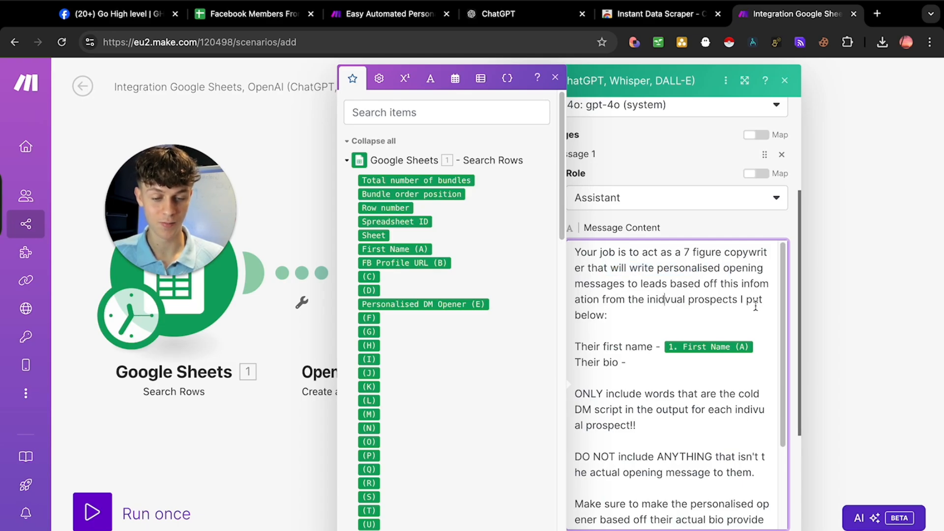
{"action": "scroll", "scroll_direction": "down", "scroll_amount": 3}
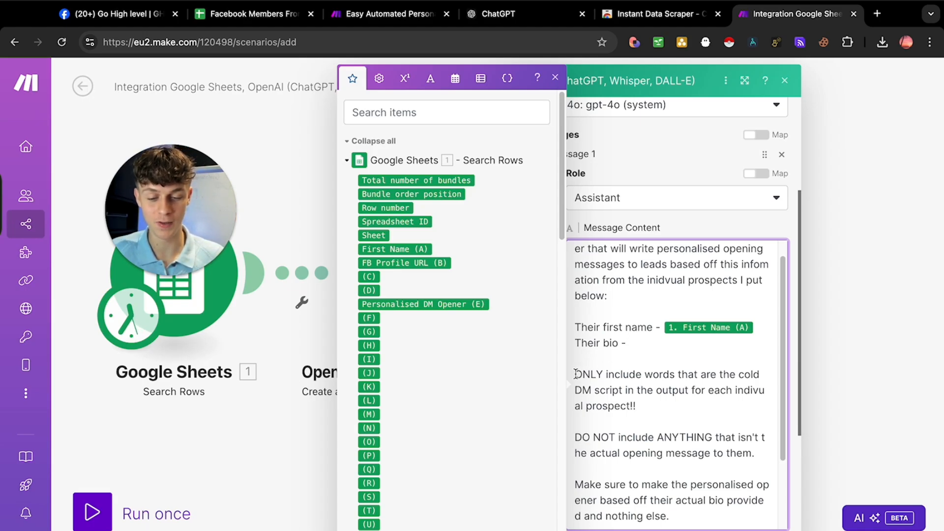
{"action": "left_click_drag", "start_coordinate": [575, 374], "coordinate": [705, 374]}
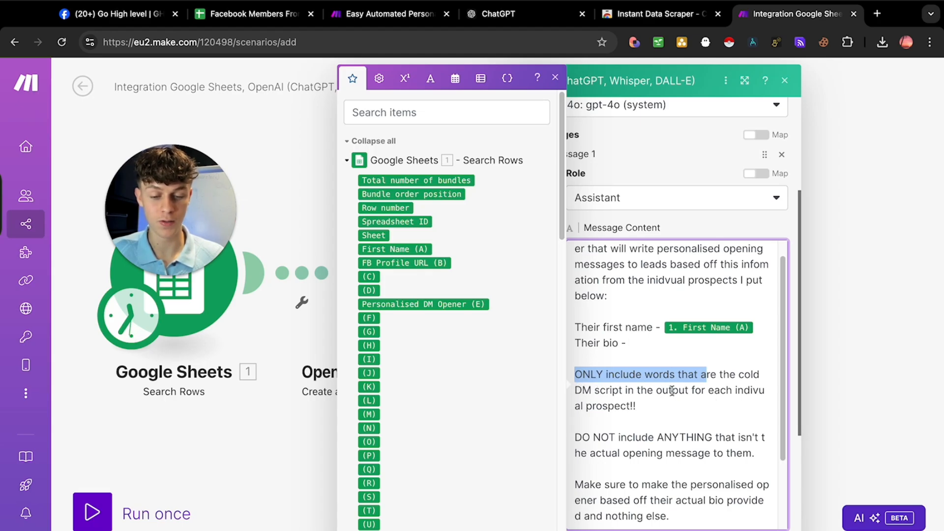
{"action": "scroll", "scroll_direction": "down", "scroll_amount": 3}
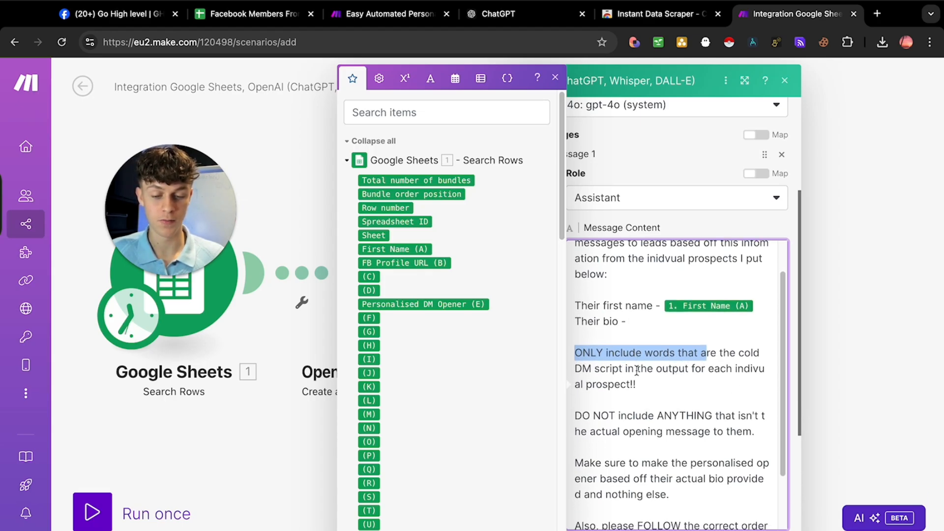
{"action": "scroll", "scroll_direction": "down", "scroll_amount": 3}
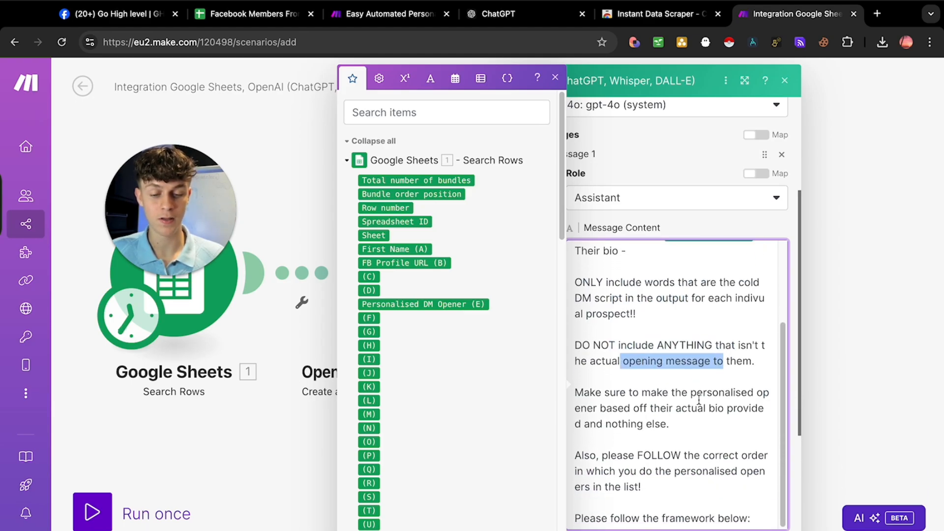
{"action": "left_click", "coordinate": [252, 14]}
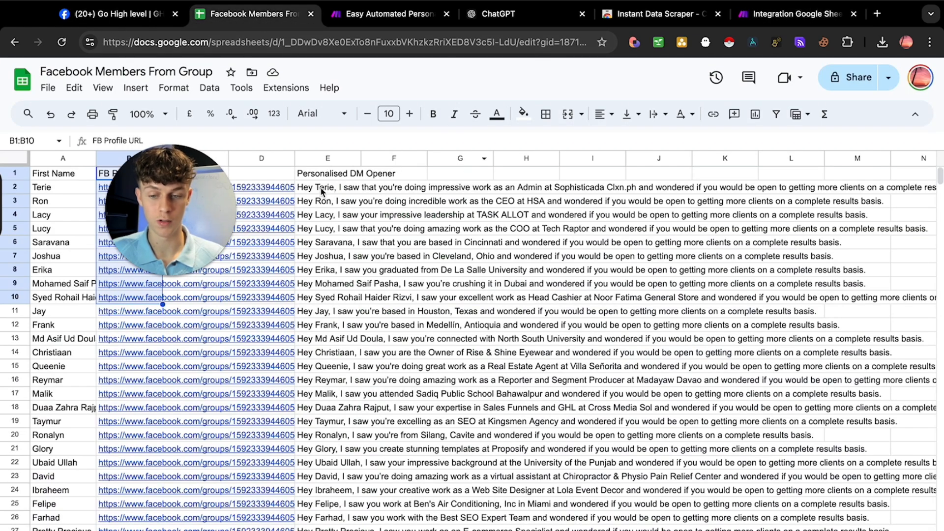
Step: Highlight the generated DM openers block E2:L18 in the Facebook Members From Group sheet
{"action": "left_click", "coordinate": [328, 187]}
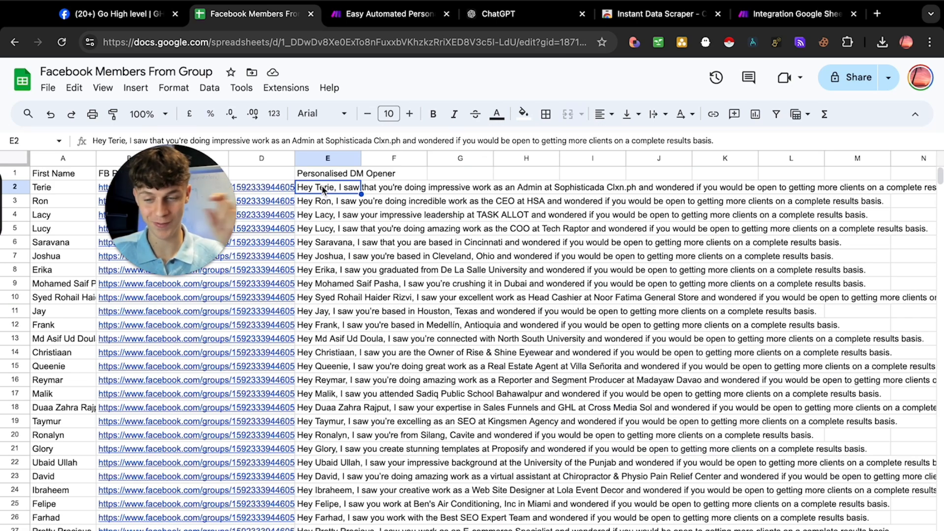
{"action": "left_click_drag", "start_coordinate": [327, 188], "coordinate": [658, 201]}
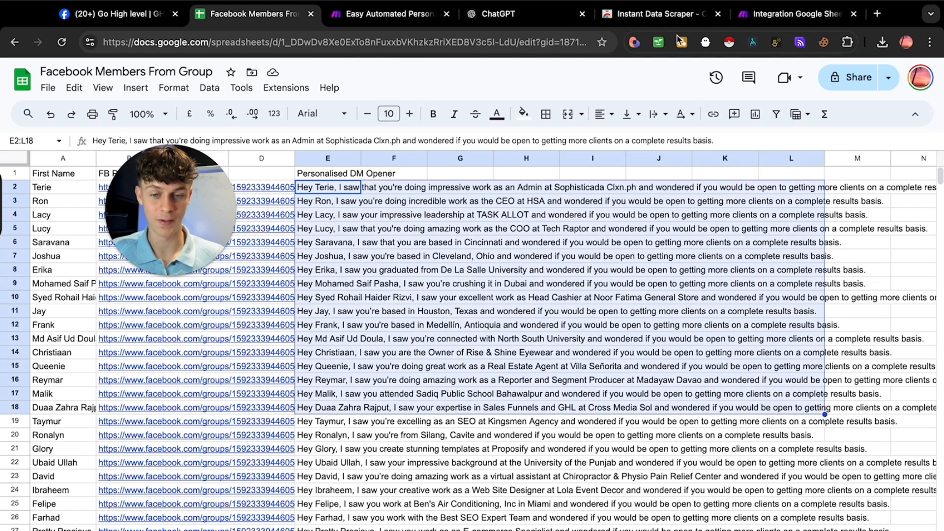
{"action": "left_click", "coordinate": [797, 14]}
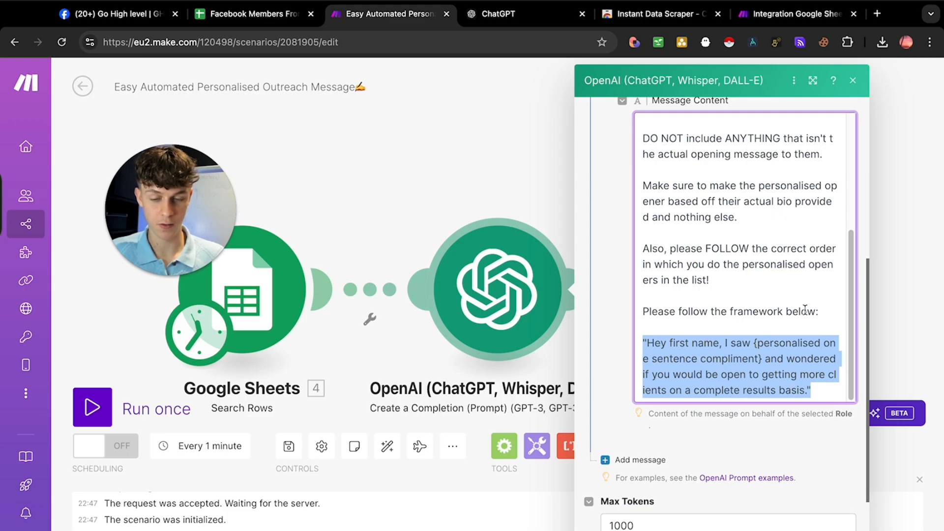
Step: Paste the 'Hey first name, I saw…' framework into the new scenario's Message Content
{"action": "left_click", "coordinate": [794, 14]}
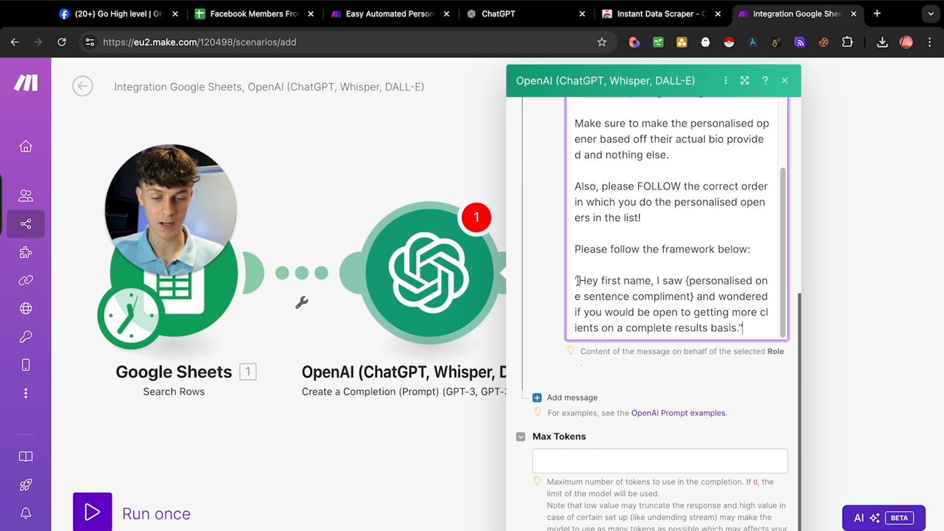
{"action": "left_click_drag", "start_coordinate": [578, 281], "coordinate": [650, 281]}
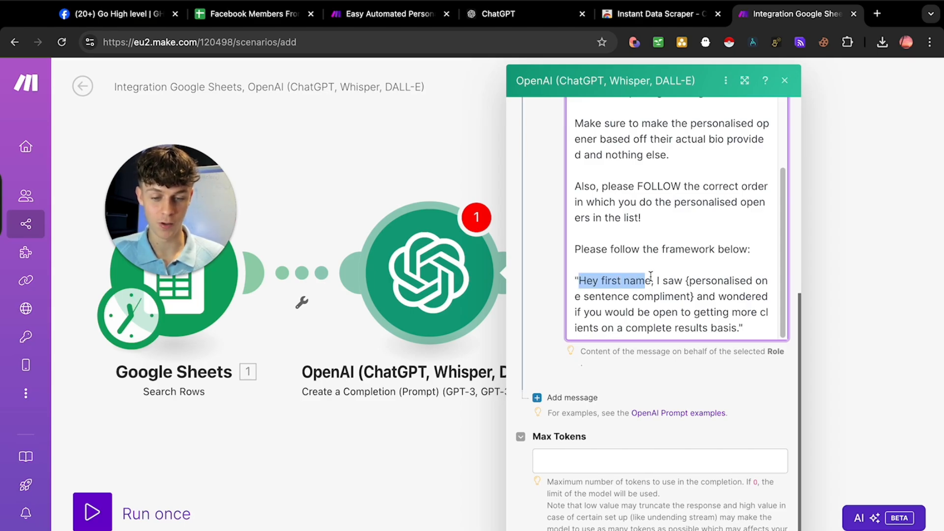
{"action": "left_click", "coordinate": [639, 280]}
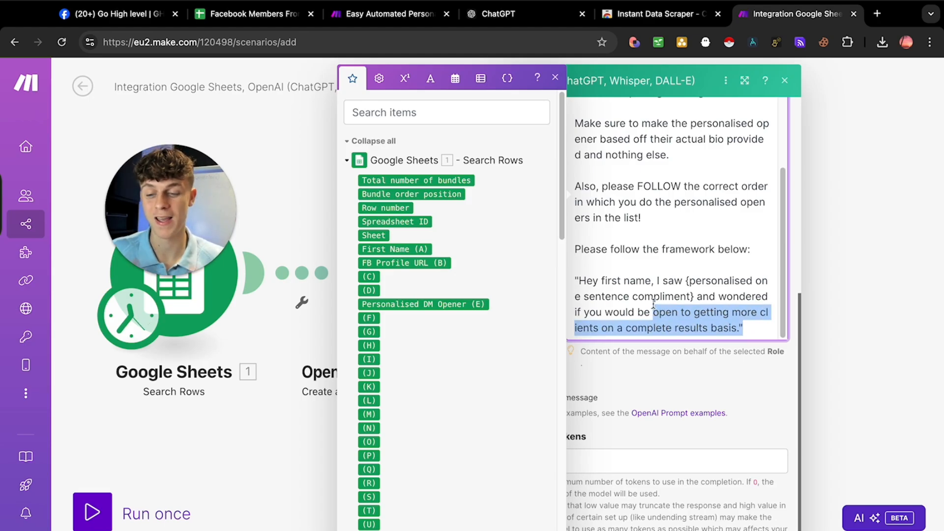
{"action": "left_click", "coordinate": [722, 383]}
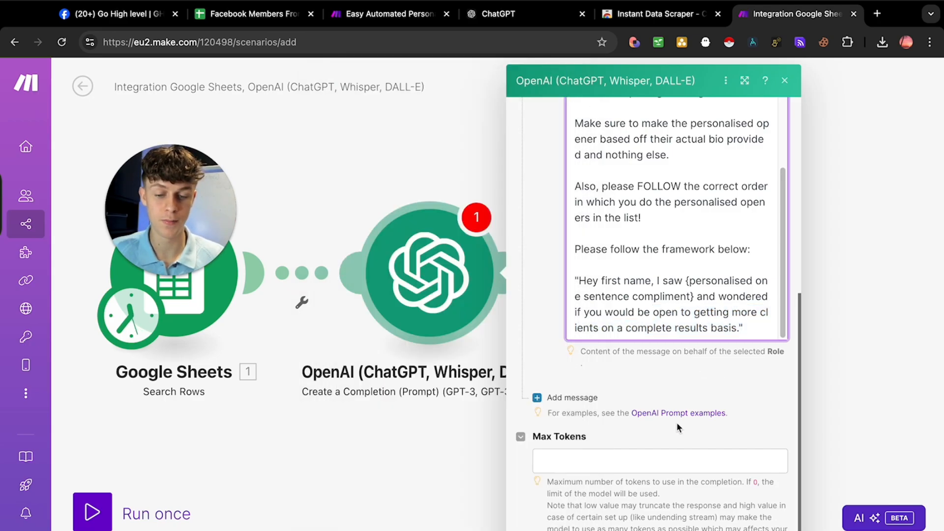
Step: Set Max Tokens to 1000 and close the OpenAI module settings
{"action": "left_click", "coordinate": [660, 460]}
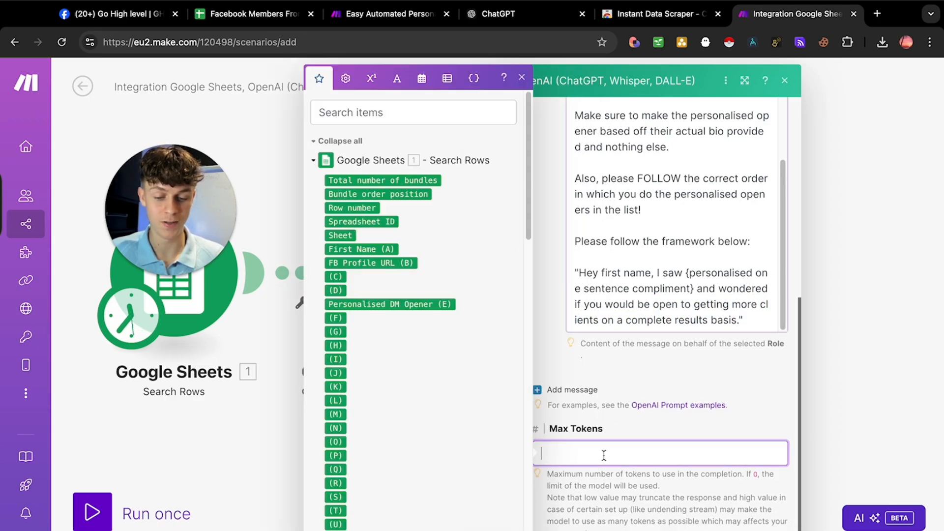
{"action": "type", "text": "1000"}
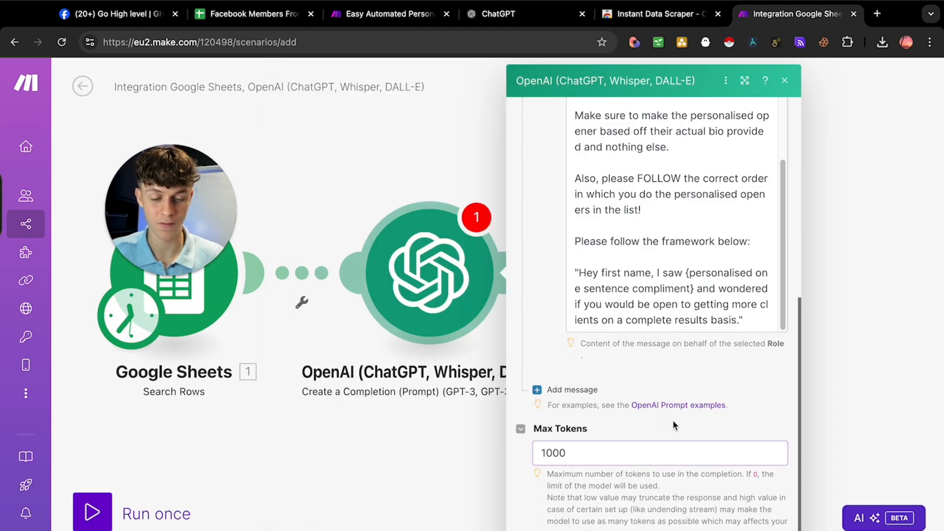
{"action": "left_click", "coordinate": [786, 80]}
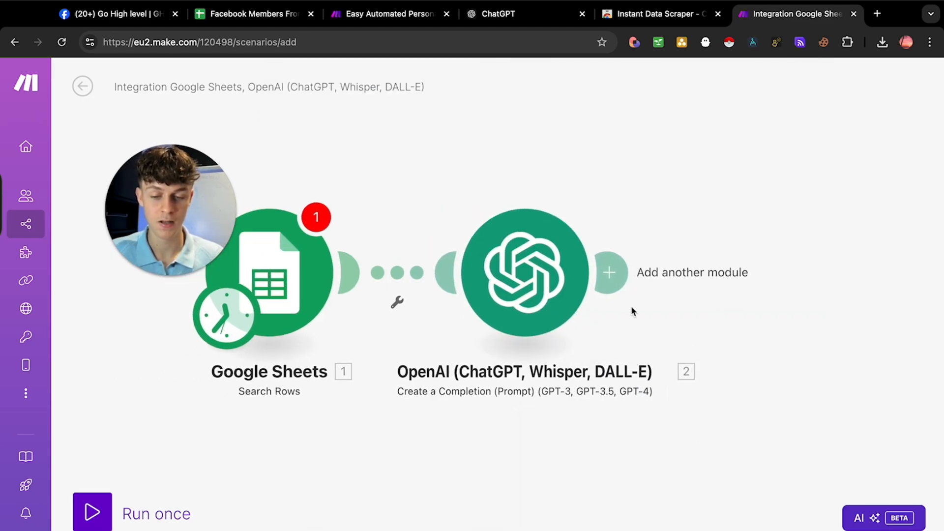
{"action": "left_click", "coordinate": [609, 273]}
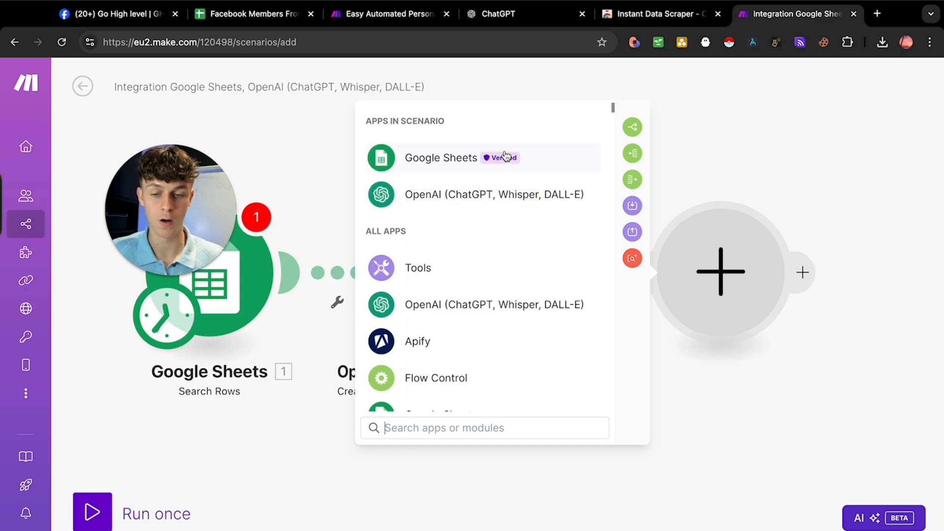
Step: Add a Google Sheets Add a Row module writing to DM_Openers_with_Extracted_Names in Facebook Members From Group
{"action": "left_click", "coordinate": [440, 157]}
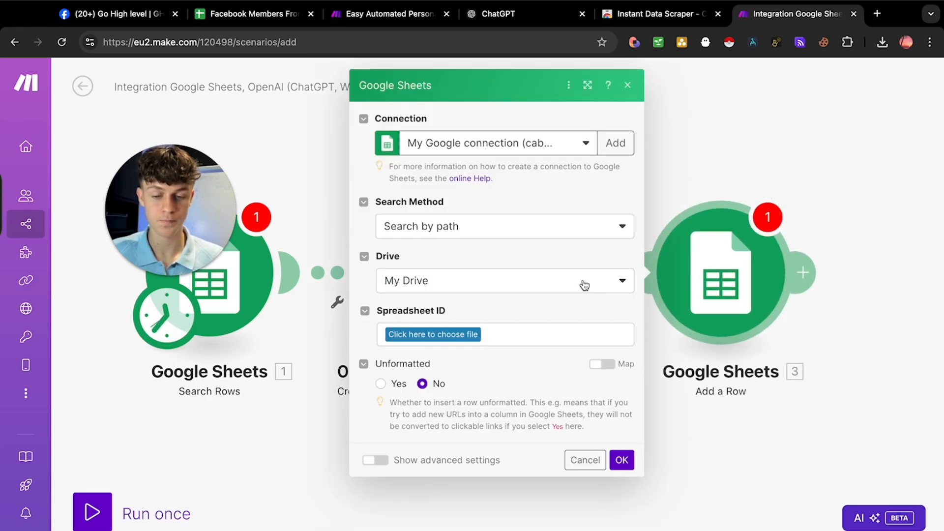
{"action": "left_click", "coordinate": [432, 335]}
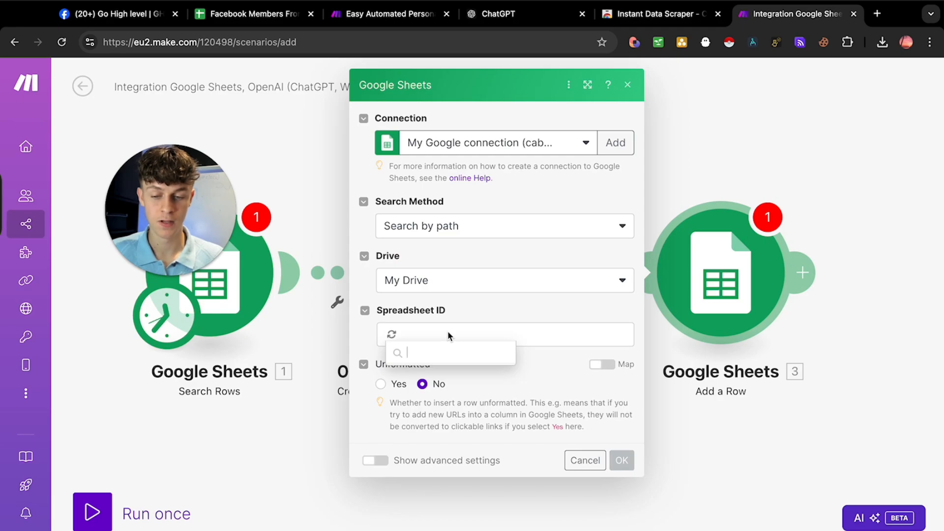
{"action": "left_click", "coordinate": [446, 334]}
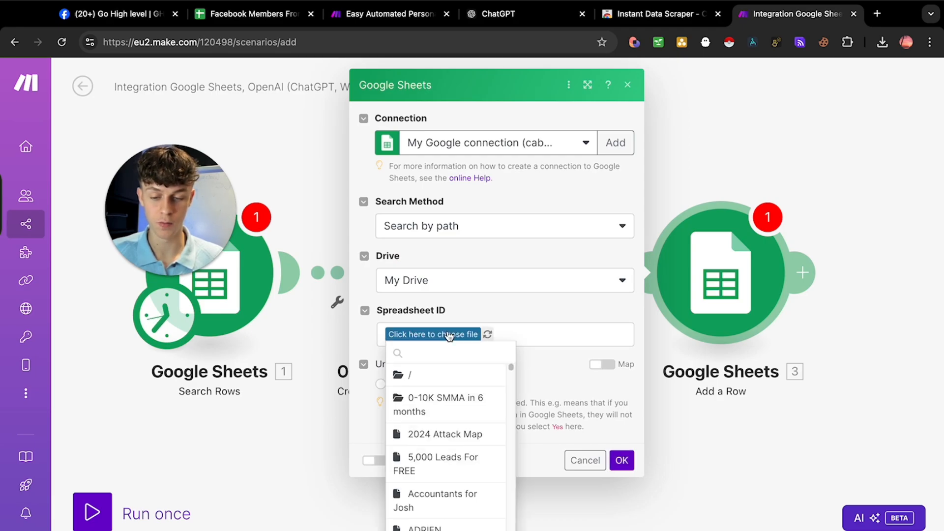
{"action": "type", "text": "face"}
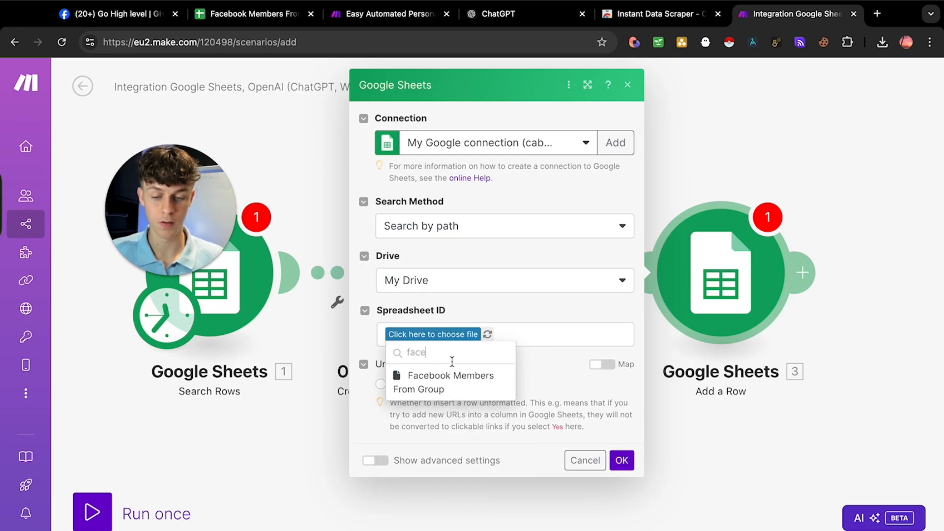
{"action": "left_click", "coordinate": [449, 382]}
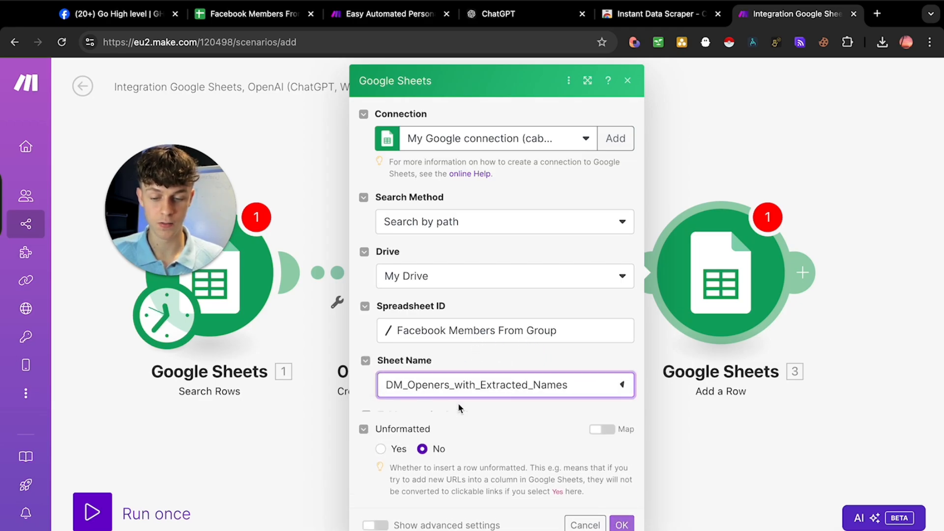
{"action": "left_click", "coordinate": [505, 385]}
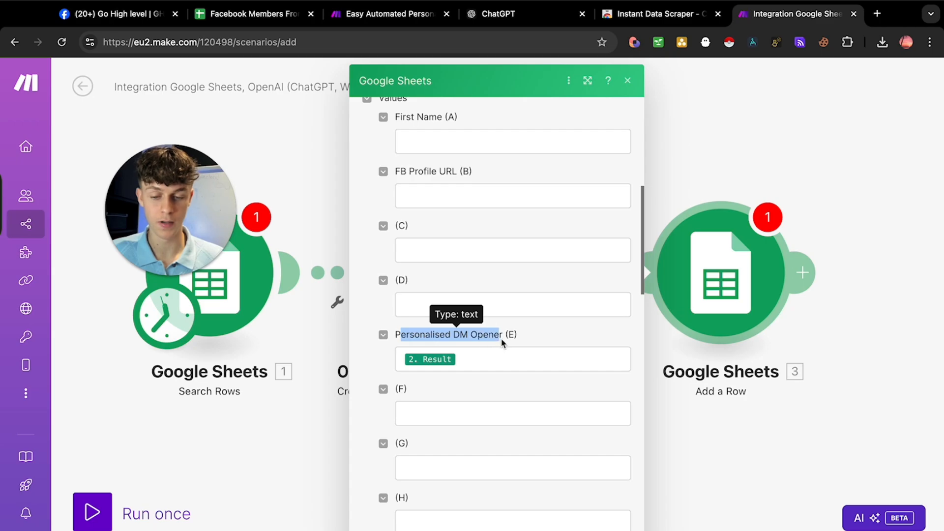
{"action": "left_click", "coordinate": [627, 80]}
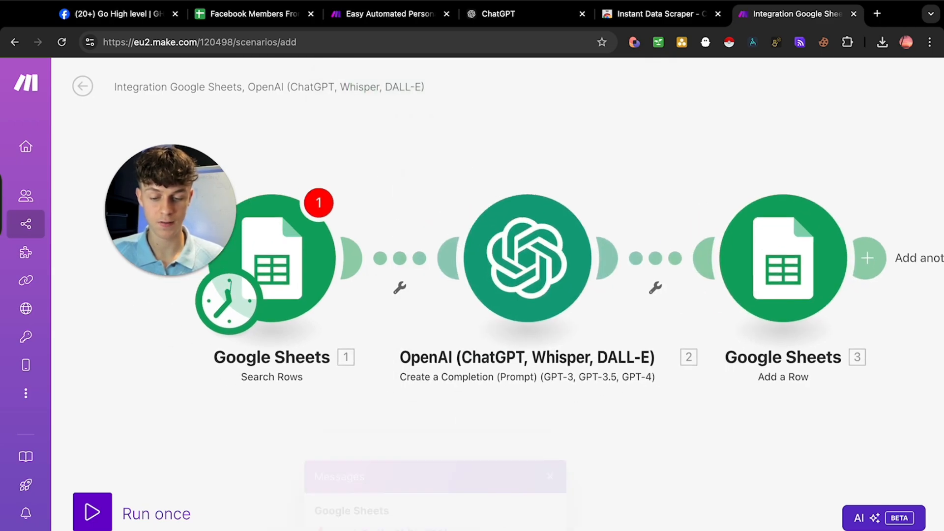
{"action": "left_click", "coordinate": [272, 258]}
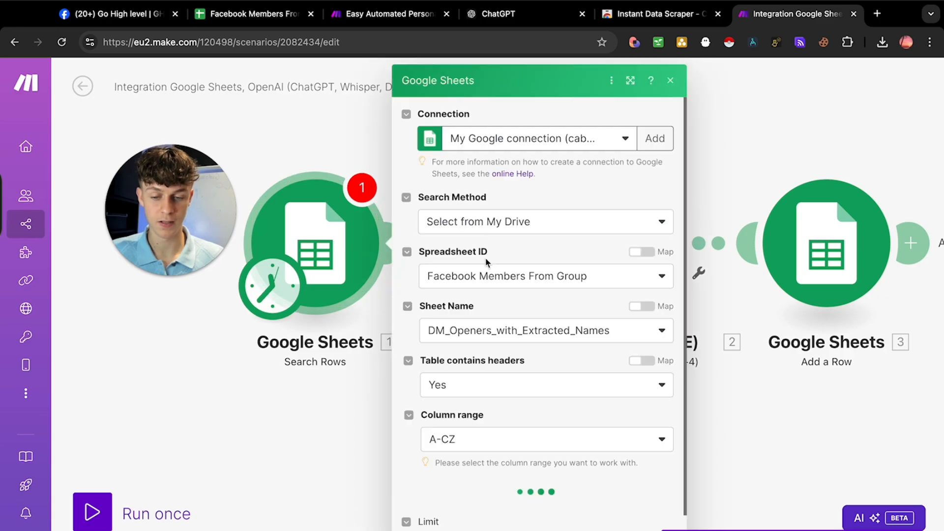
{"action": "scroll", "scroll_direction": "down", "scroll_amount": 3}
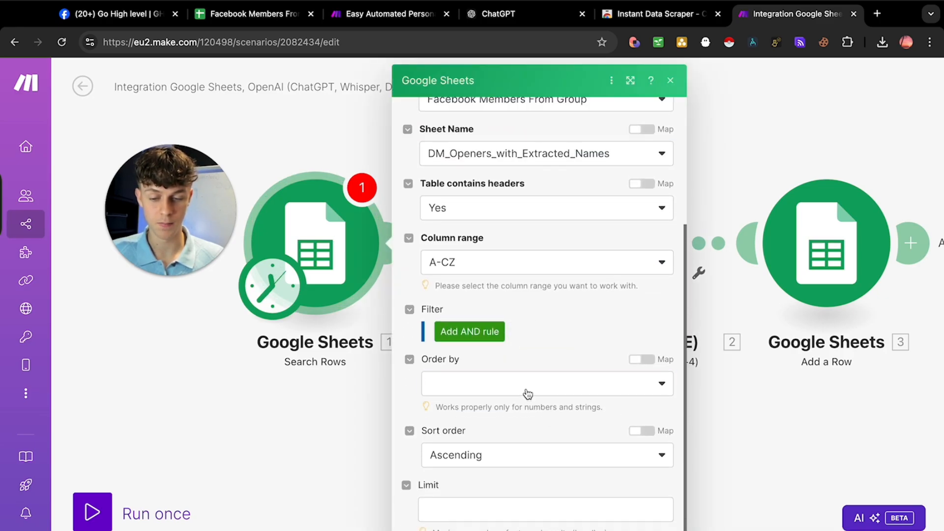
Step: Pick a sheet column for the Search Rows module's Order by setting
{"action": "left_click", "coordinate": [545, 384]}
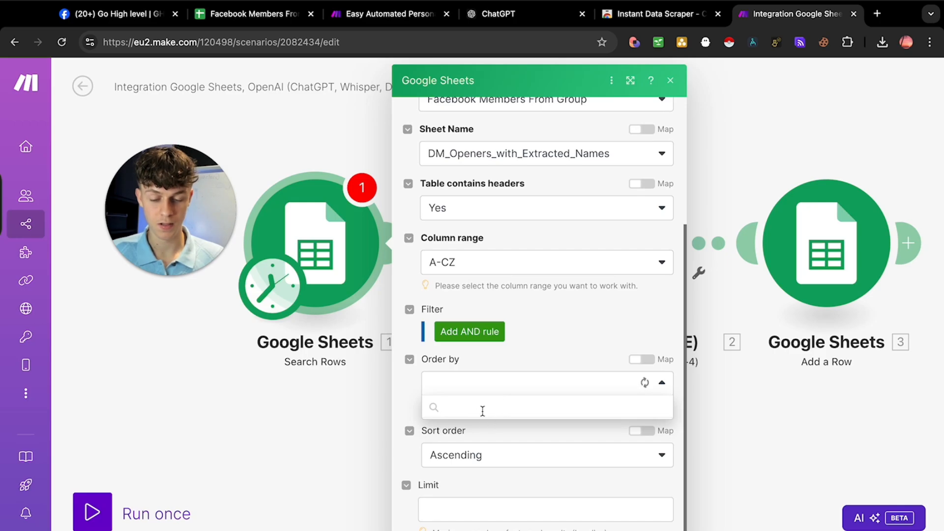
{"action": "left_click", "coordinate": [542, 382]}
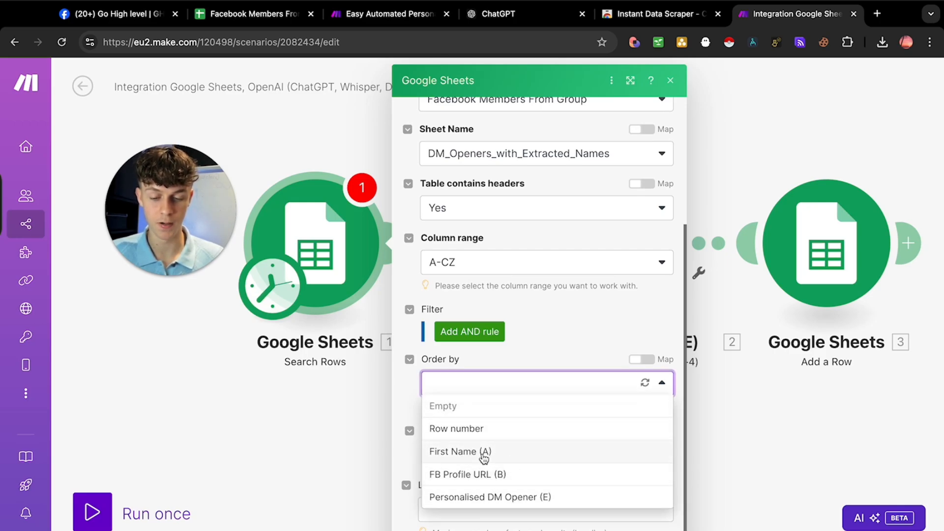
{"action": "left_click", "coordinate": [460, 452]}
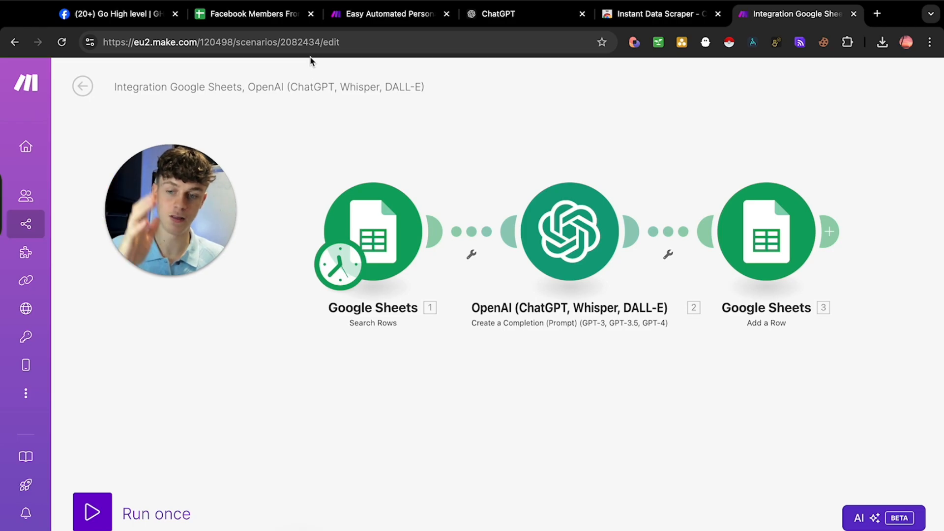
Step: Compare the outreach scenario's OpenAI prompt framework against the sheet's generated 'Hey name, I saw…' openers
{"action": "left_click", "coordinate": [253, 14]}
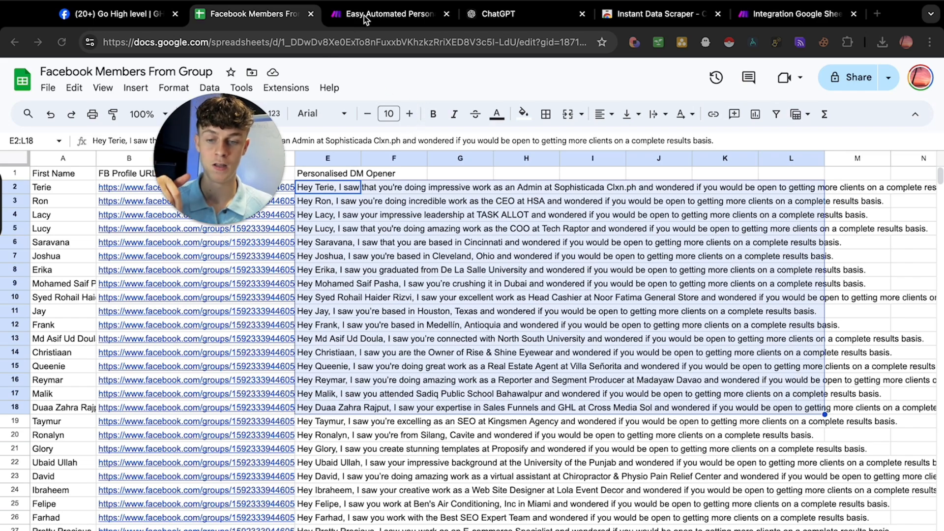
{"action": "left_click", "coordinate": [390, 14]}
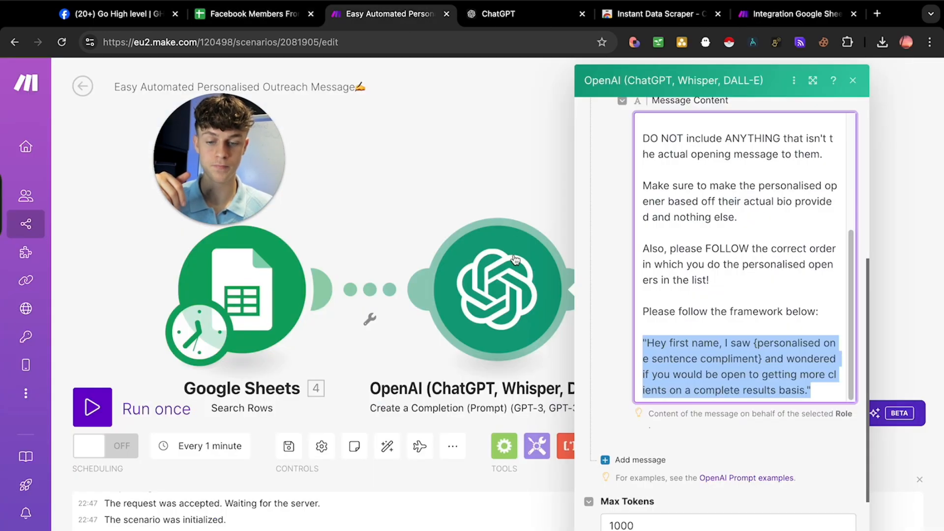
{"action": "left_click", "coordinate": [854, 80]}
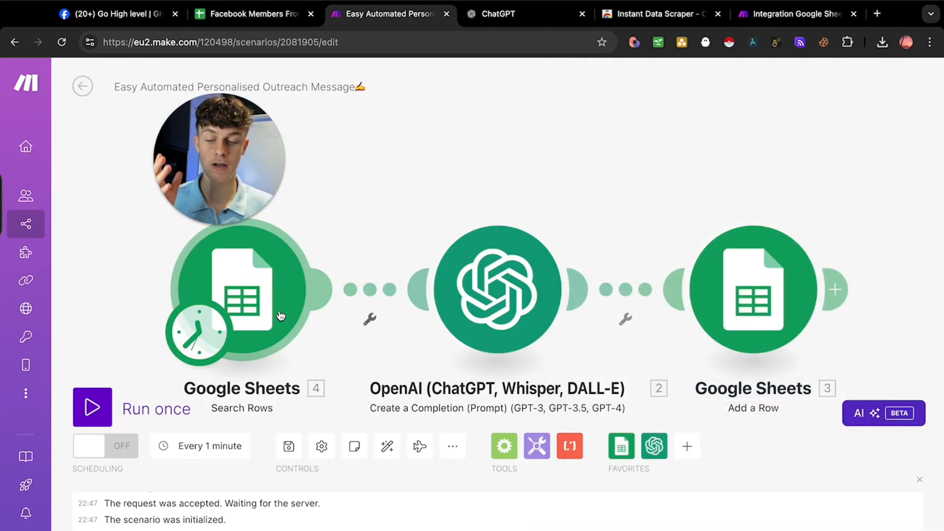
{"action": "left_click", "coordinate": [253, 14]}
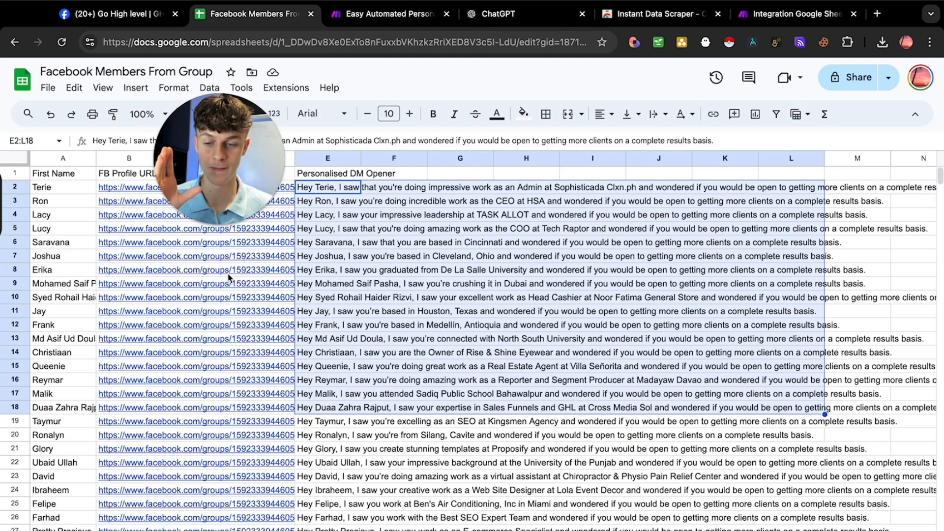
{"action": "left_click", "coordinate": [386, 14]}
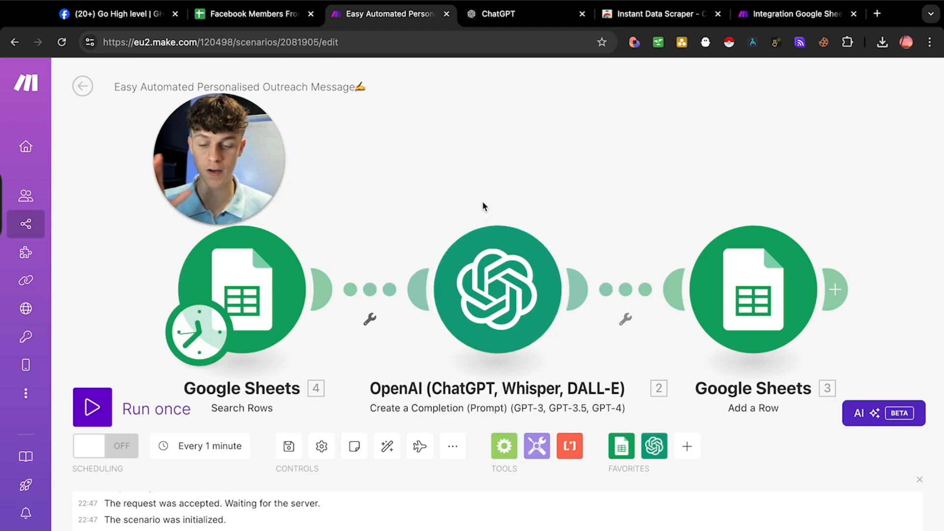
{"action": "left_click", "coordinate": [253, 14]}
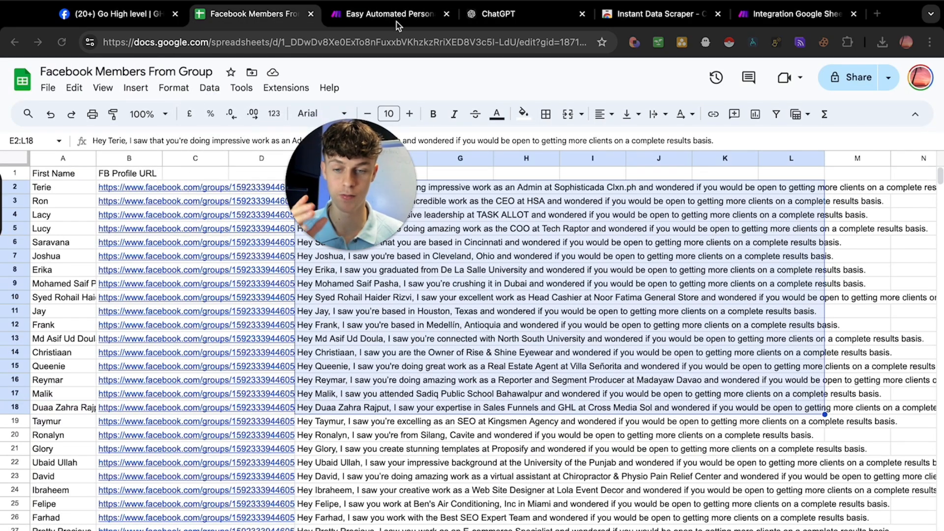
{"action": "left_click", "coordinate": [388, 13]}
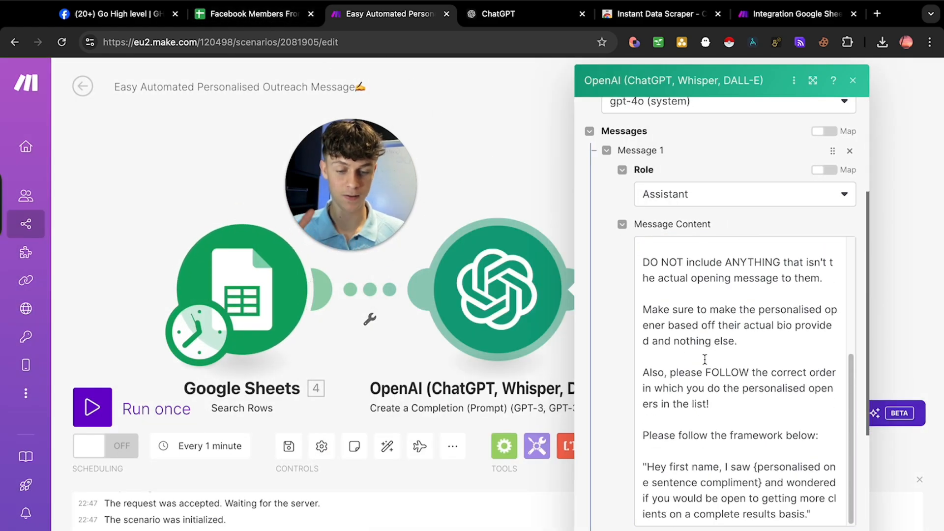
{"action": "left_click", "coordinate": [853, 80]}
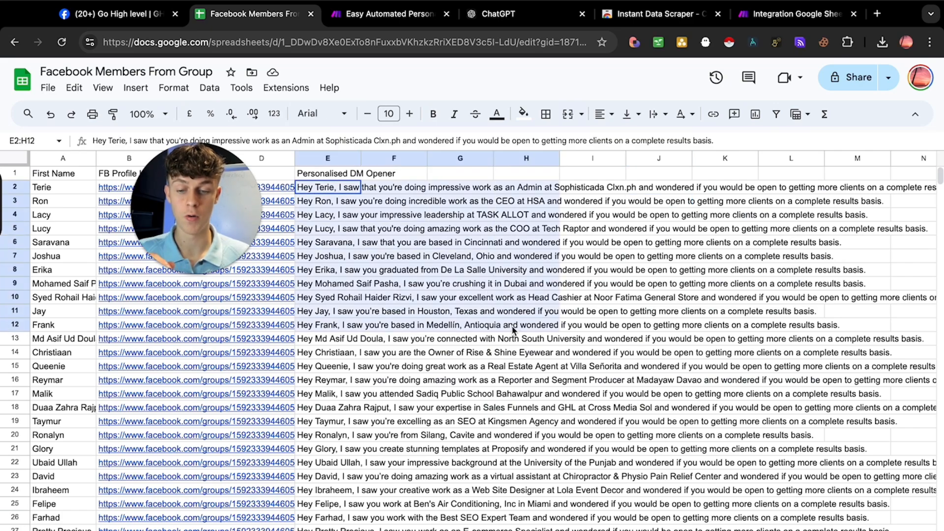
Step: Check the openers in cells E2–E4, then download the sheet as a CSV file
{"action": "scroll", "scroll_direction": "down", "scroll_amount": 3}
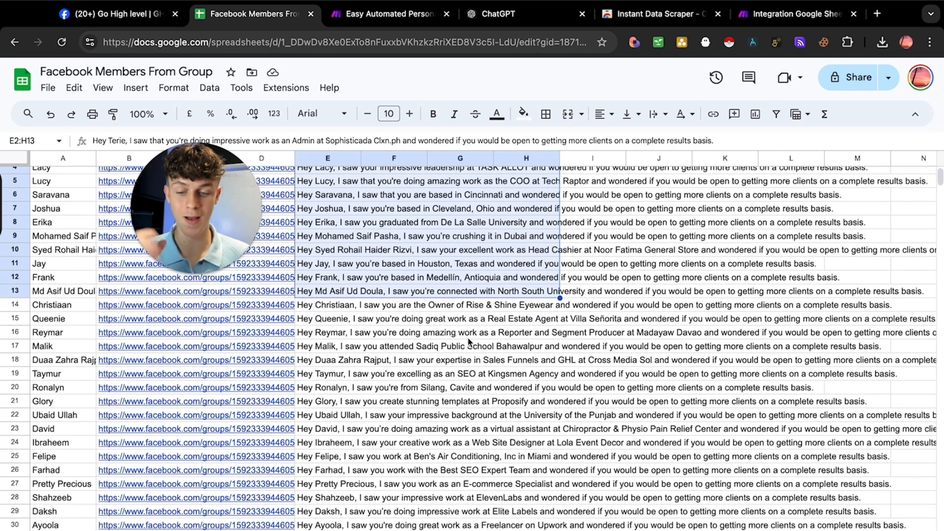
{"action": "left_click", "coordinate": [328, 236]}
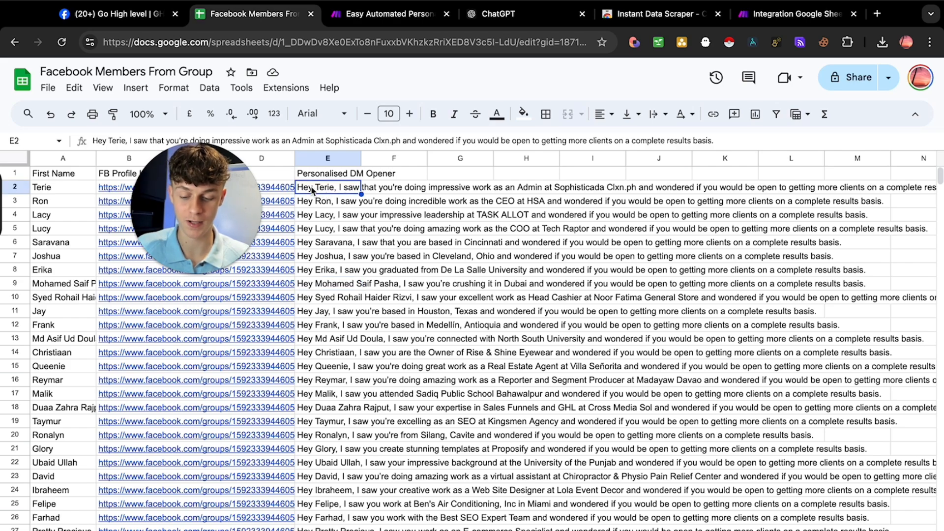
{"action": "left_click", "coordinate": [327, 201]}
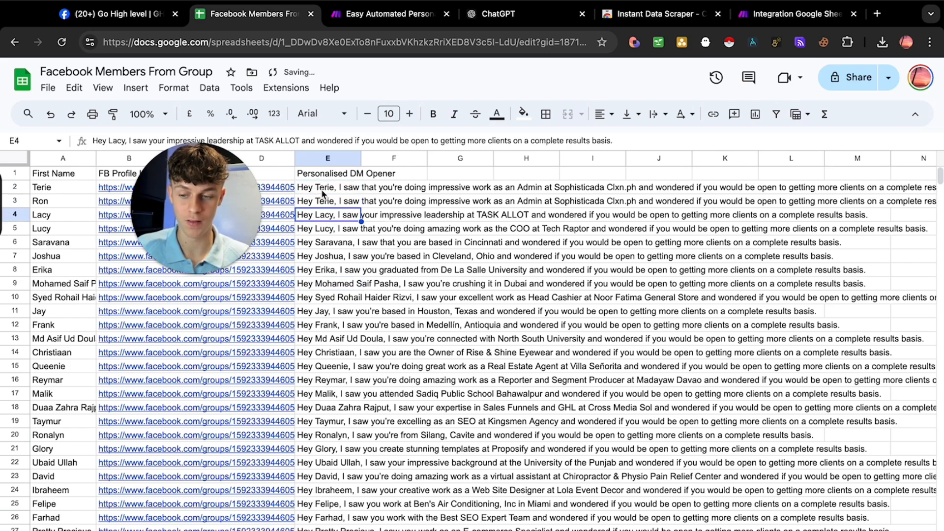
{"action": "left_click", "coordinate": [327, 201]}
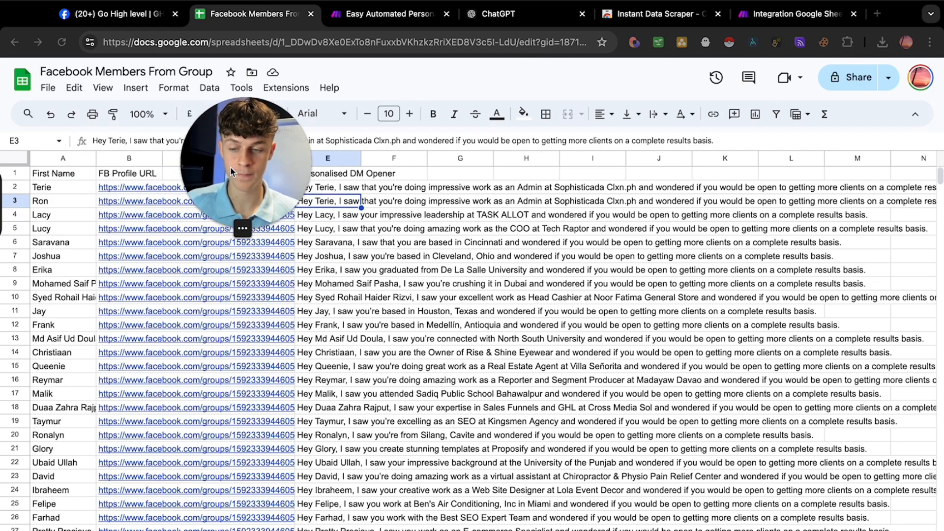
{"action": "left_click", "coordinate": [47, 87]}
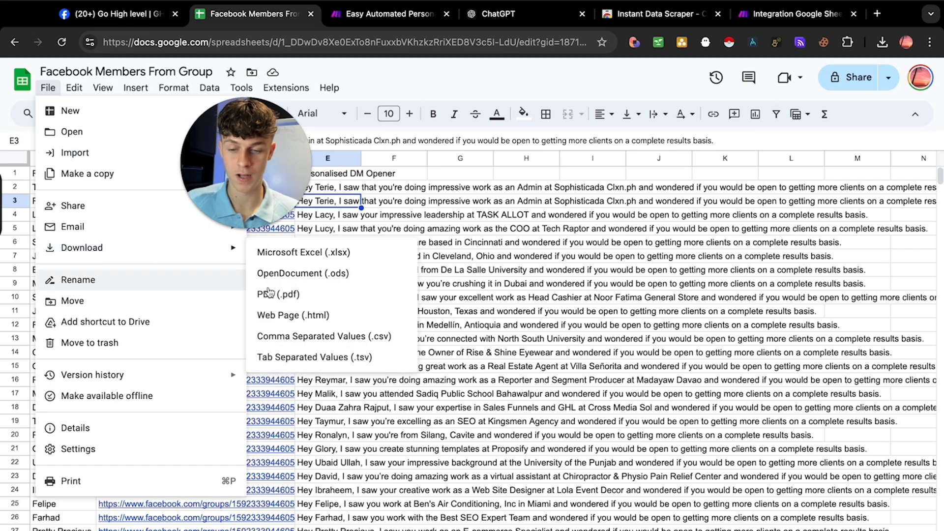
{"action": "left_click", "coordinate": [543, 31]}
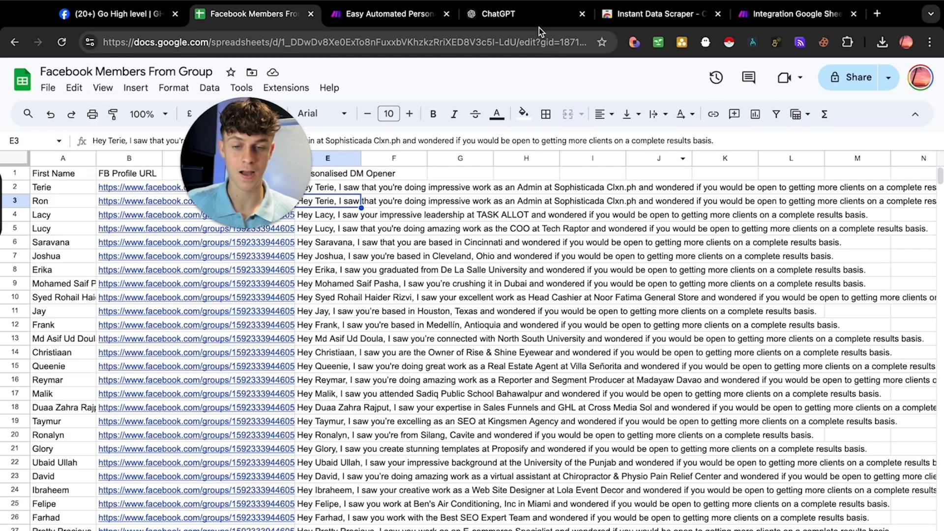
{"action": "left_click", "coordinate": [497, 14]}
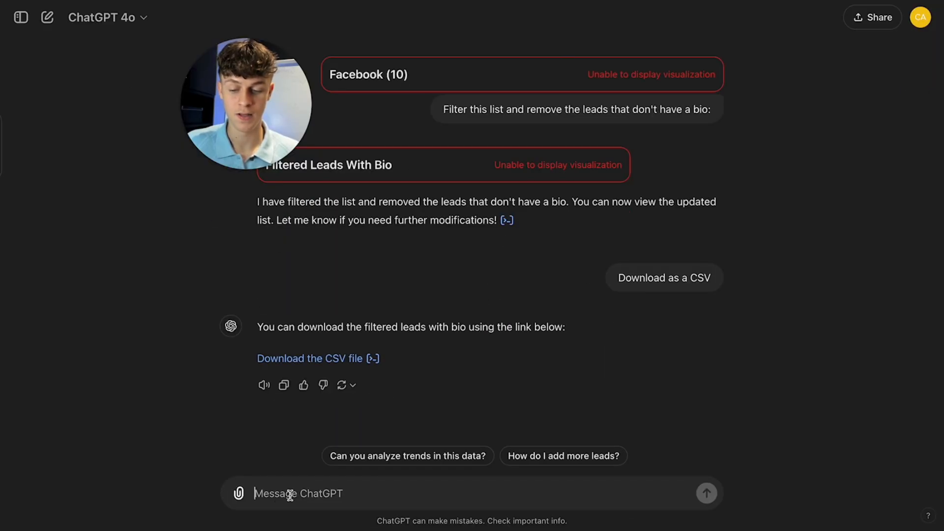
Step: Attach the openers CSV and ask ChatGPT to match each DM opener with the lead's first name
{"action": "left_click", "coordinate": [238, 494]}
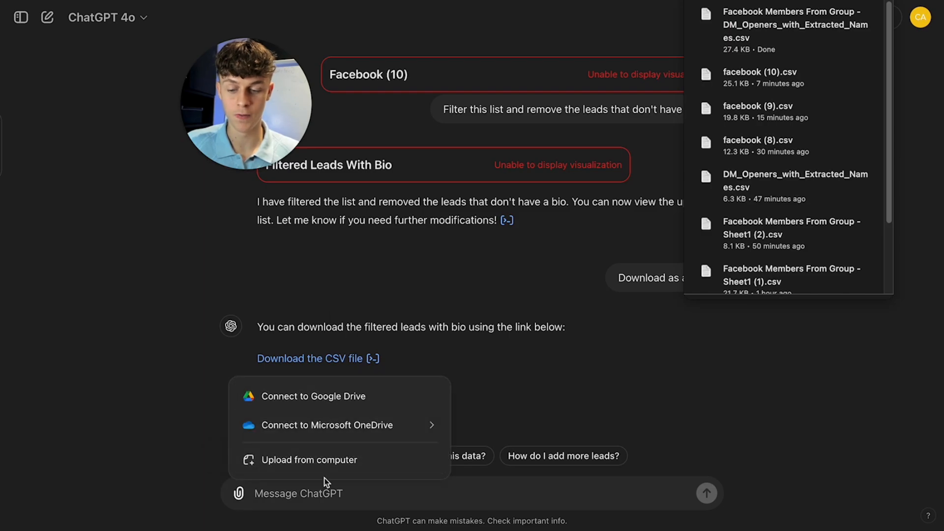
{"action": "left_click", "coordinate": [309, 459]}
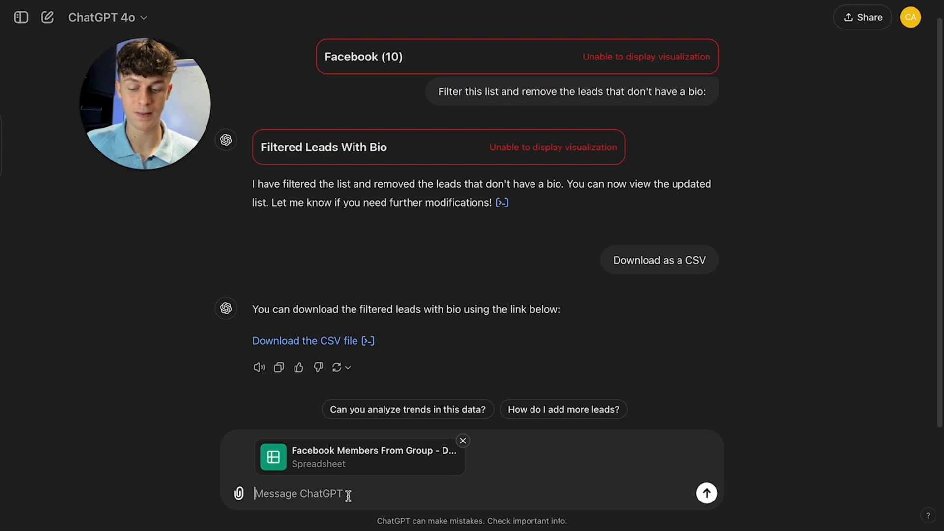
{"action": "type", "text": "Please"}
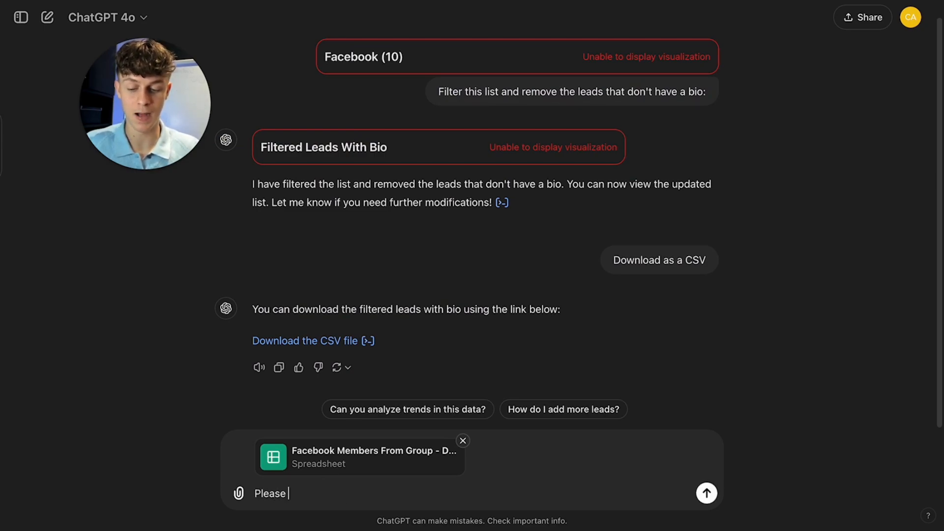
{"action": "type", "text": "match their"}
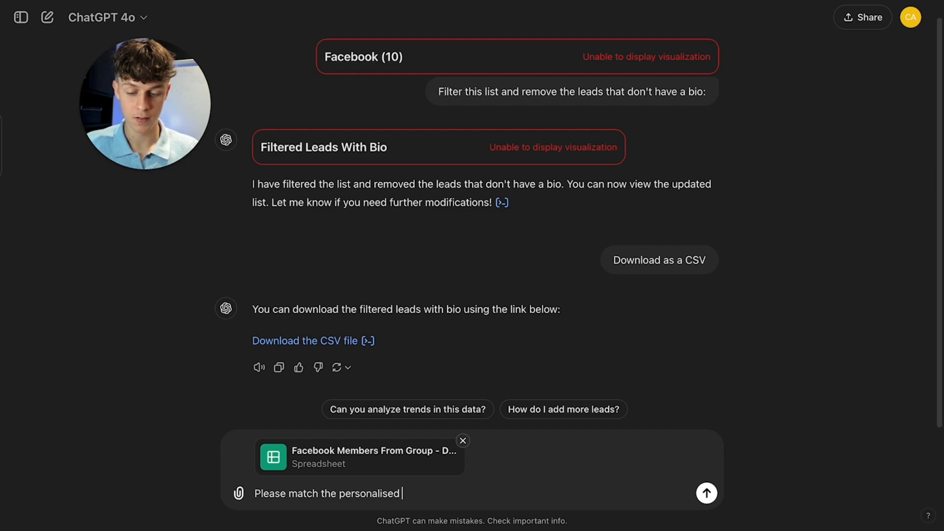
{"action": "type", "text": "DM opener"}
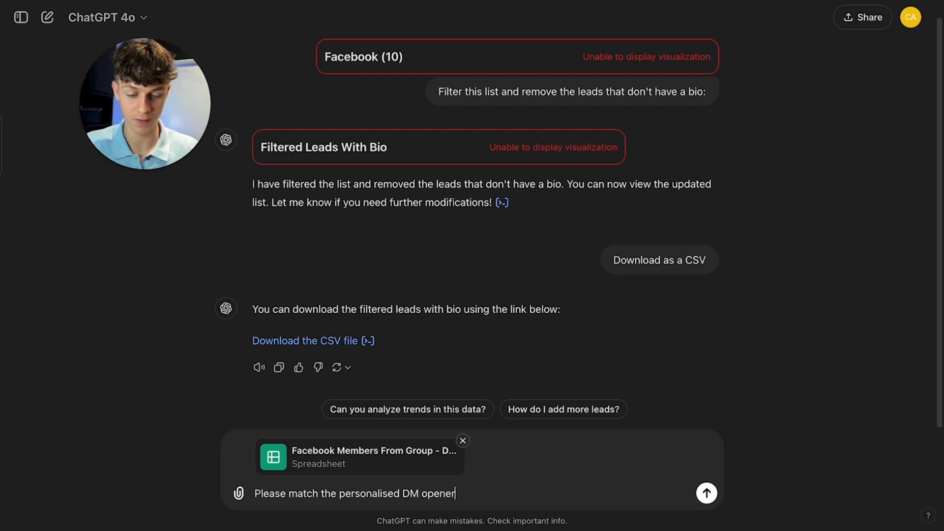
{"action": "type", "text": "with their"}
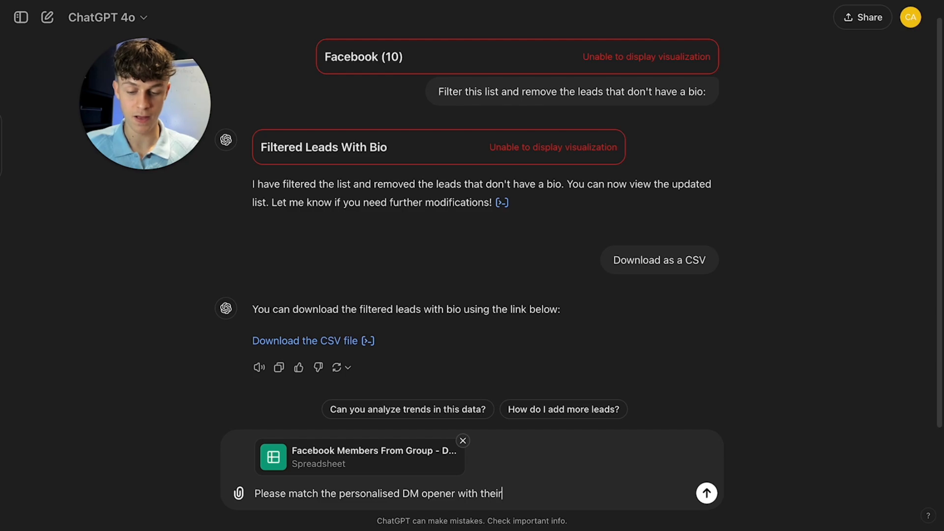
{"action": "type", "text": "first name so"}
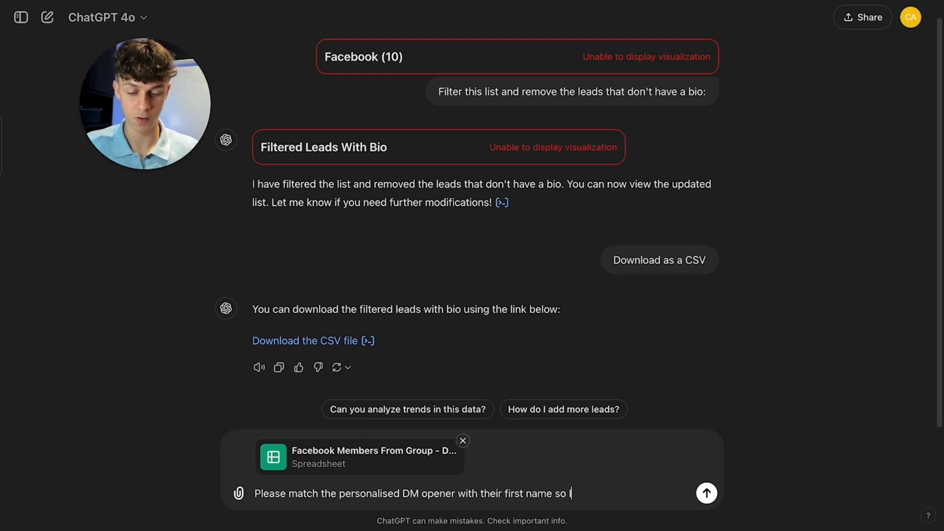
{"action": "type", "text": "I can have the goo"}
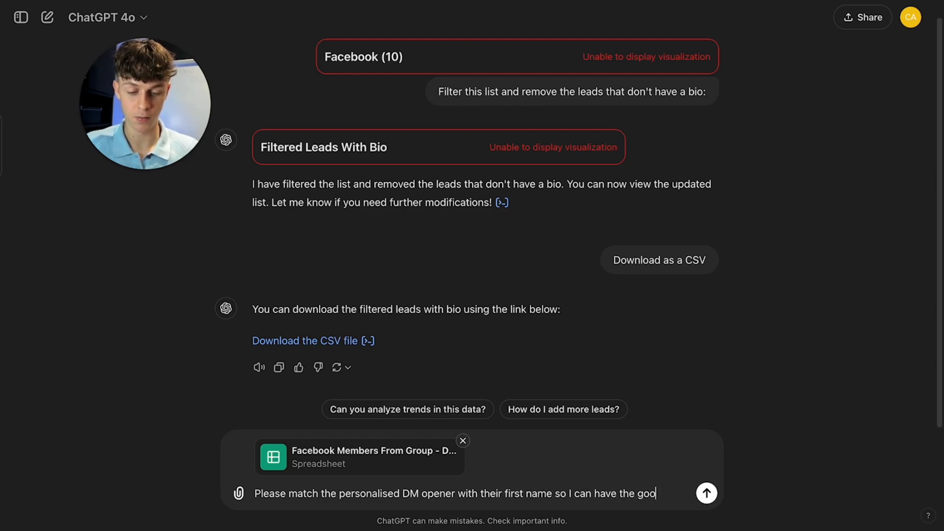
{"action": "type", "text": "list match"}
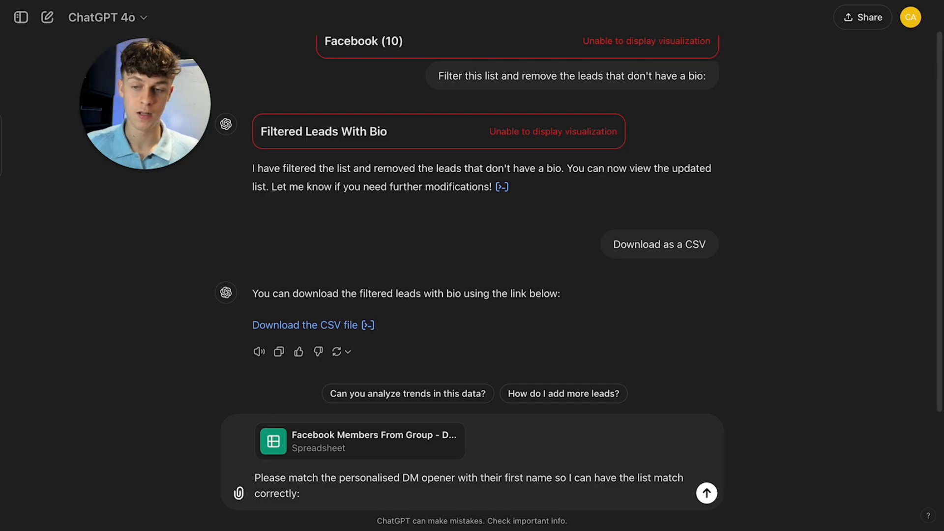
{"action": "left_click", "coordinate": [272, 441]}
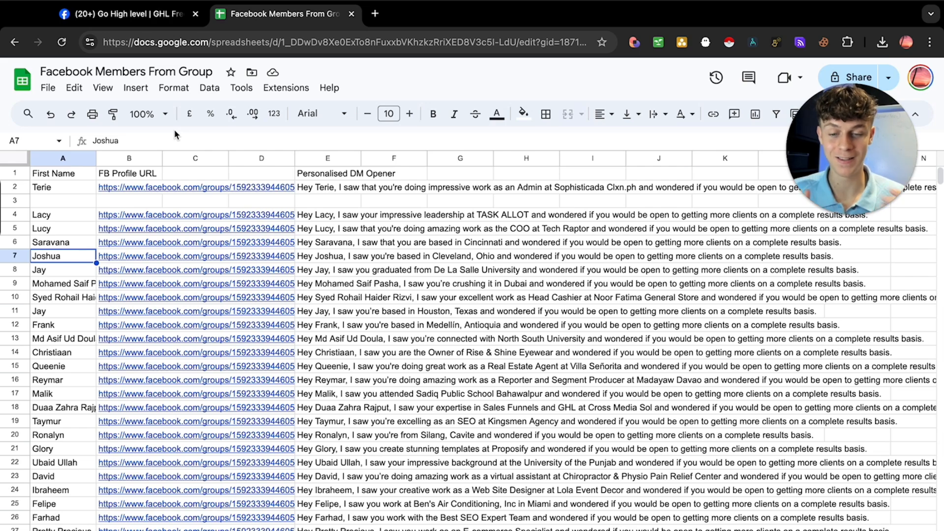
{"action": "mouse_move", "coordinate": [186, 131]}
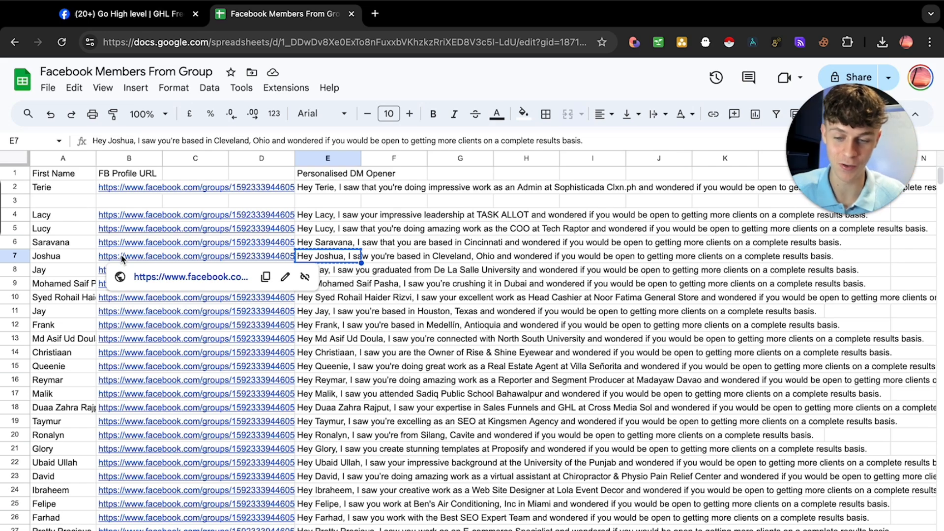
{"action": "mouse_move", "coordinate": [66, 261]}
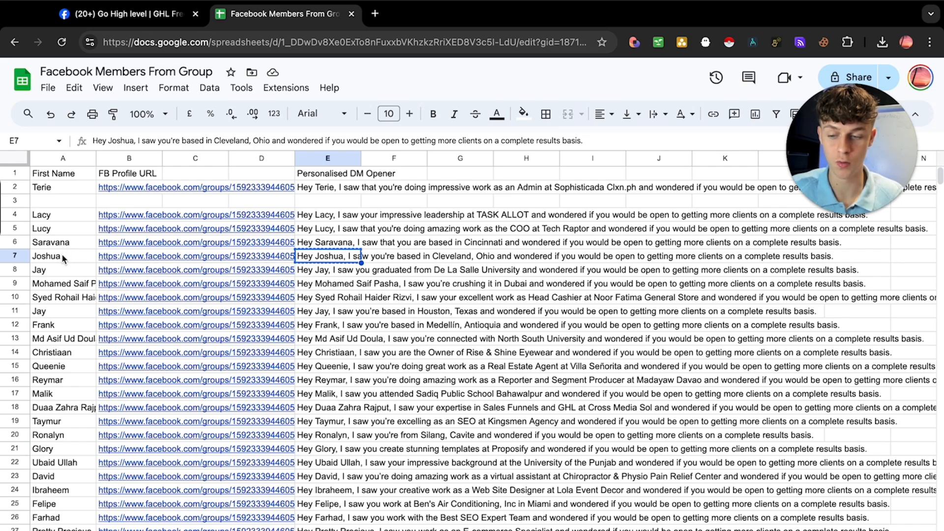
Step: Select the row 7 lead's first name in cell A7
{"action": "left_click", "coordinate": [63, 256]}
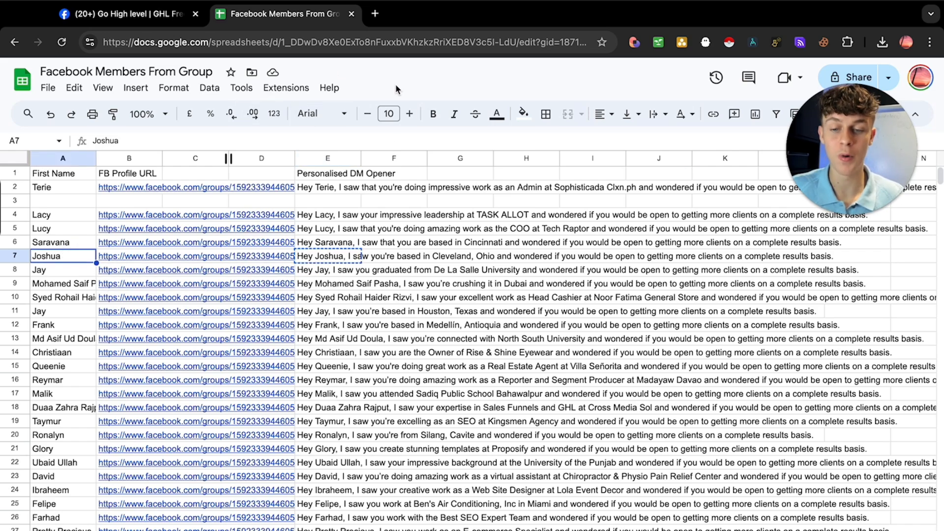
{"action": "mouse_move", "coordinate": [307, 113]}
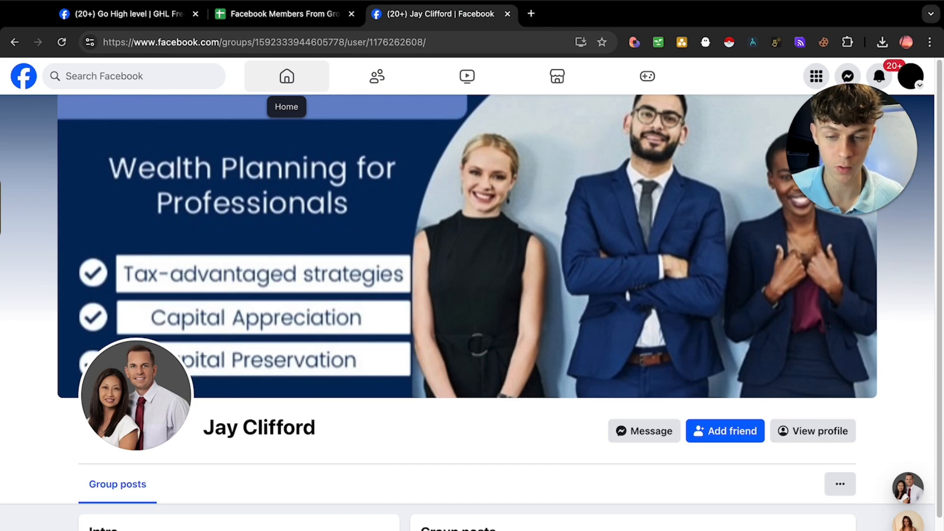
{"action": "mouse_move", "coordinate": [644, 431]}
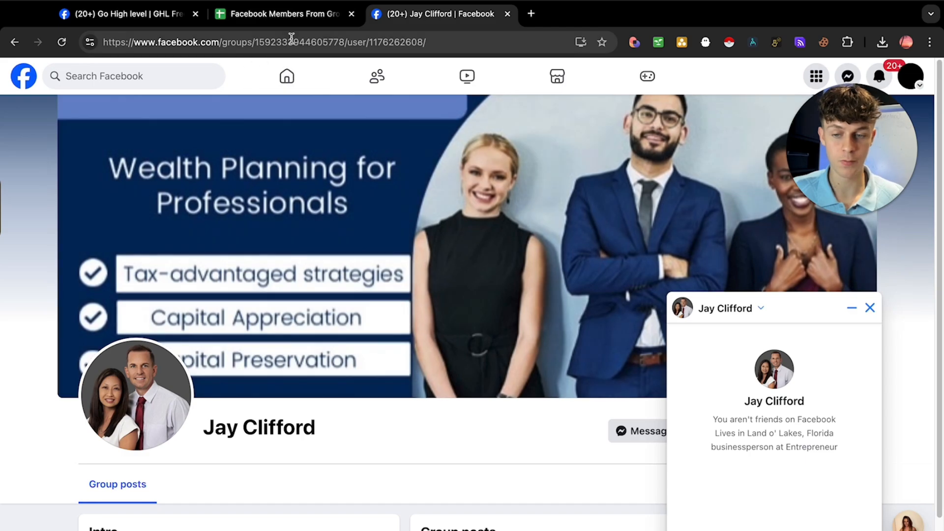
Step: Back in the sheet, select Jay's row 8 DM opener and first name
{"action": "left_click", "coordinate": [280, 14]}
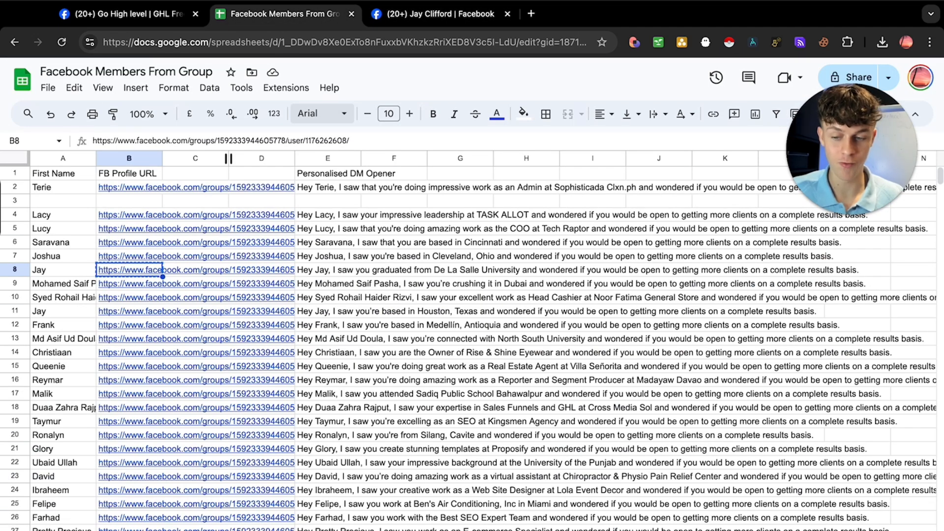
{"action": "left_click", "coordinate": [327, 269]}
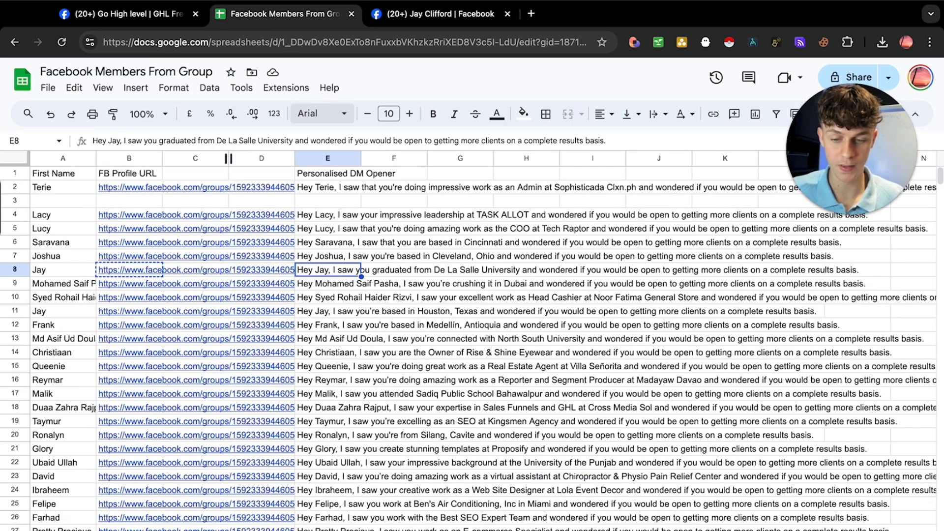
{"action": "left_click", "coordinate": [440, 13]}
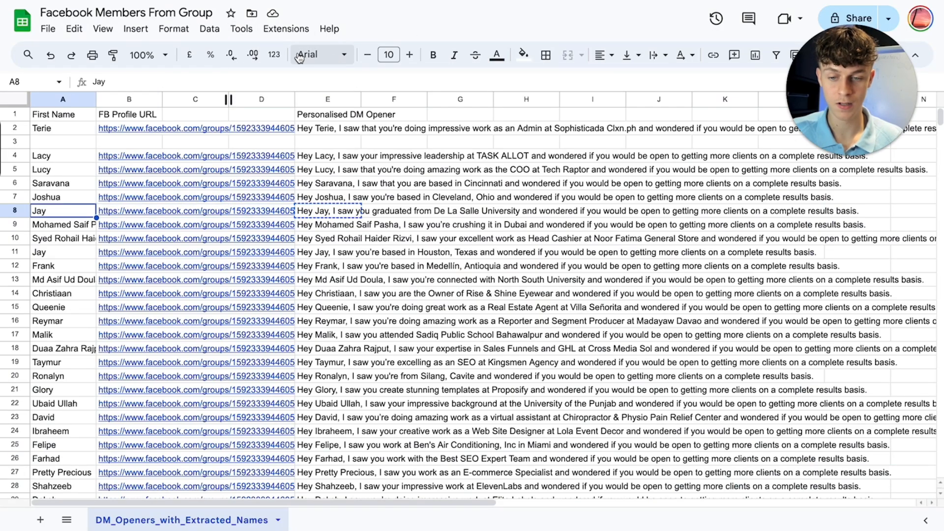
{"action": "mouse_move", "coordinate": [307, 55]}
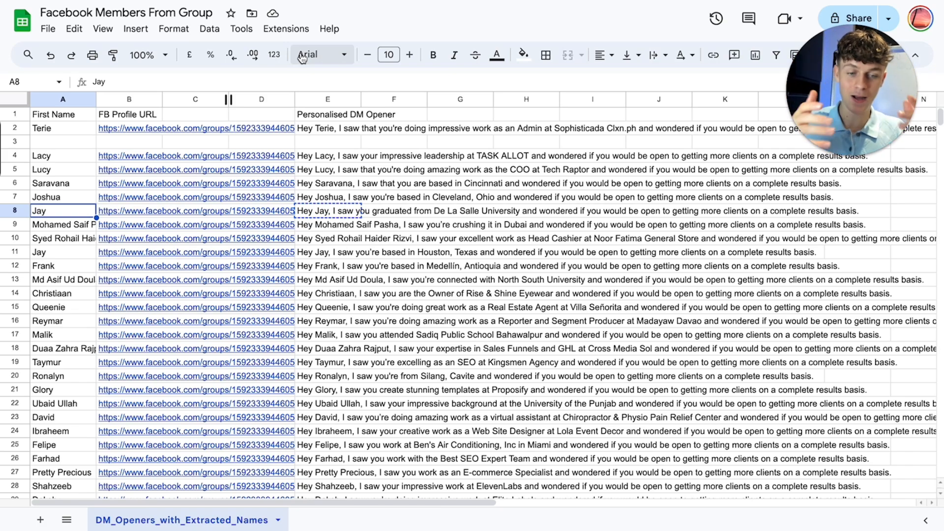
{"action": "left_click", "coordinate": [63, 224]}
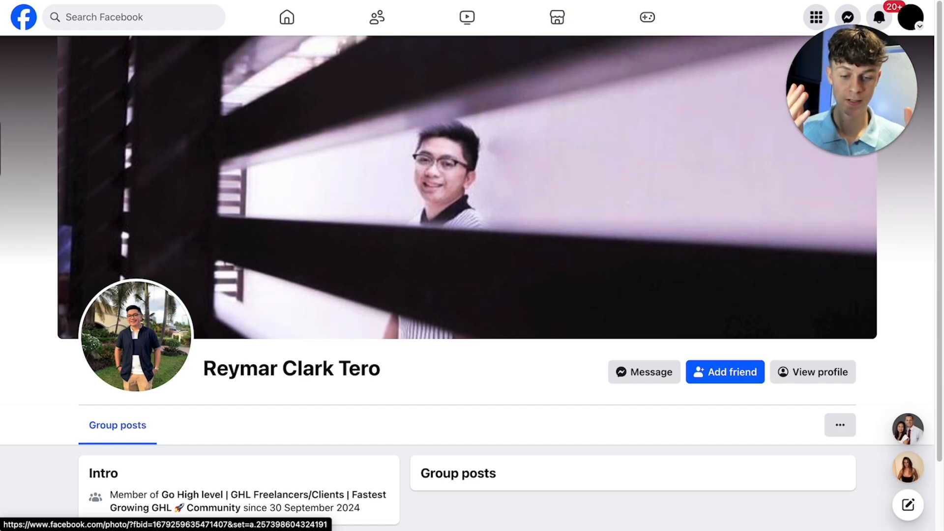
Step: Back in the lead sheet, select row 9's DM opener and first name, then row 10's cells
{"action": "left_click", "coordinate": [644, 372]}
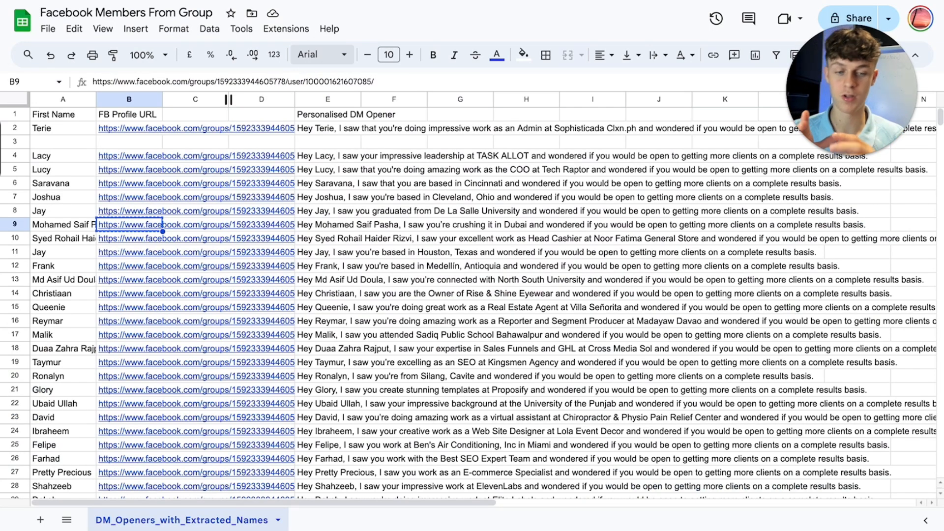
{"action": "left_click", "coordinate": [327, 224]}
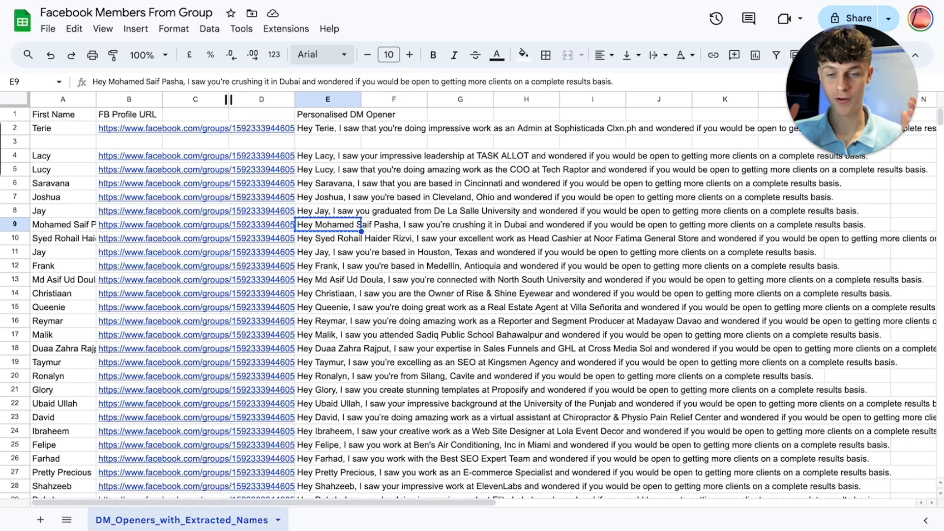
{"action": "left_click", "coordinate": [62, 225]}
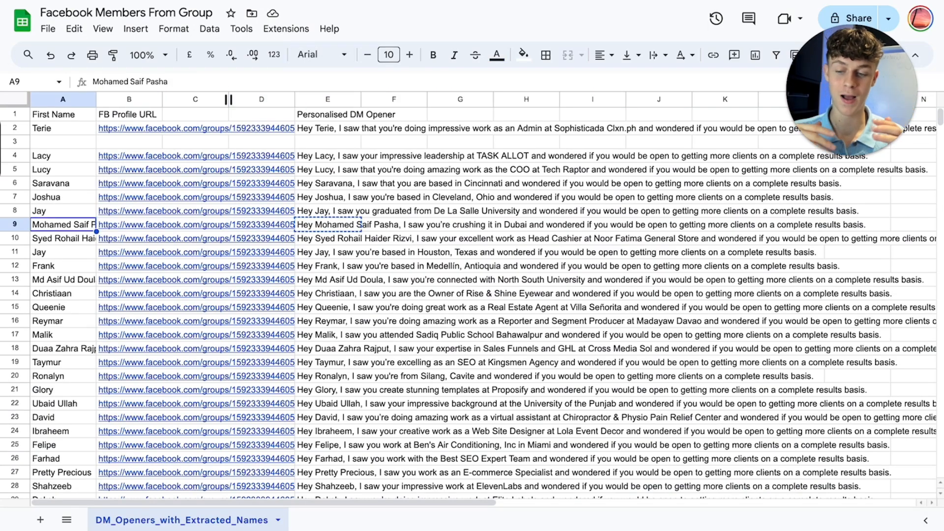
{"action": "mouse_move", "coordinate": [307, 55]}
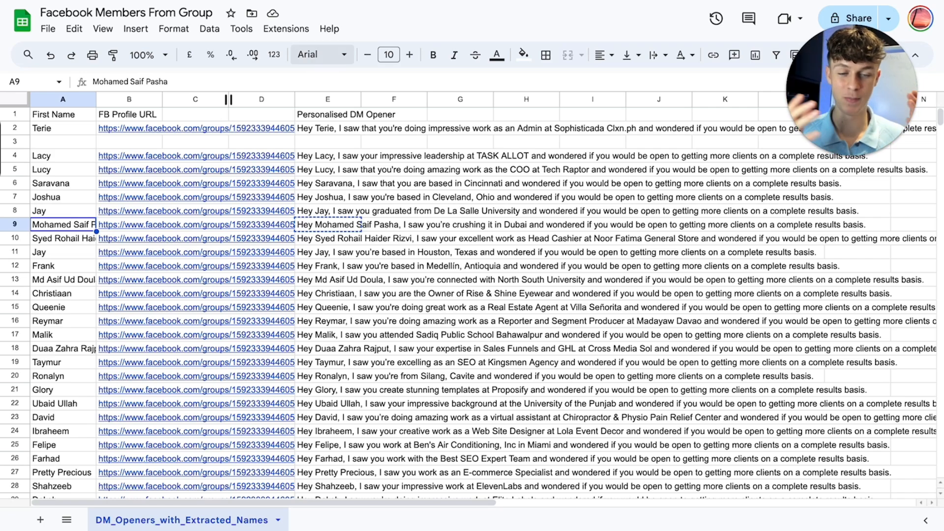
{"action": "left_click", "coordinate": [63, 238]}
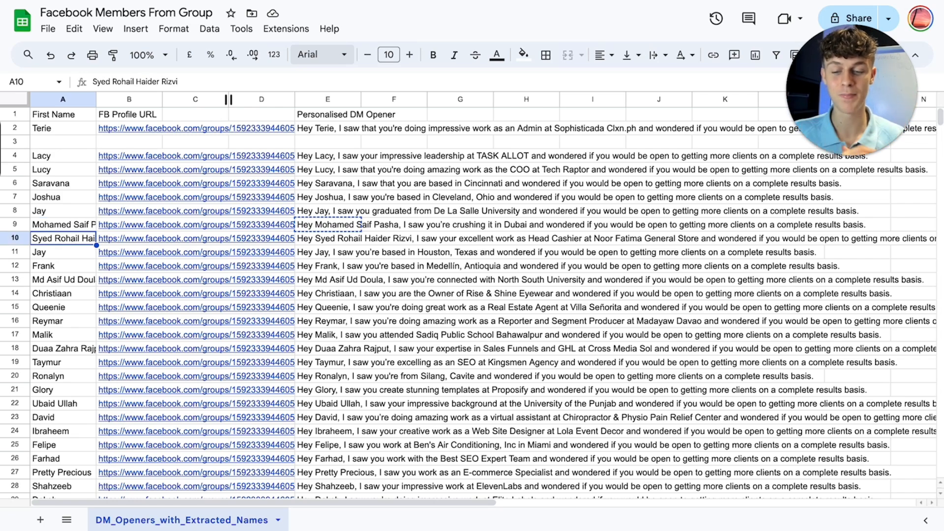
{"action": "left_click", "coordinate": [129, 238]}
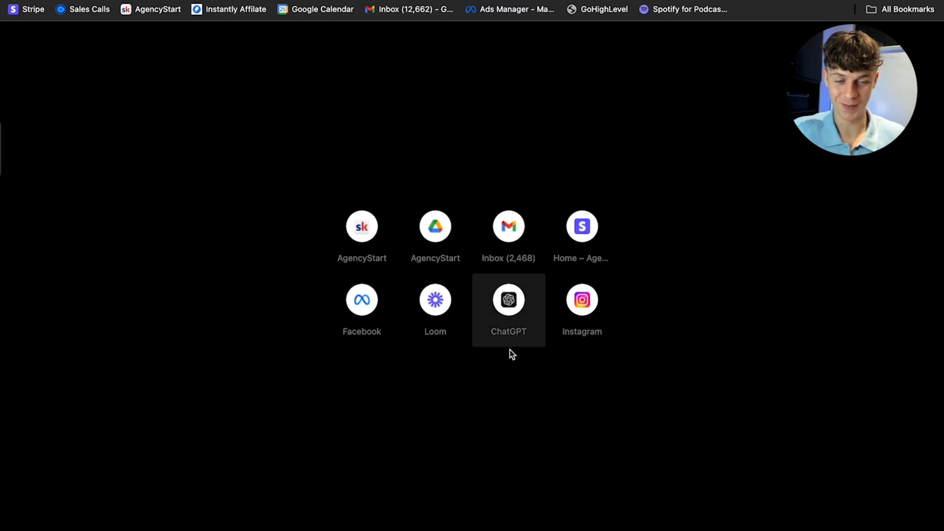
{"action": "mouse_move", "coordinate": [520, 509]}
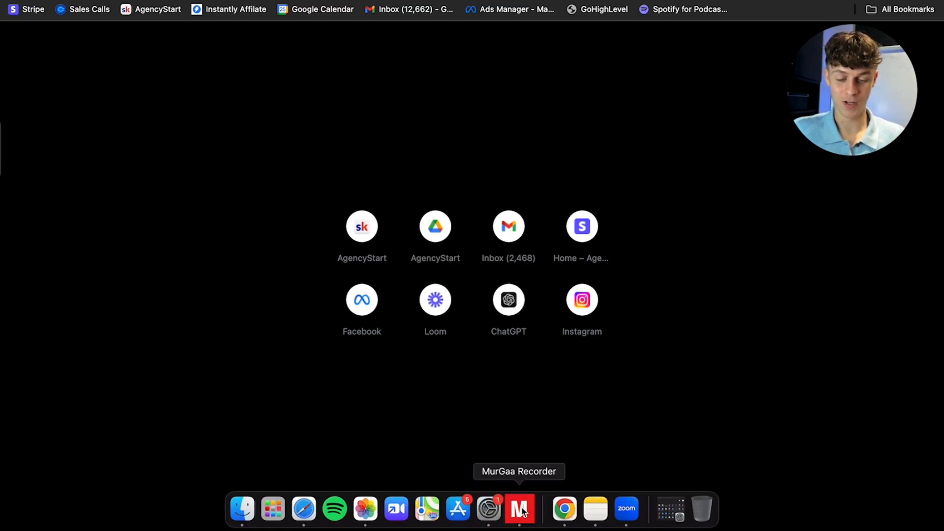
Step: Launch MurGaa Recorder from the macOS Dock
{"action": "left_click", "coordinate": [520, 509]}
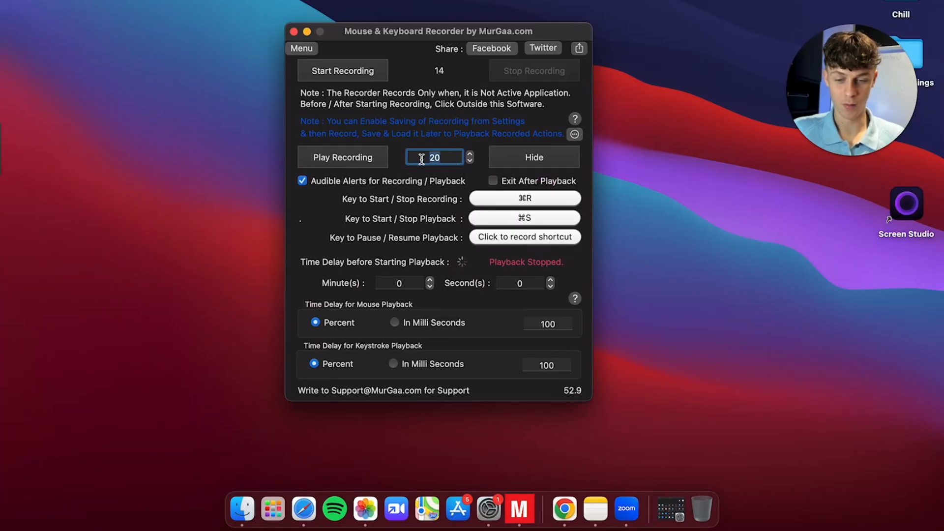